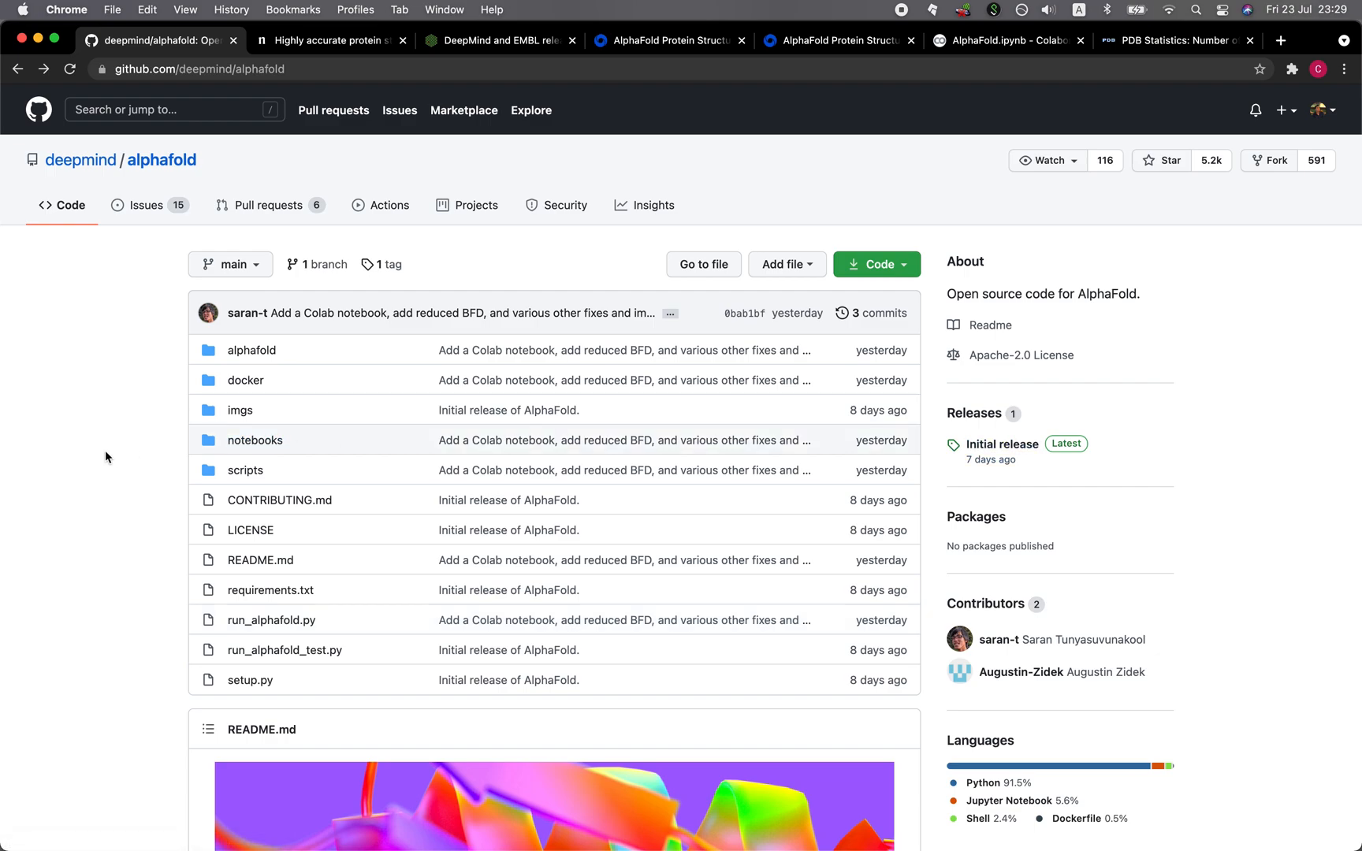
Switch to the AlphaFold.ipynb notebook and select 'near-identical' in its introduction
scroll(down, 3)
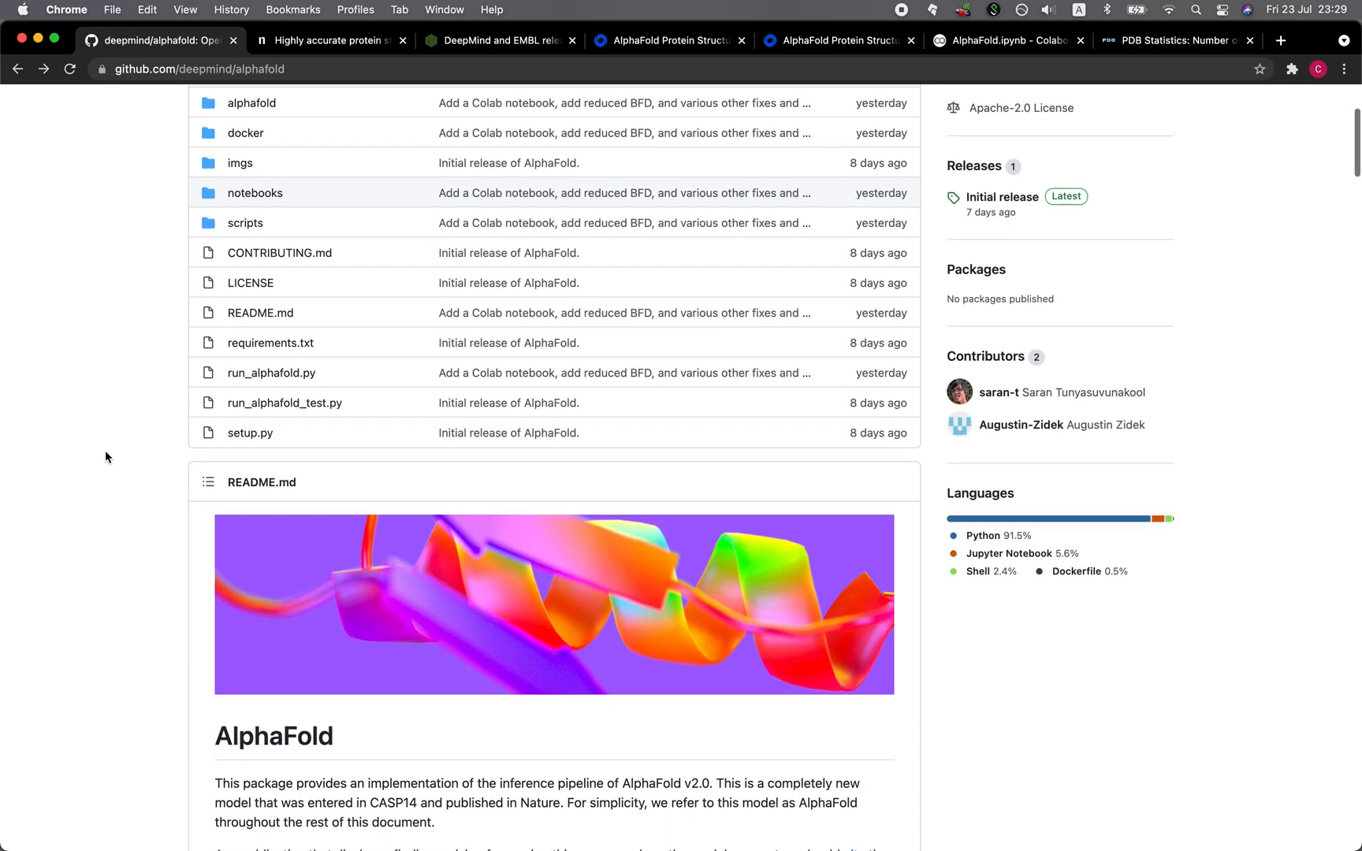
scroll(down, 3)
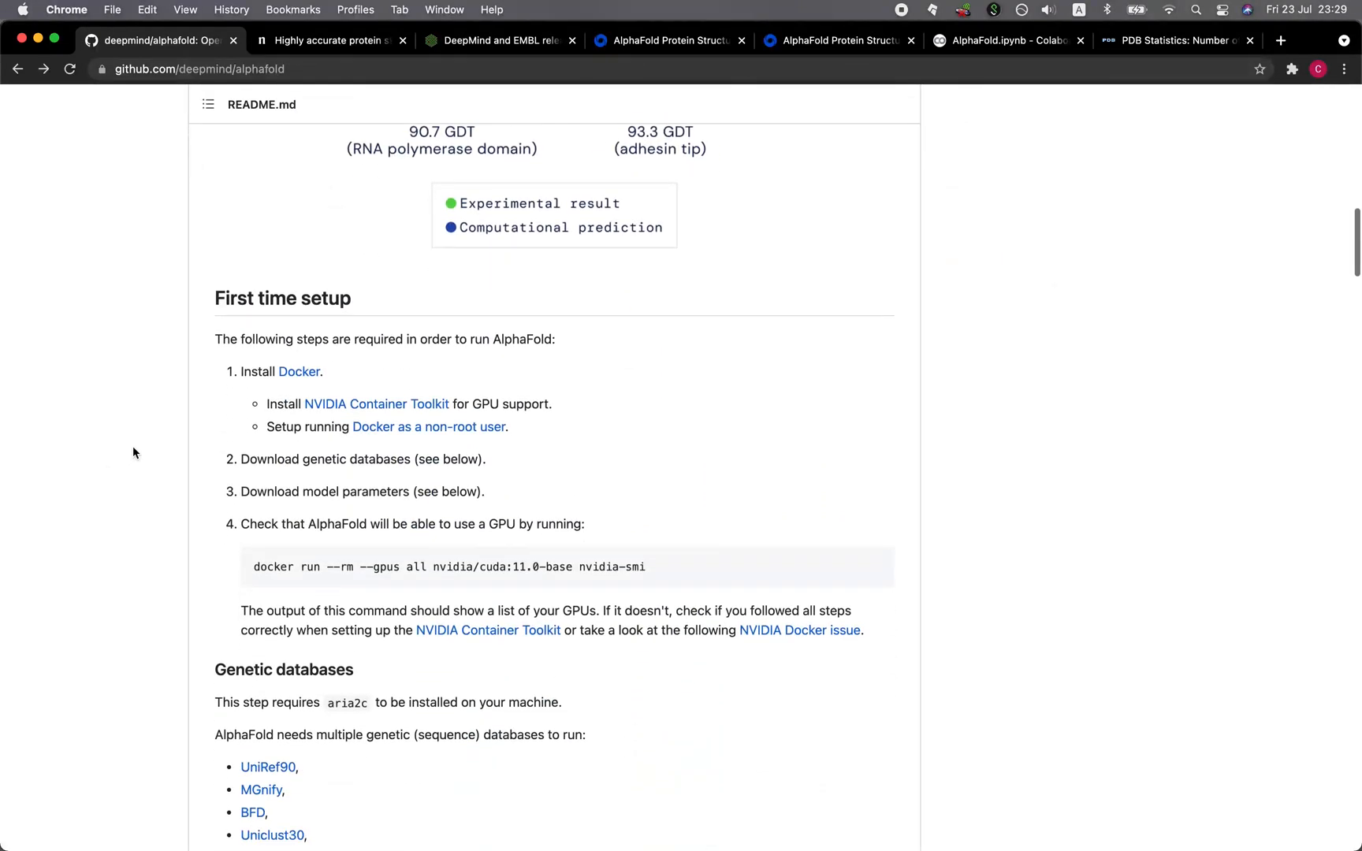
mouse_move(339, 395)
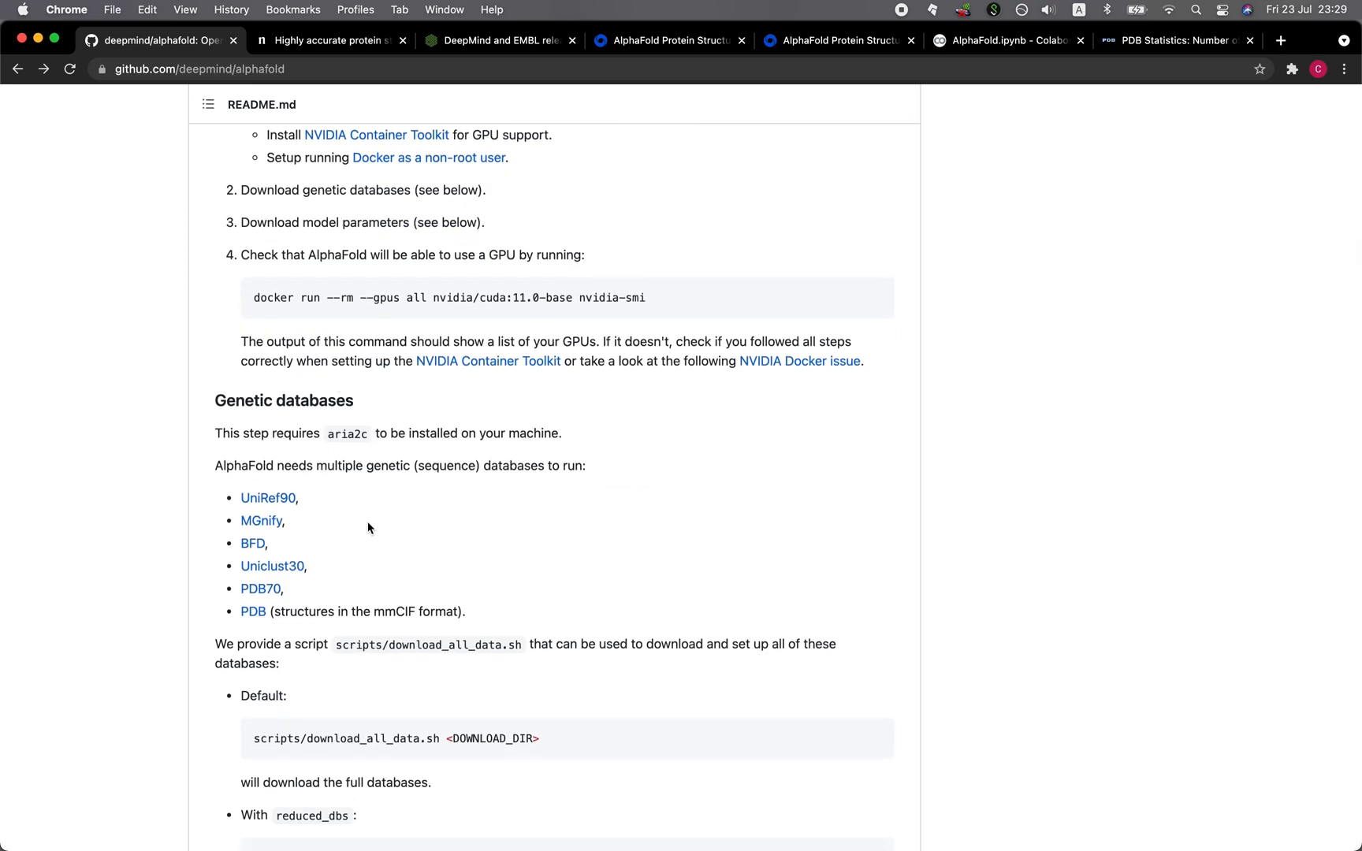
scroll(down, 3)
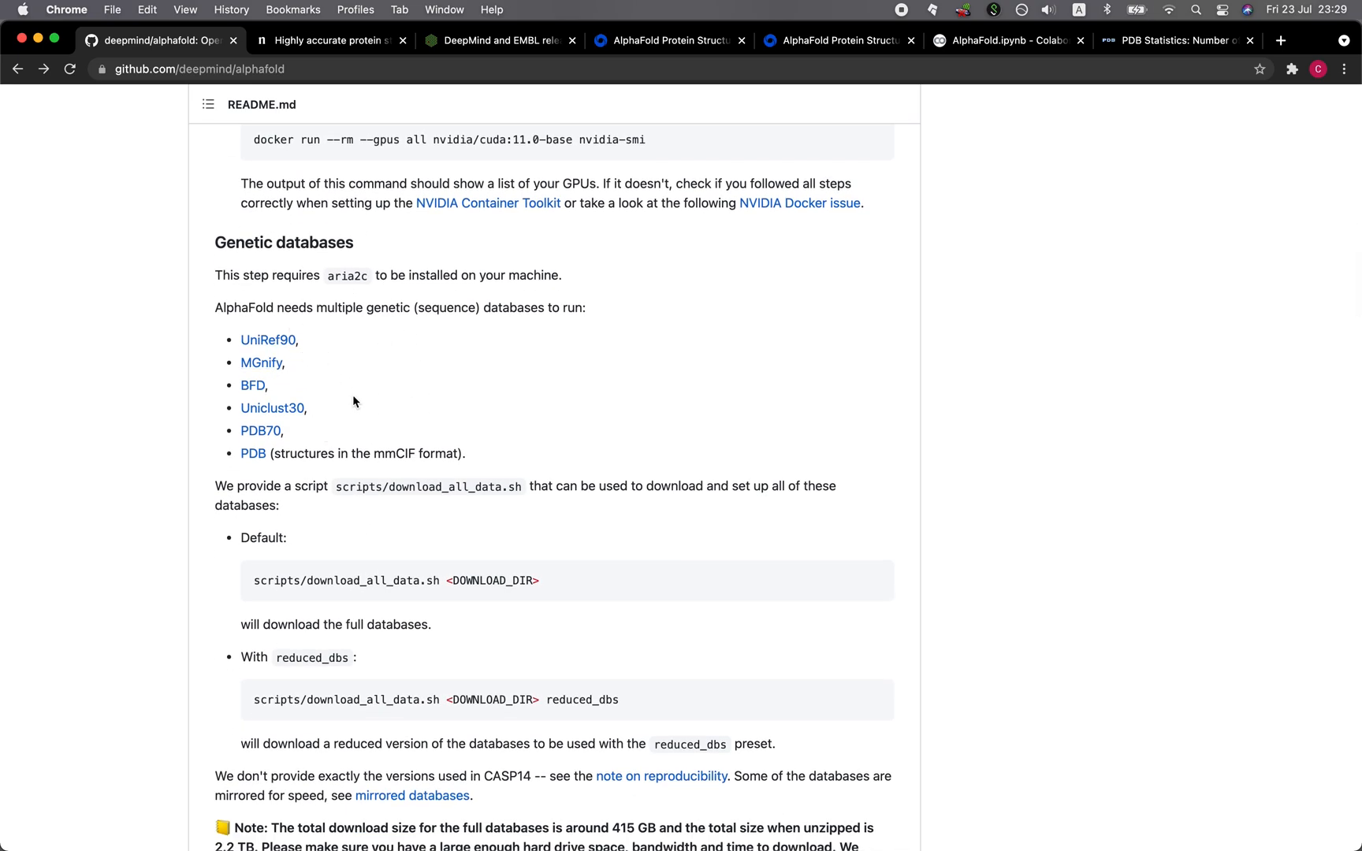
scroll(down, 3)
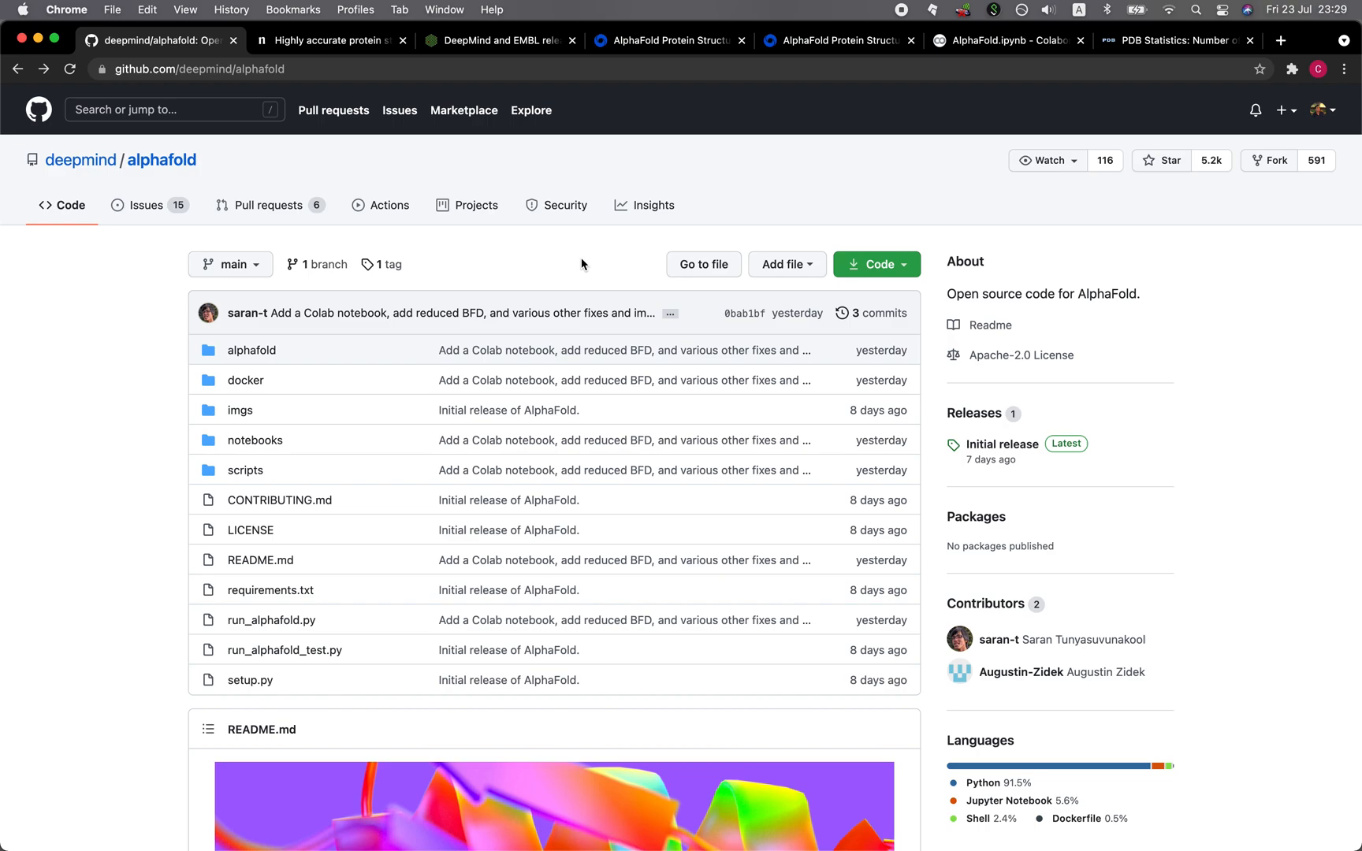
mouse_move(818, 184)
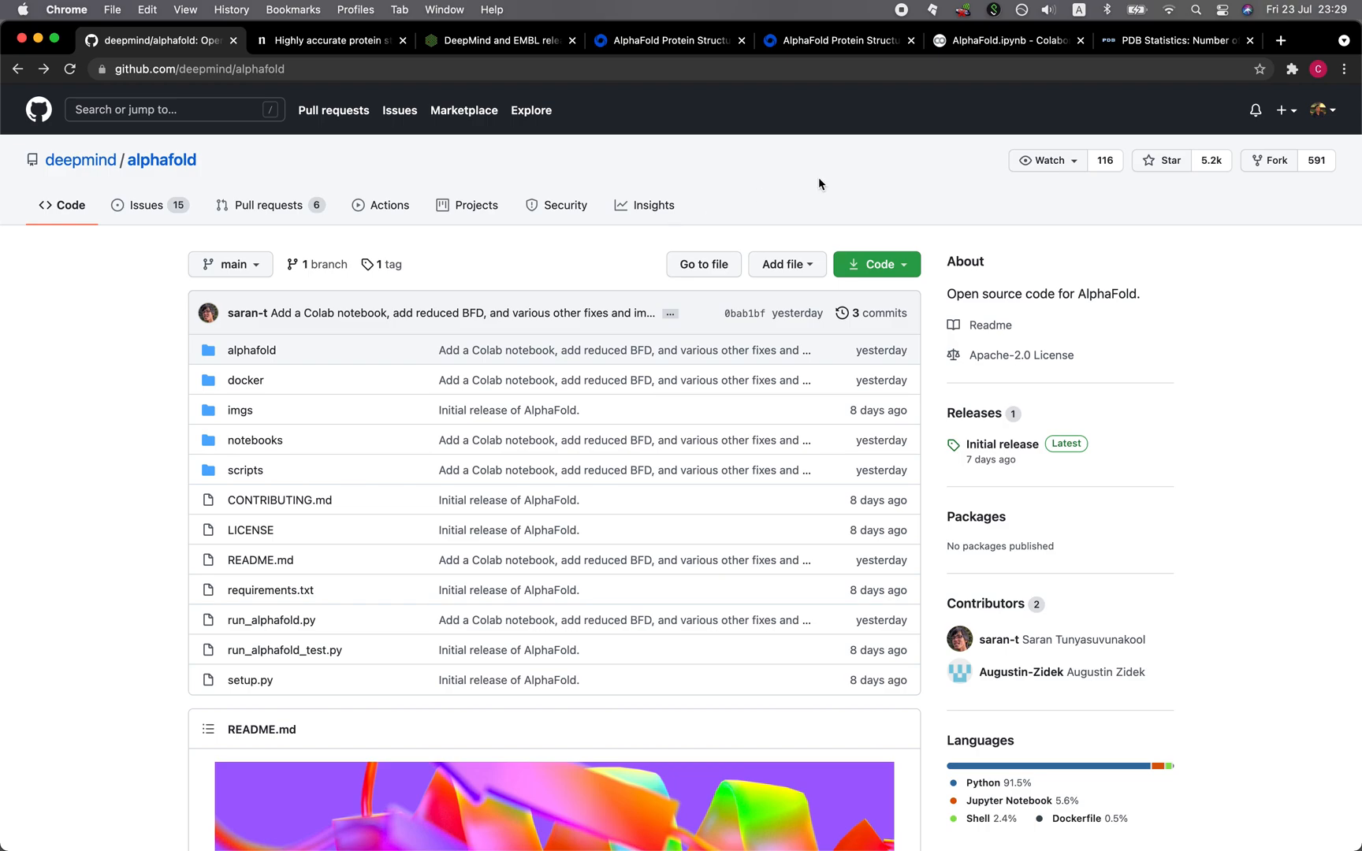
mouse_move(1008, 40)
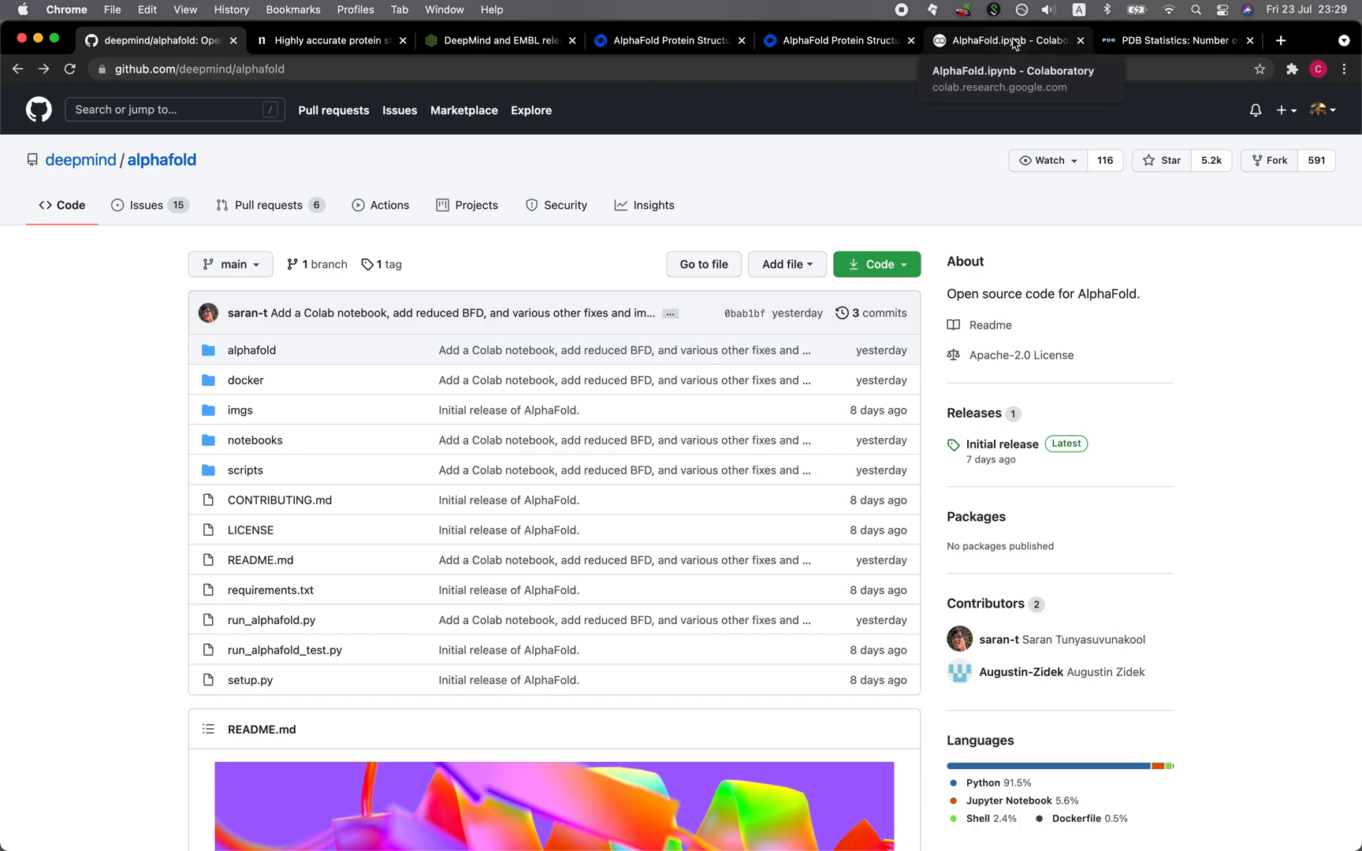
click(1003, 40)
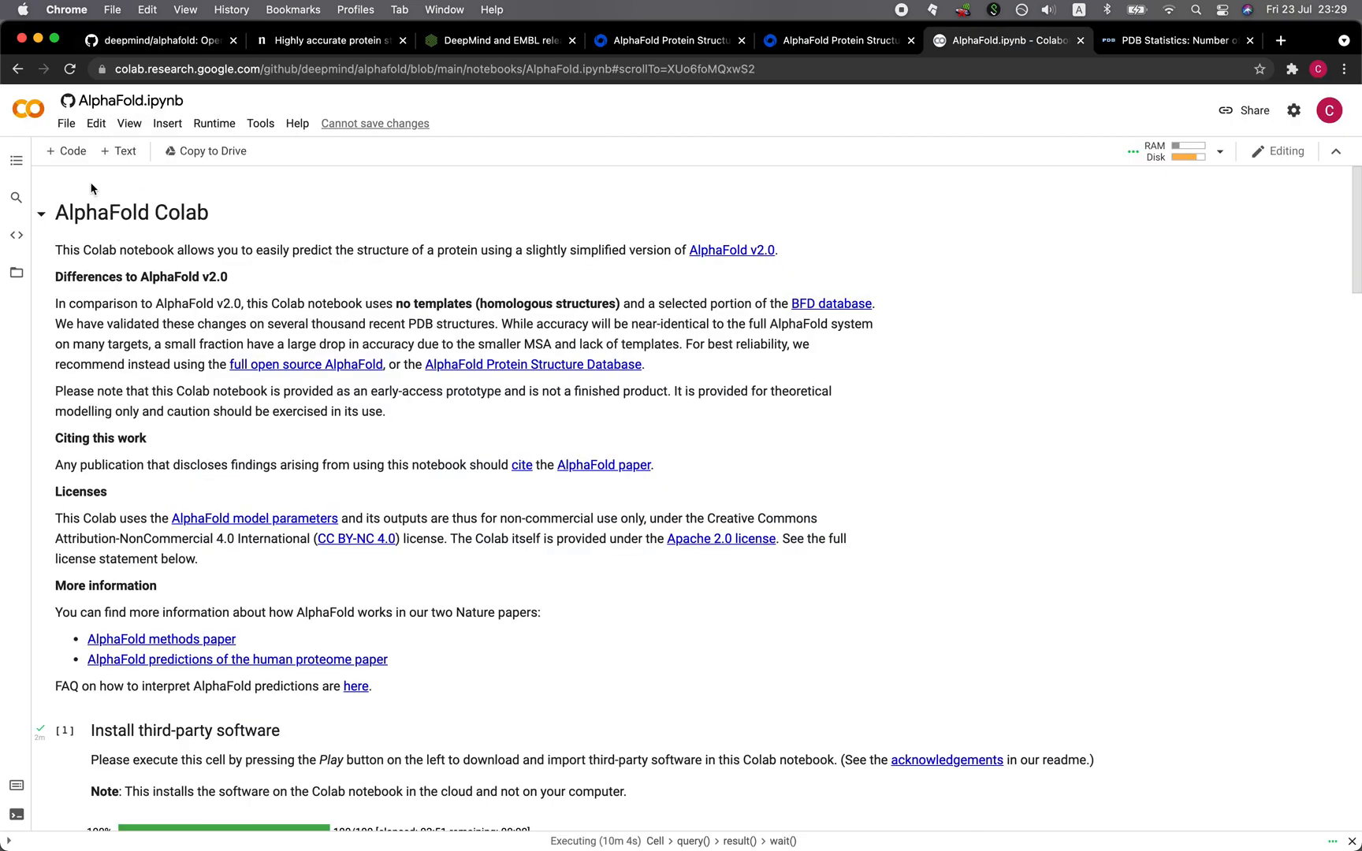
mouse_move(189, 264)
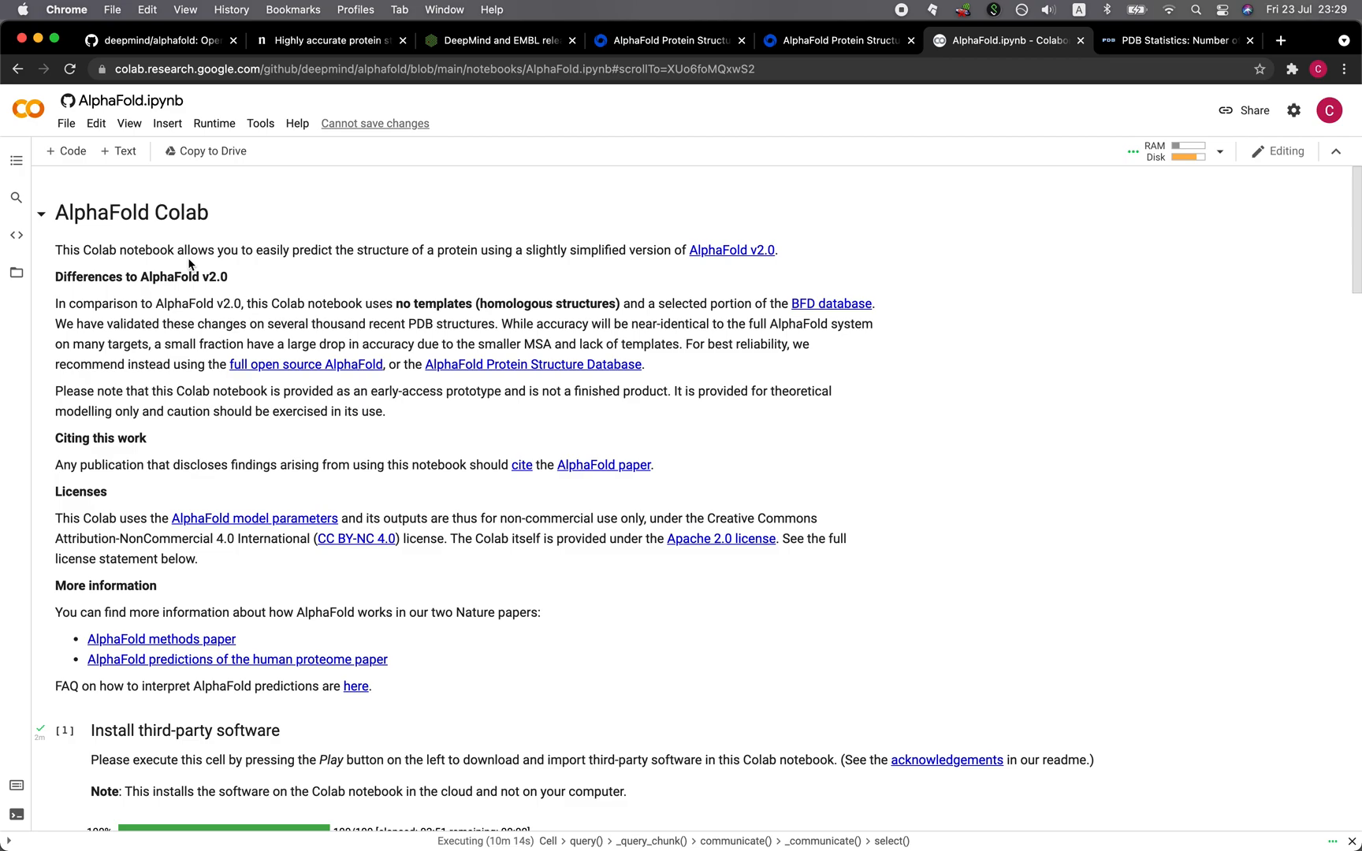
scroll(down, 3)
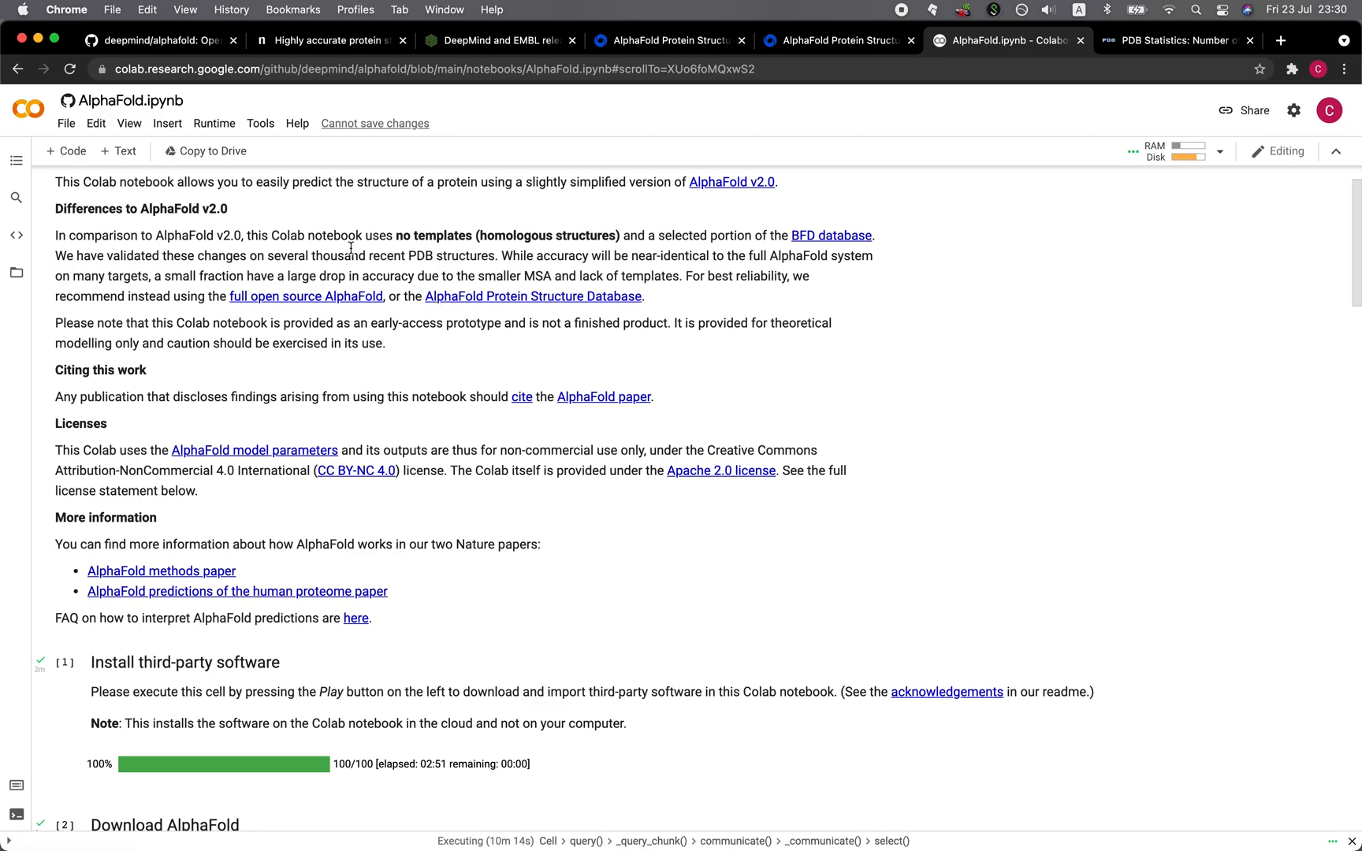
mouse_move(647, 255)
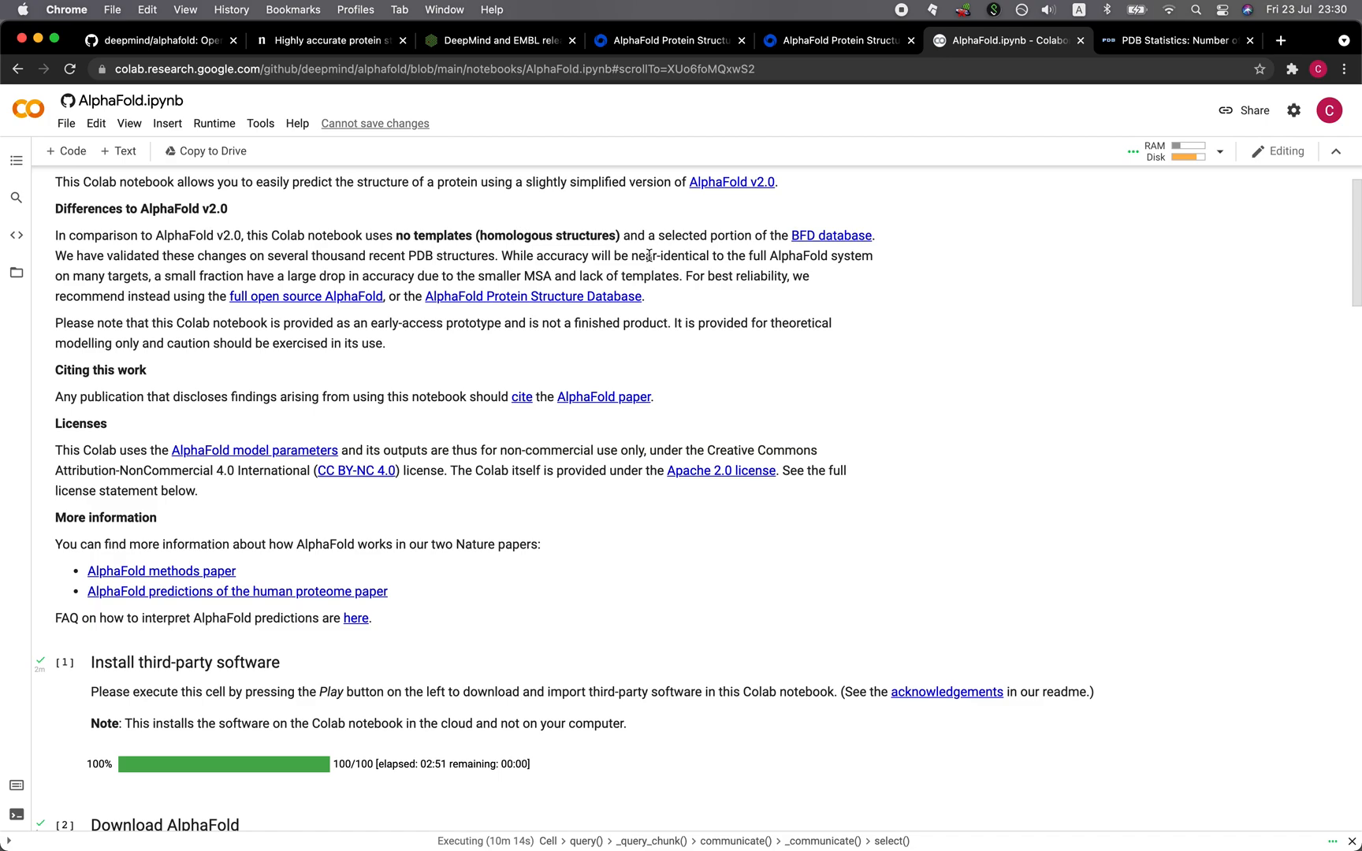
double_click(669, 255)
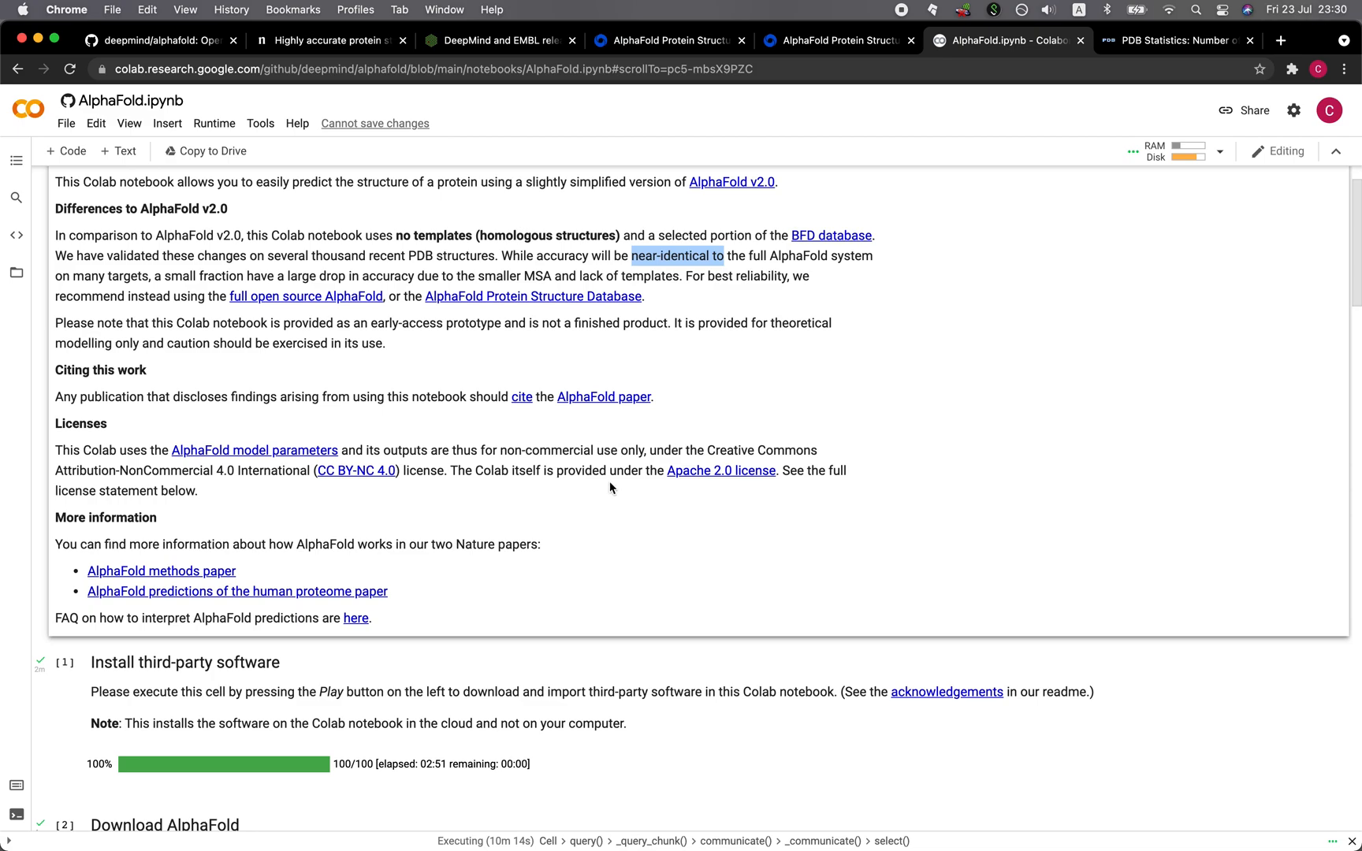
mouse_move(538, 537)
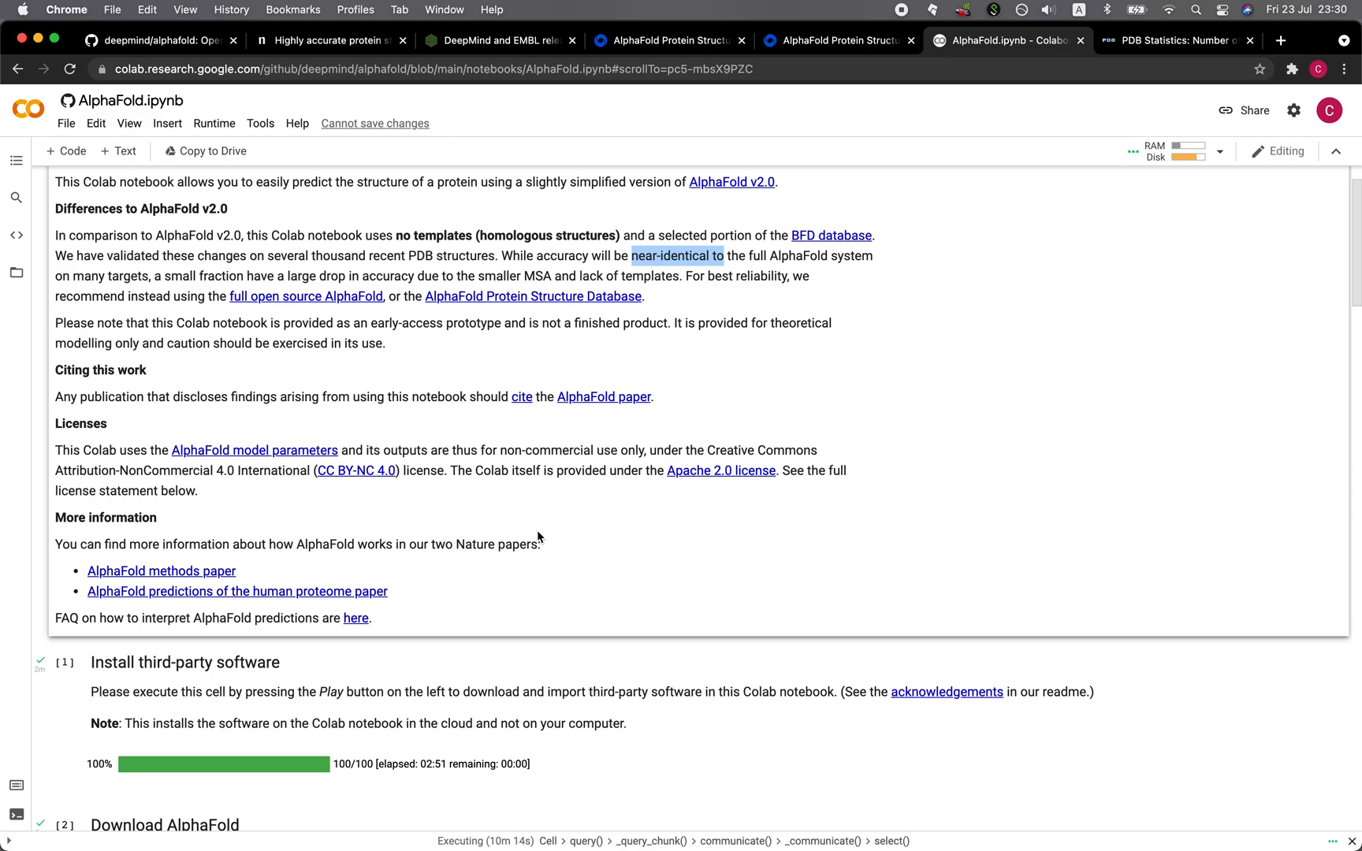
Scroll down through the notebook to the Making a prediction section
scroll(down, 3)
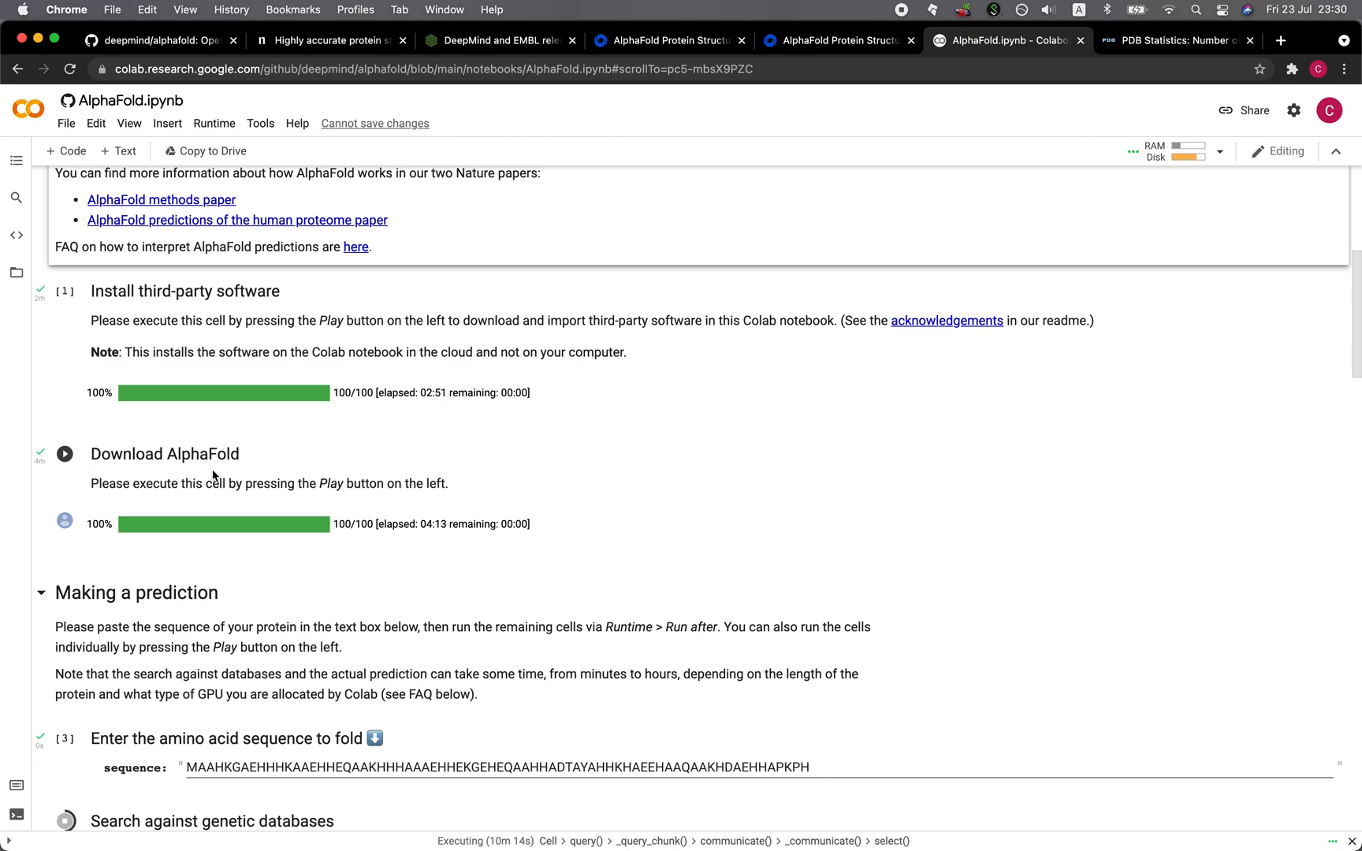
scroll(down, 3)
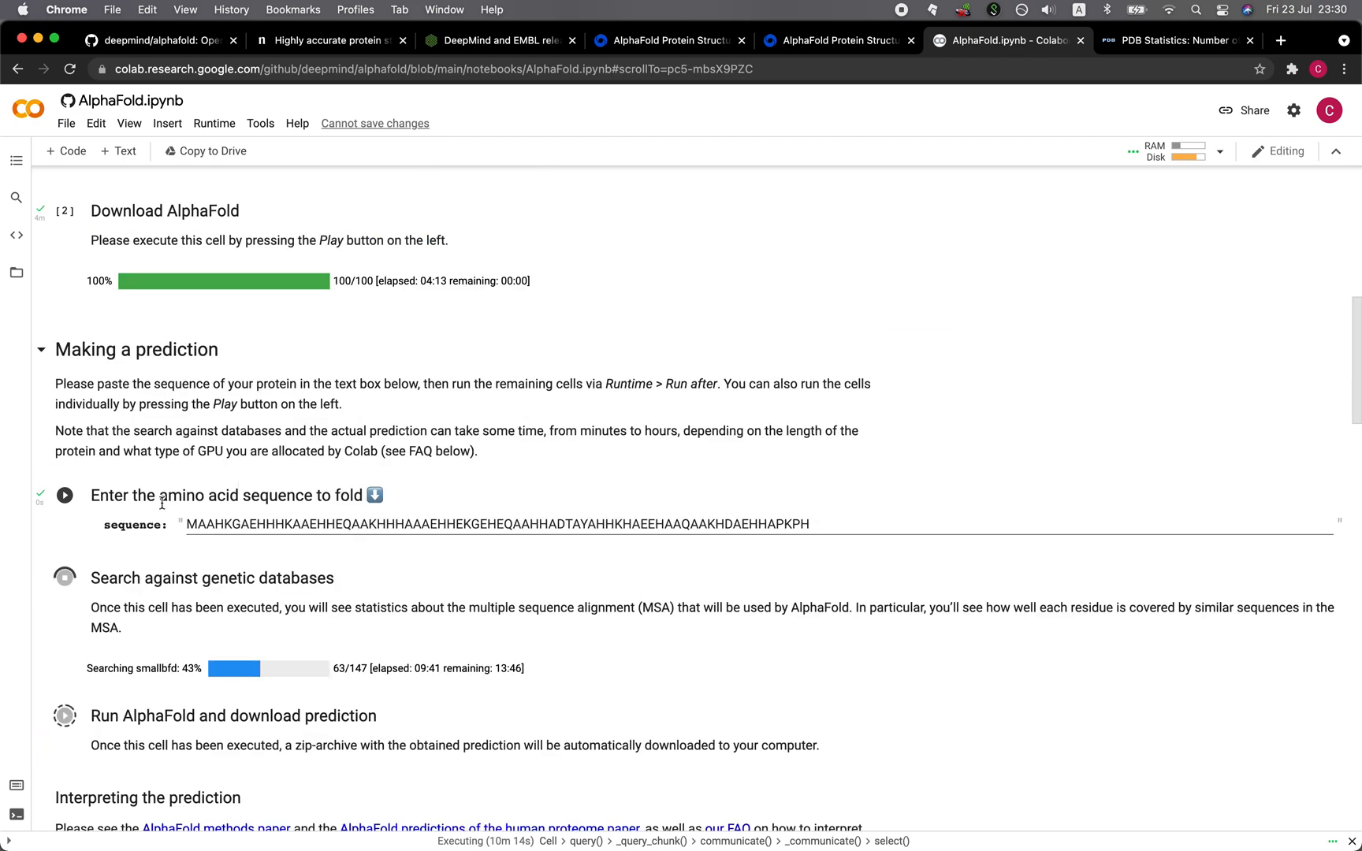
scroll(down, 3)
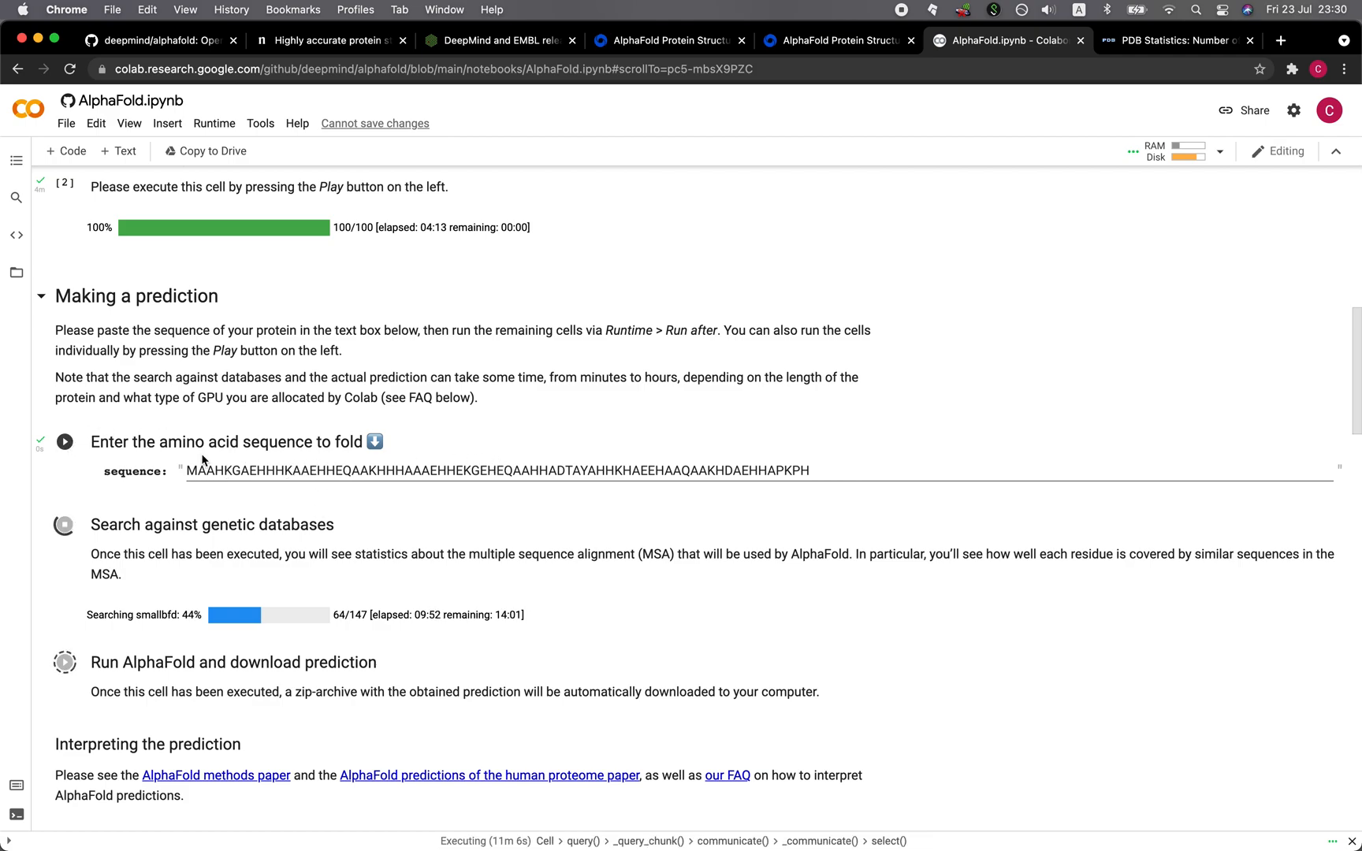
scroll(down, 3)
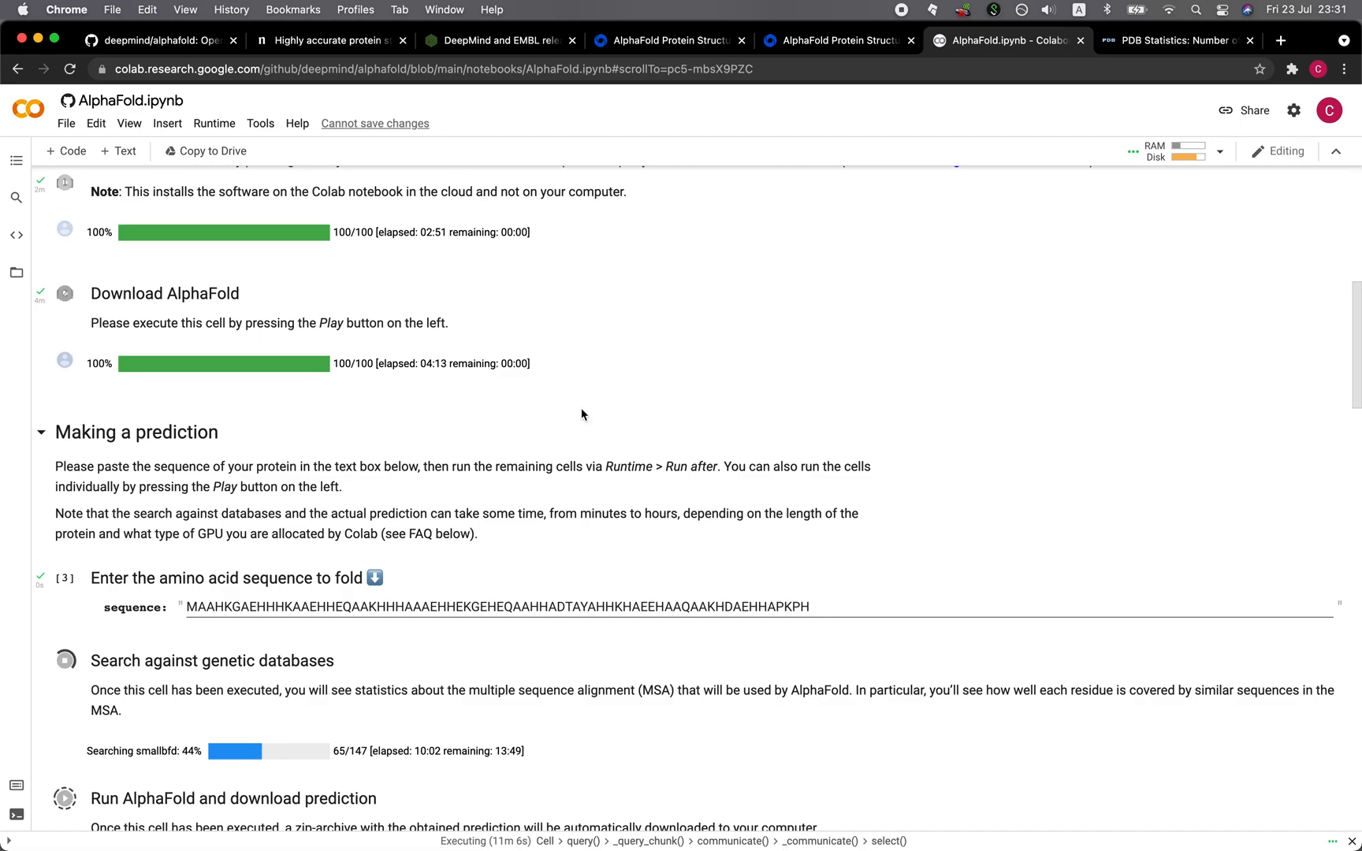
scroll(down, 3)
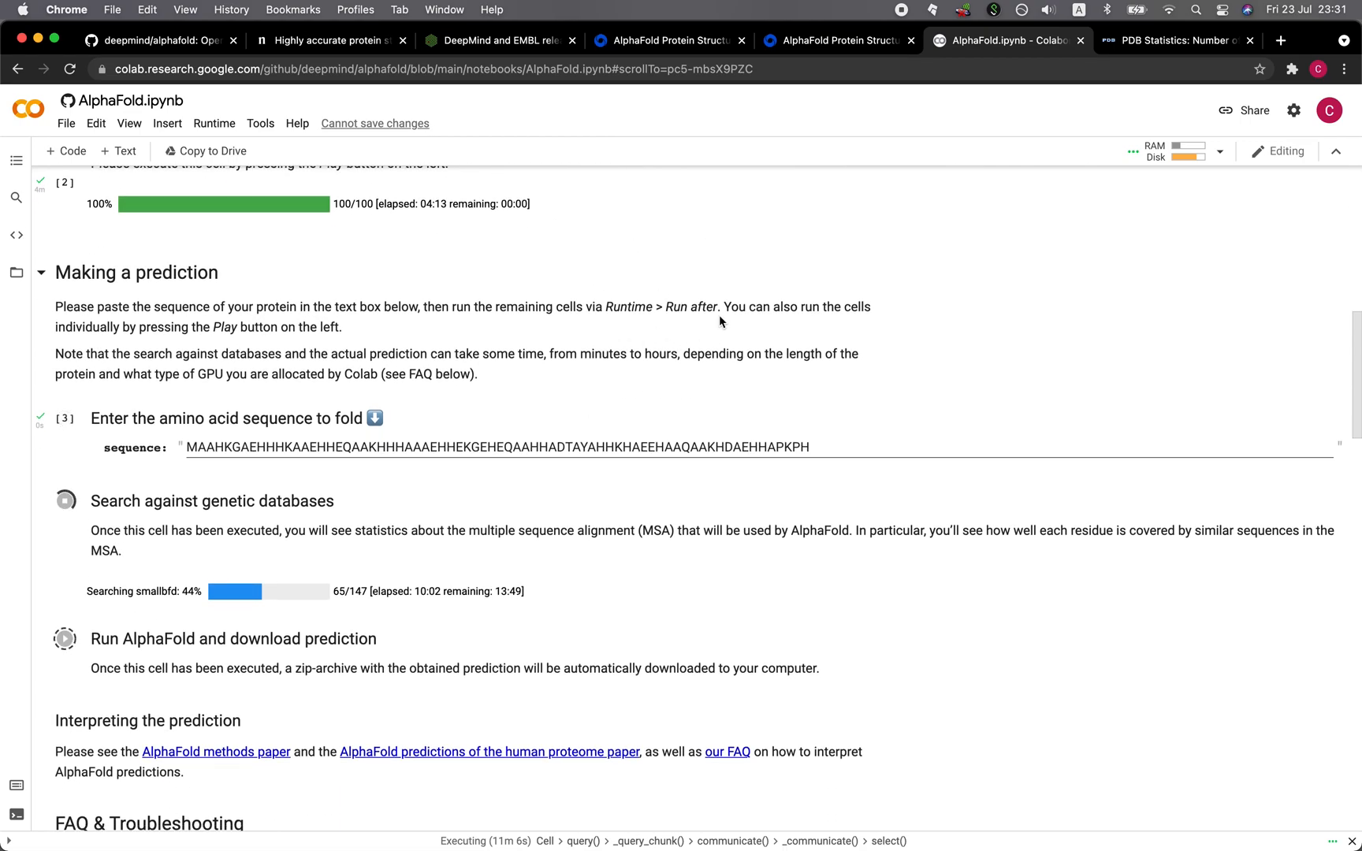
mouse_move(1001, 154)
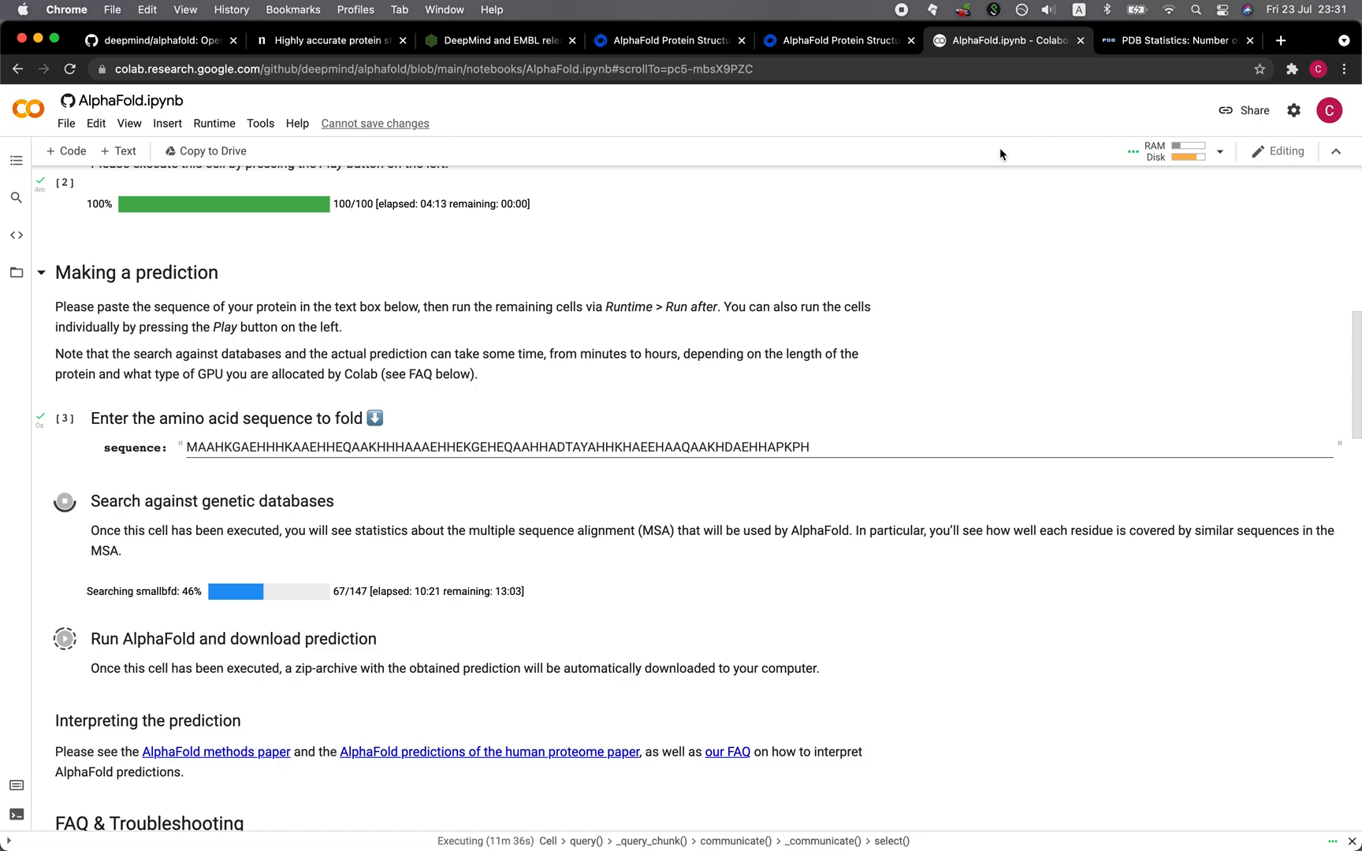
Switch to the Nature human proteome paper and select '98.5% of human proteins' in the abstract
click(325, 41)
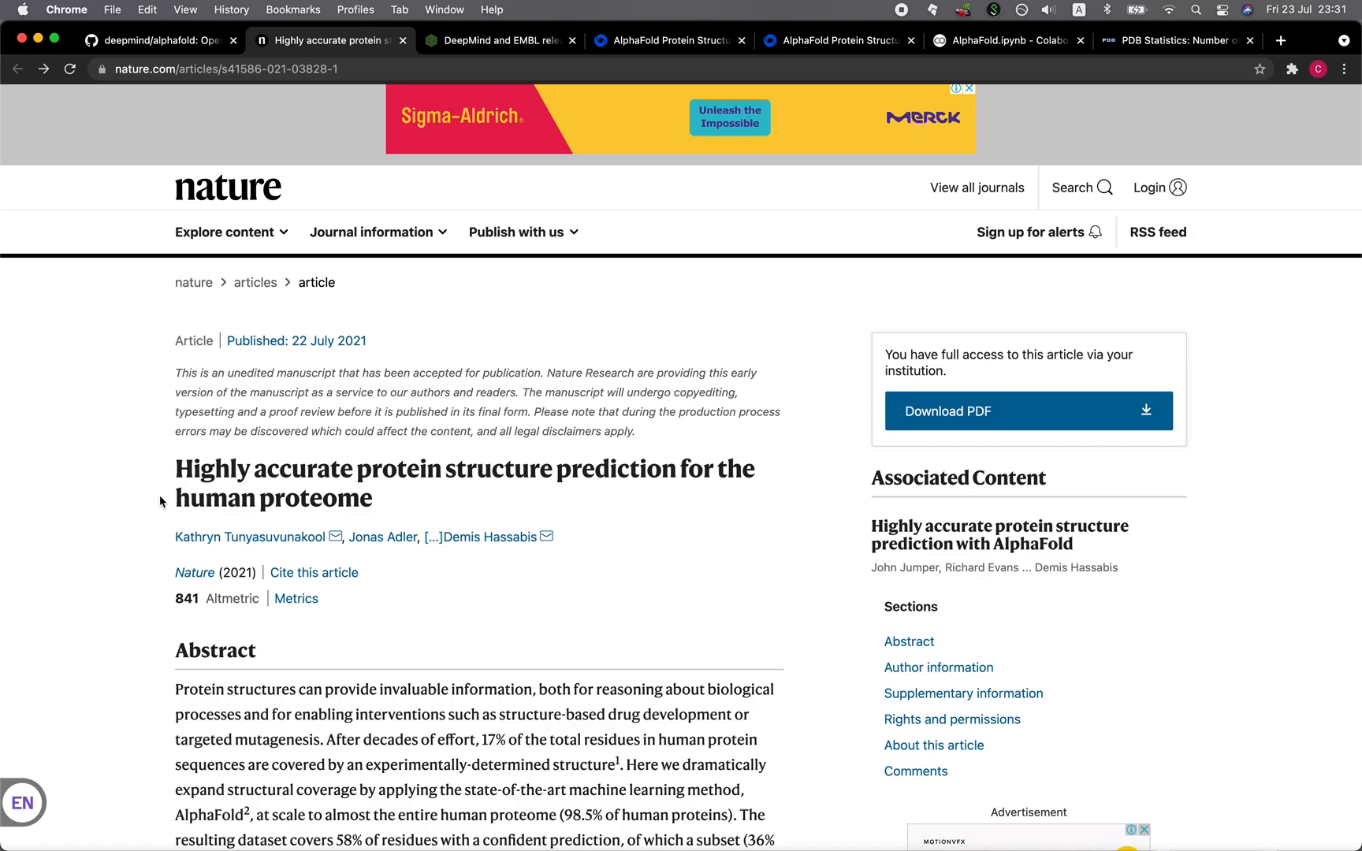
scroll(down, 3)
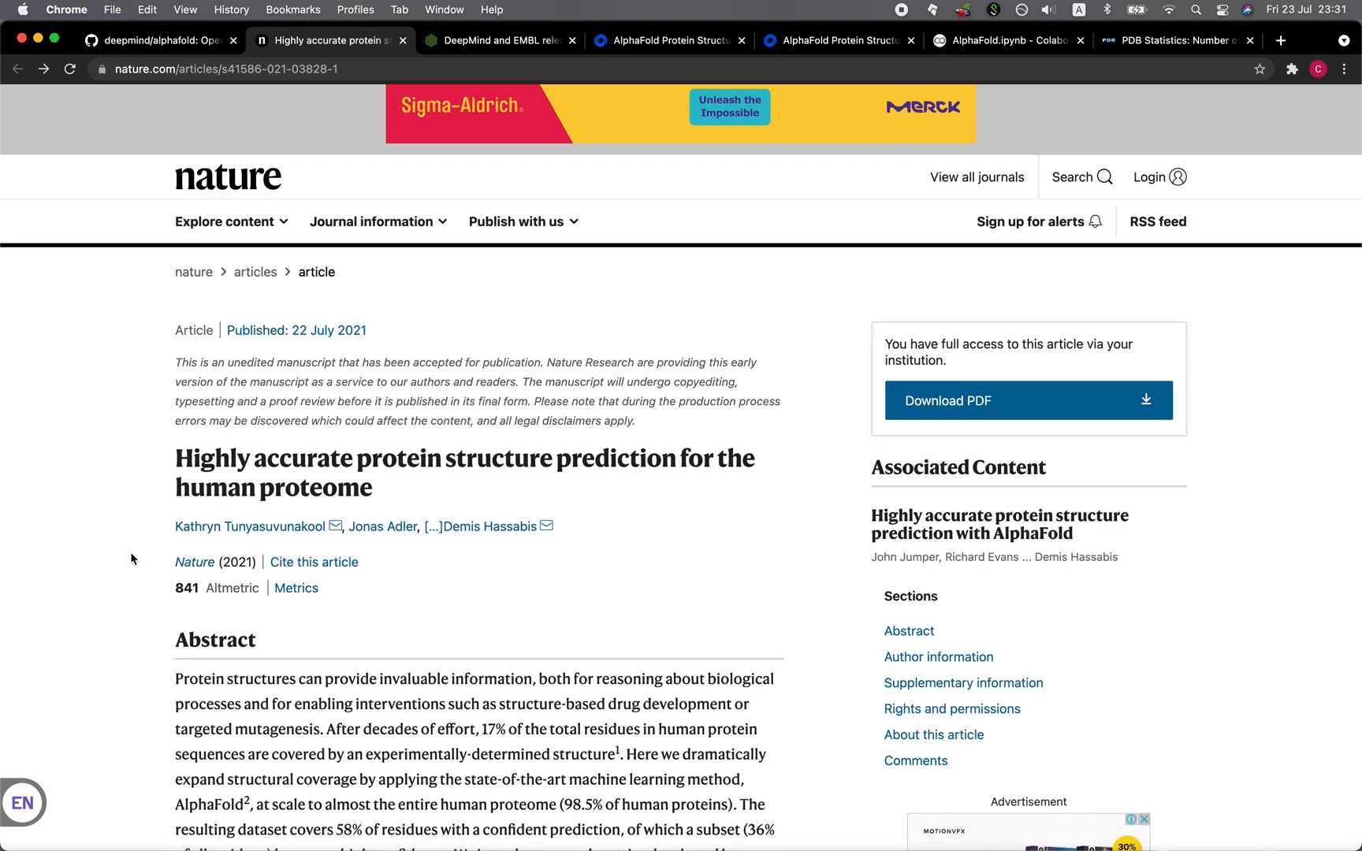
scroll(down, 3)
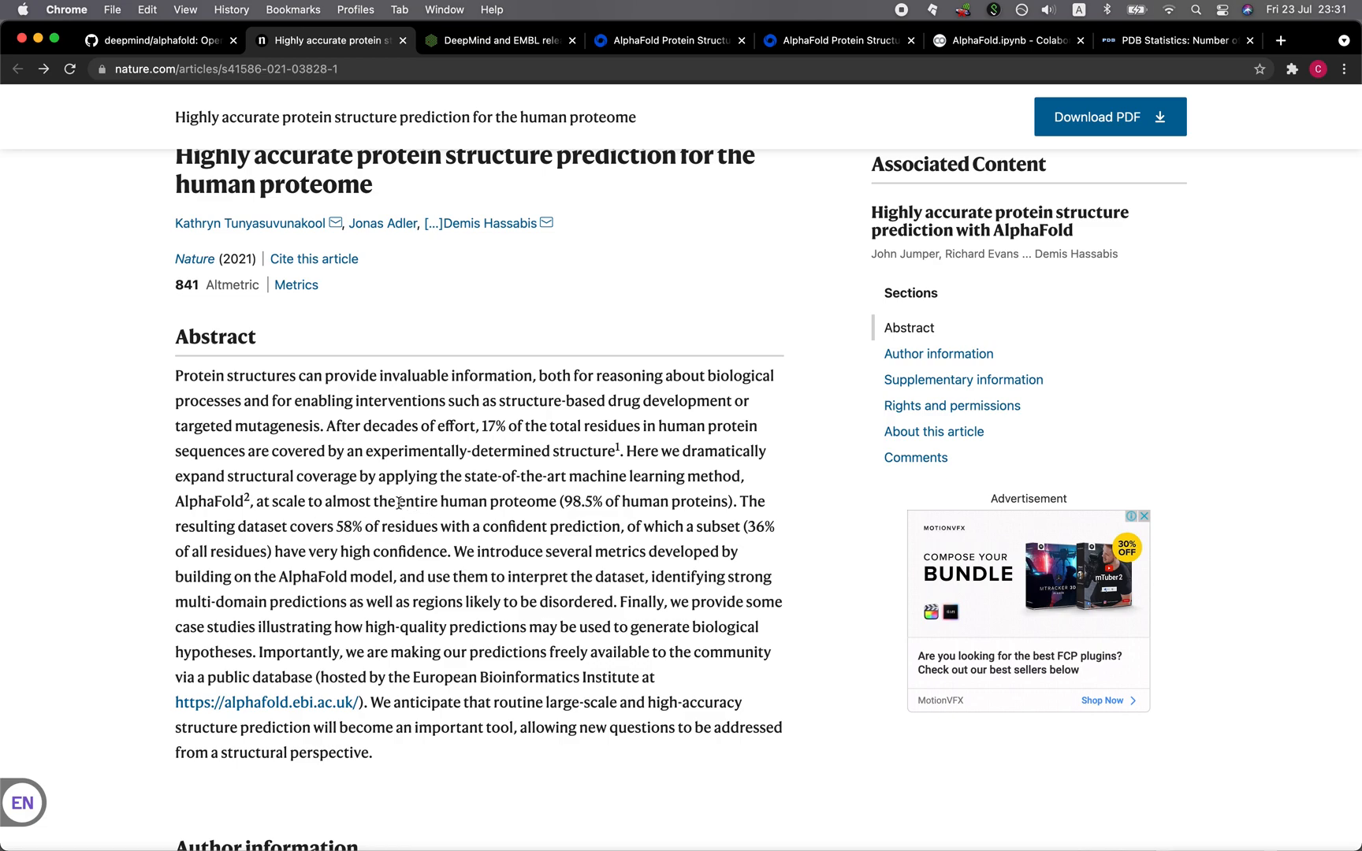
drag(398, 501, 554, 502)
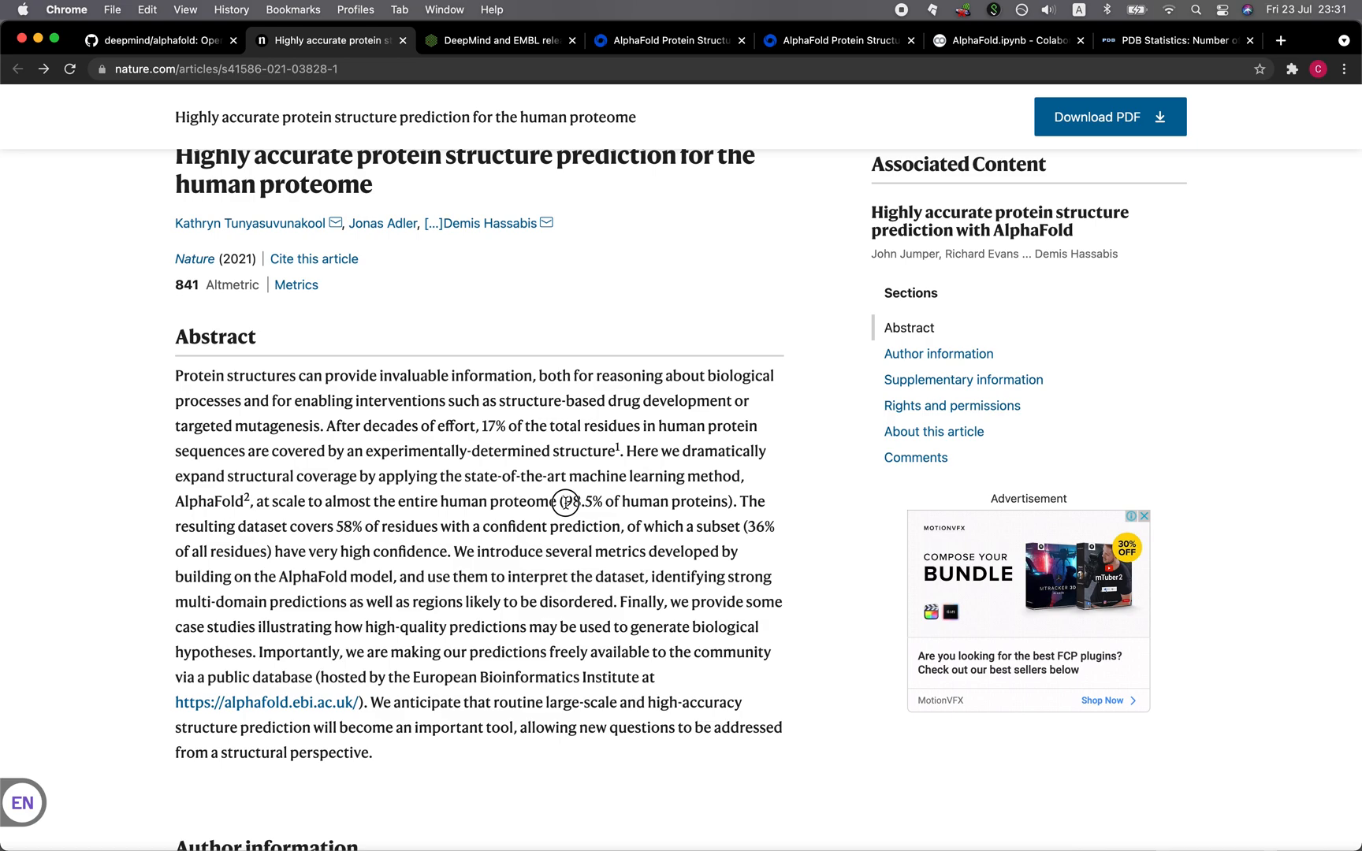
drag(562, 501, 639, 501)
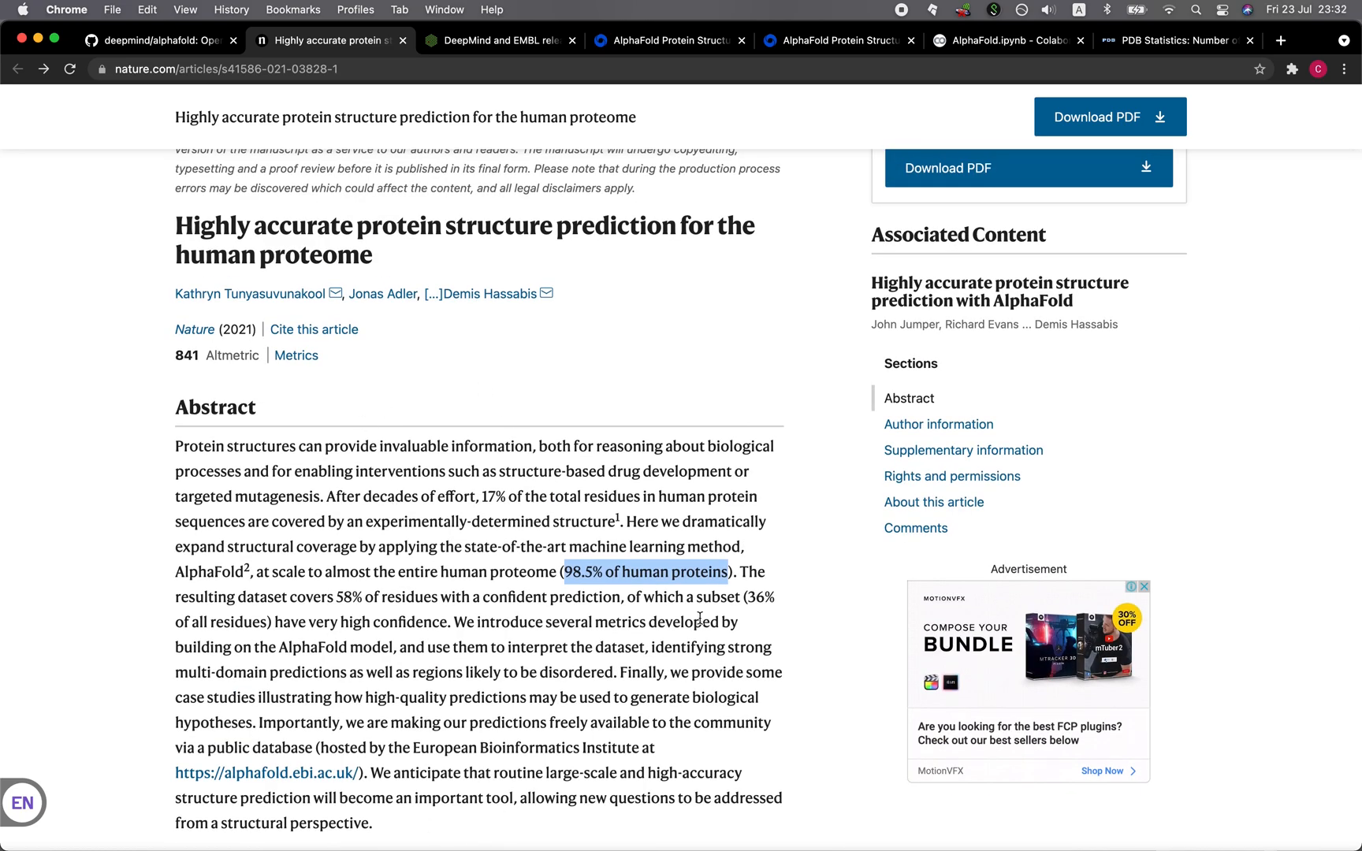
mouse_move(339, 773)
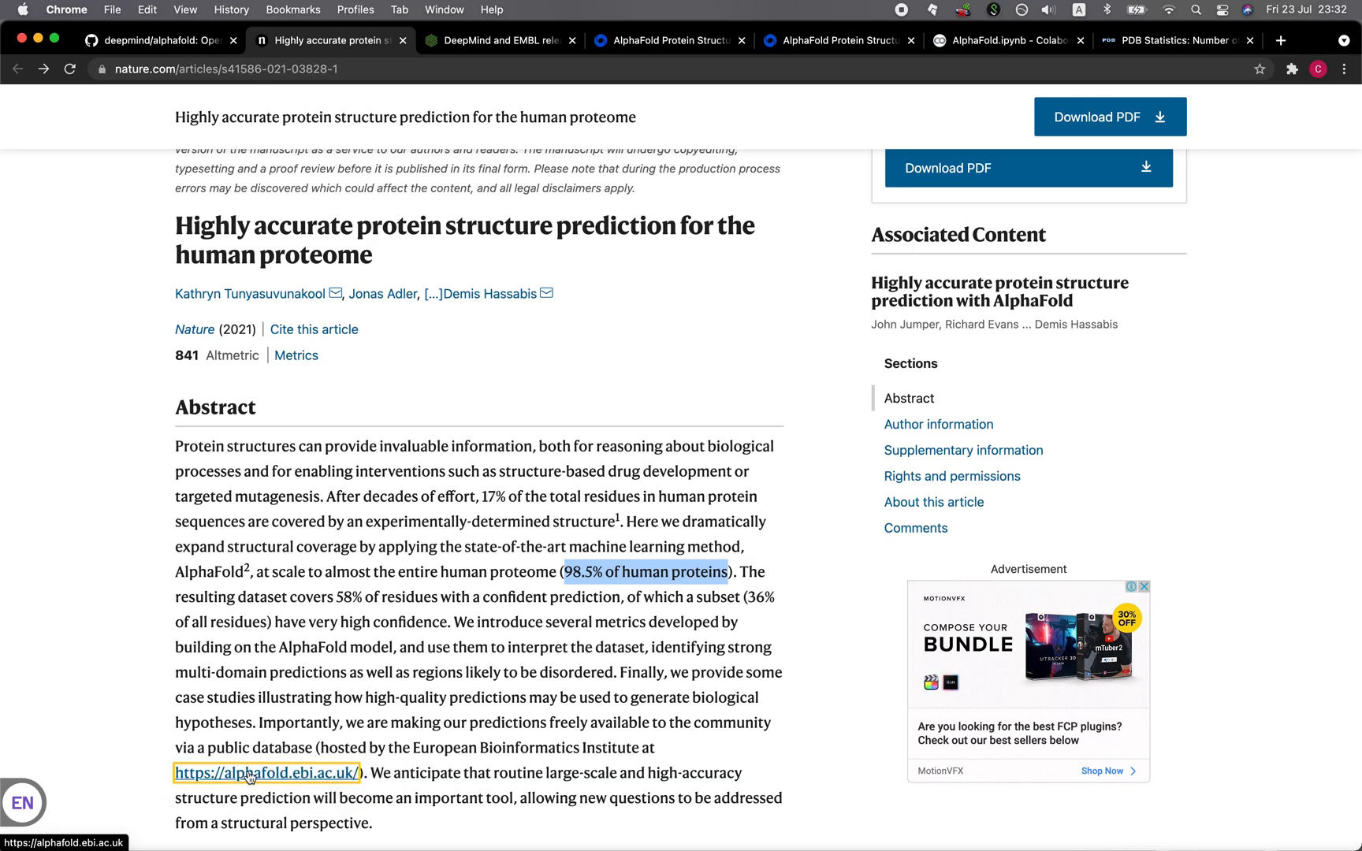
mouse_move(292, 786)
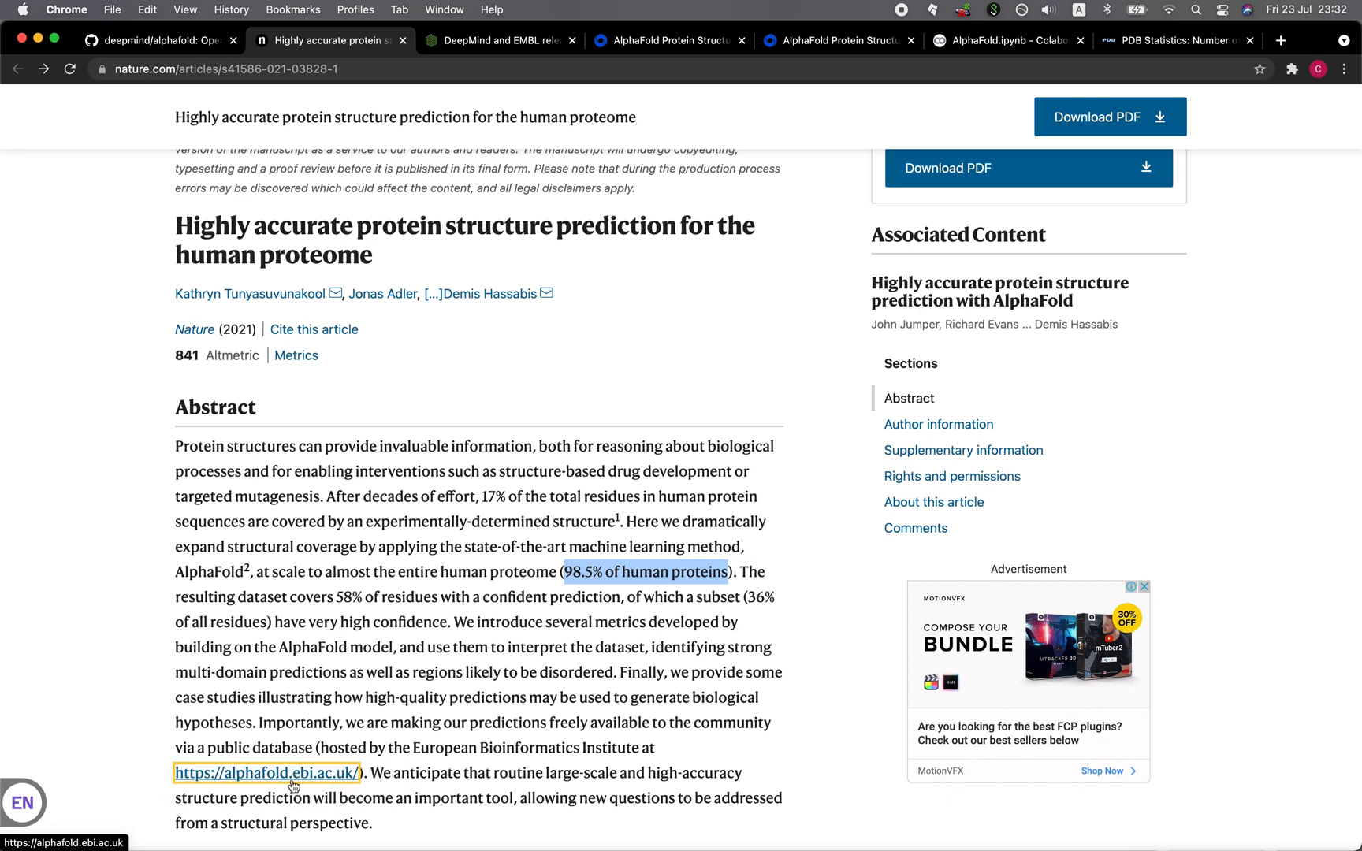
scroll(down, 3)
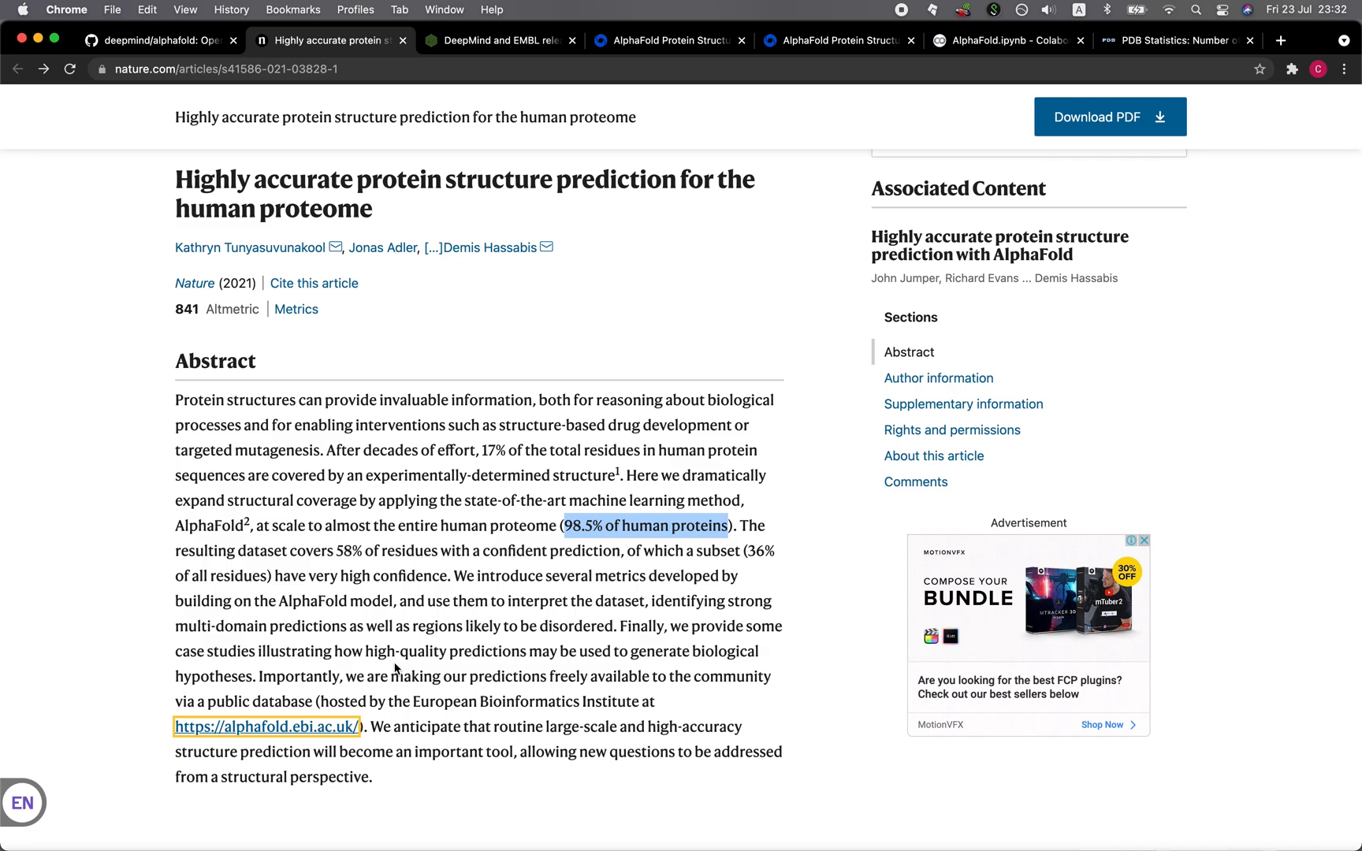
mouse_move(288, 231)
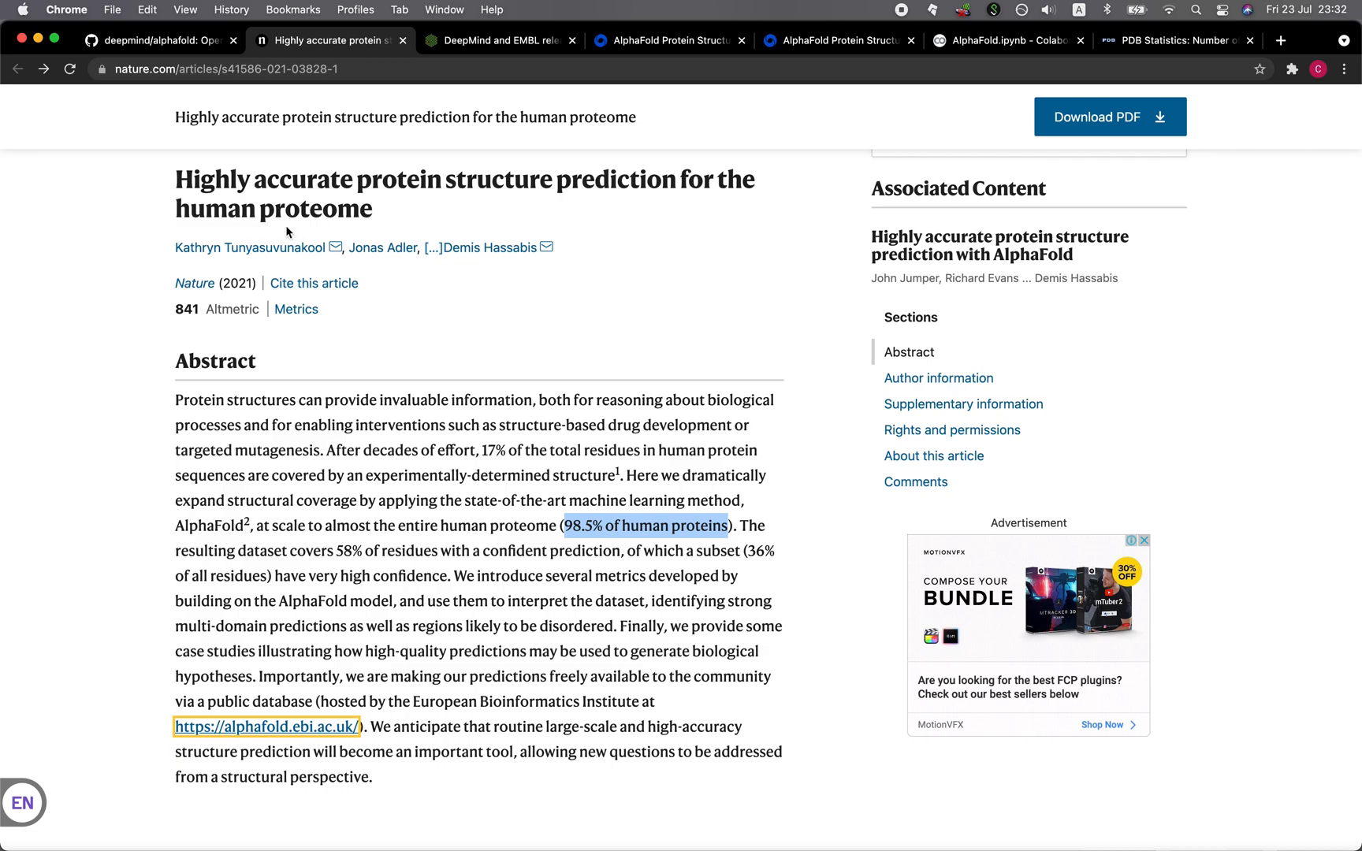
mouse_move(563, 434)
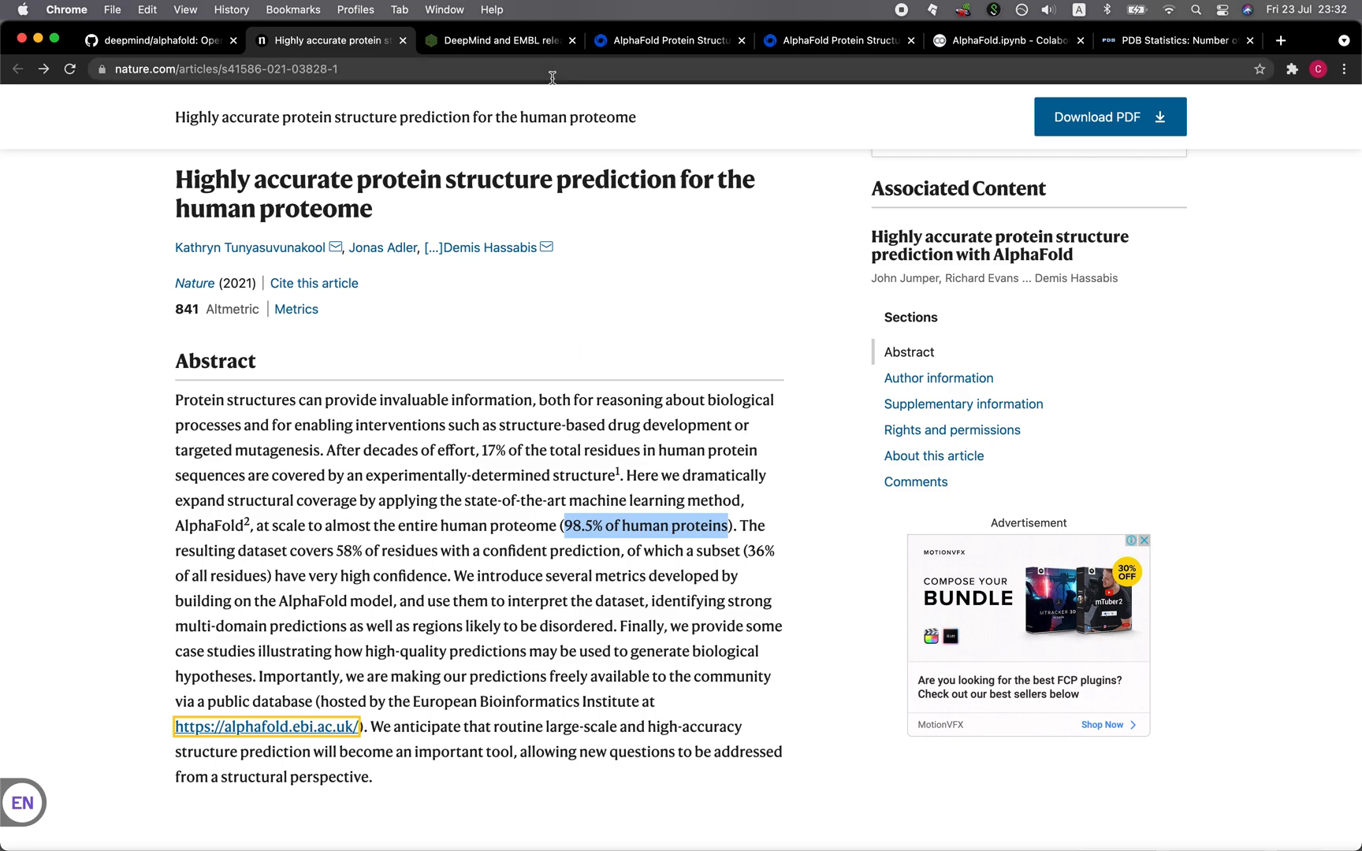
mouse_move(495, 40)
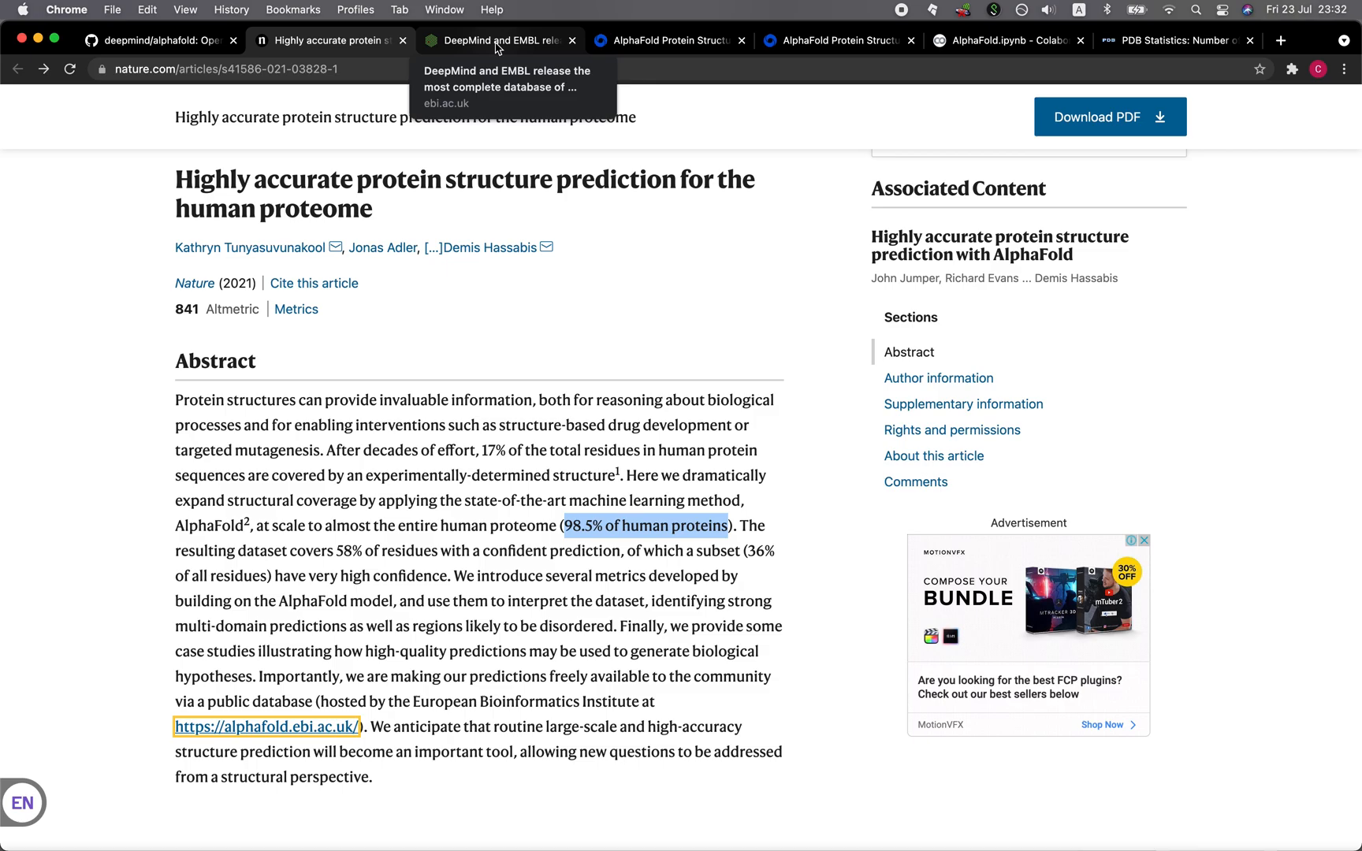
Scroll the EMBL-EBI launch press release down to 'Feedback from the scientific community', briefly selecting quotes
click(497, 41)
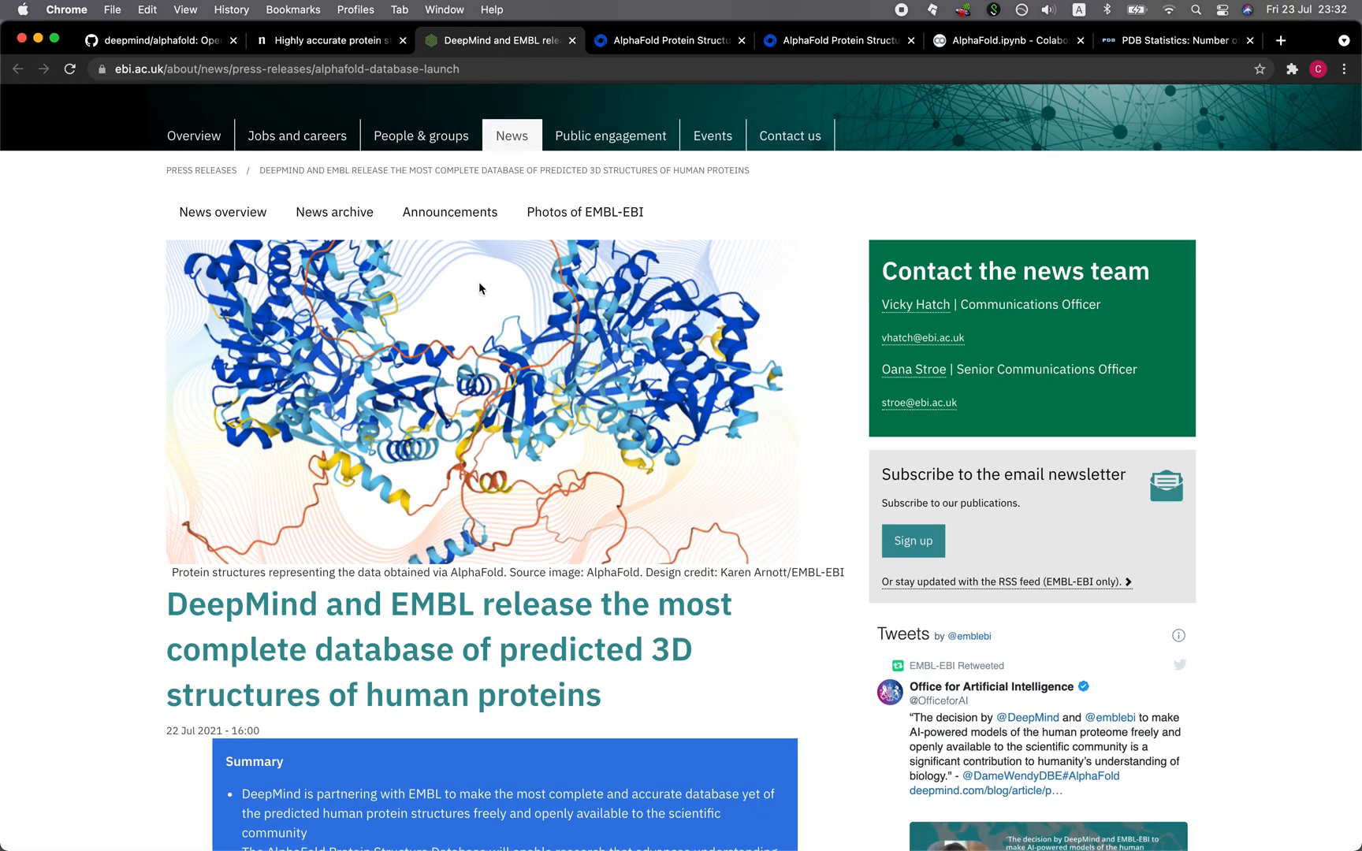
scroll(down, 3)
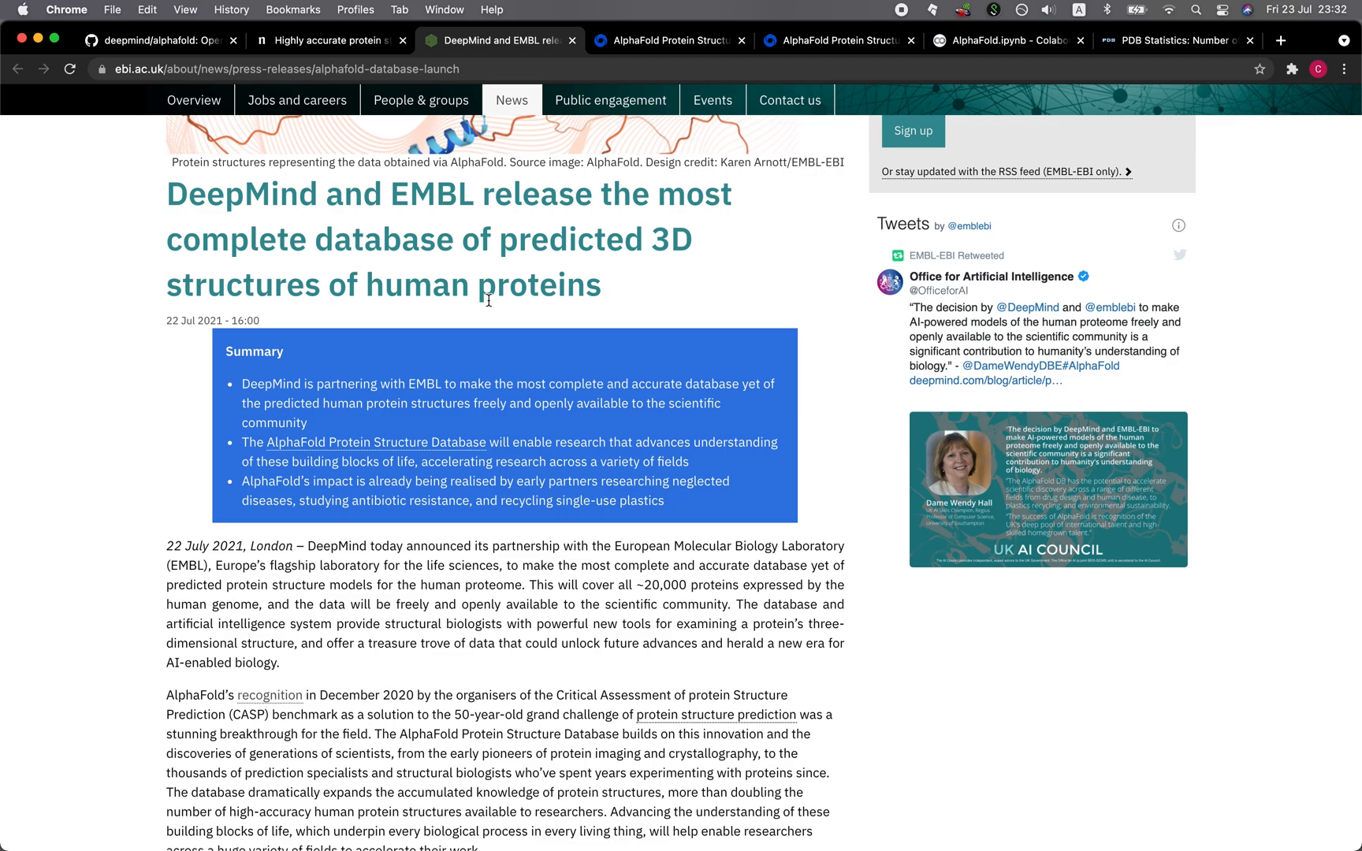
mouse_move(453, 374)
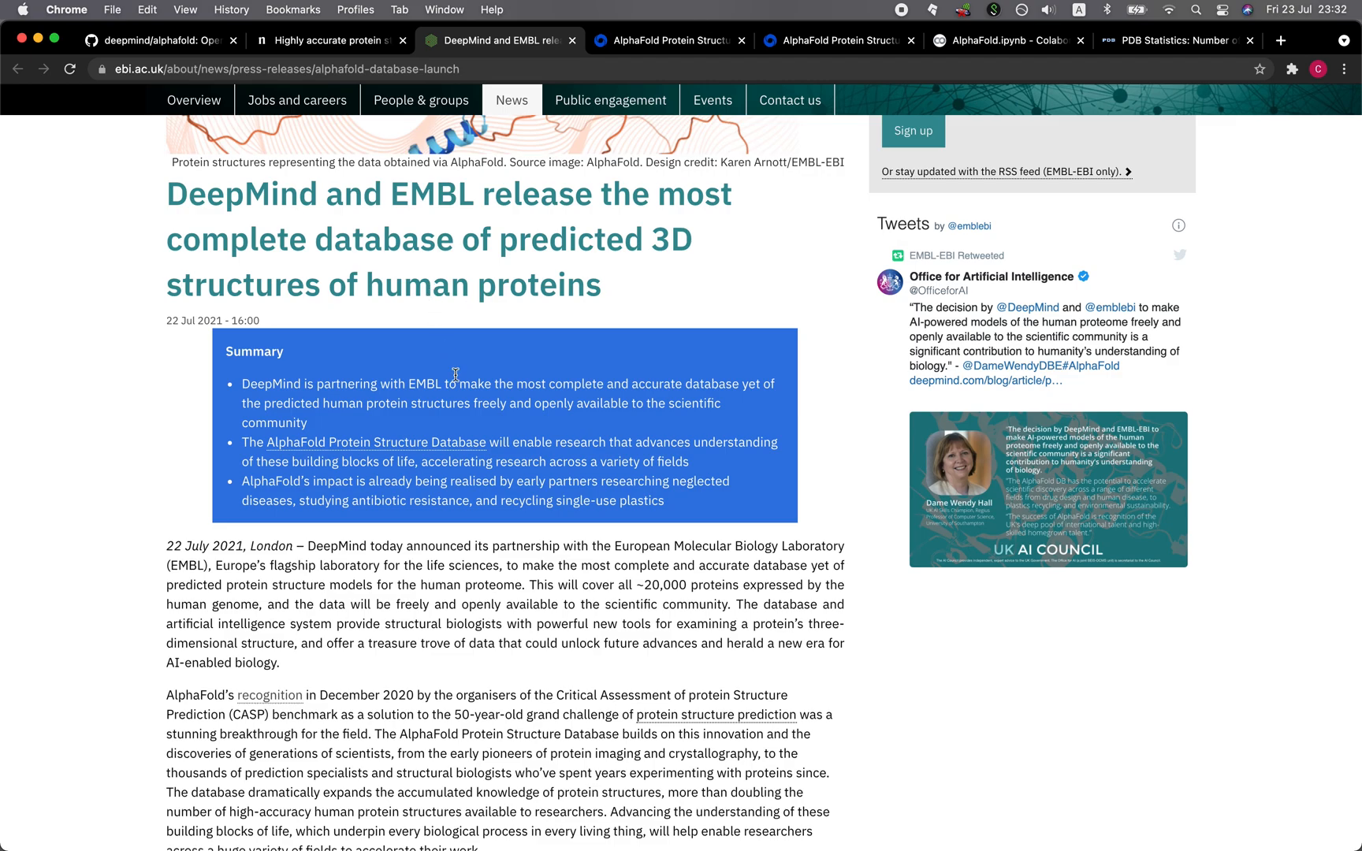
scroll(down, 3)
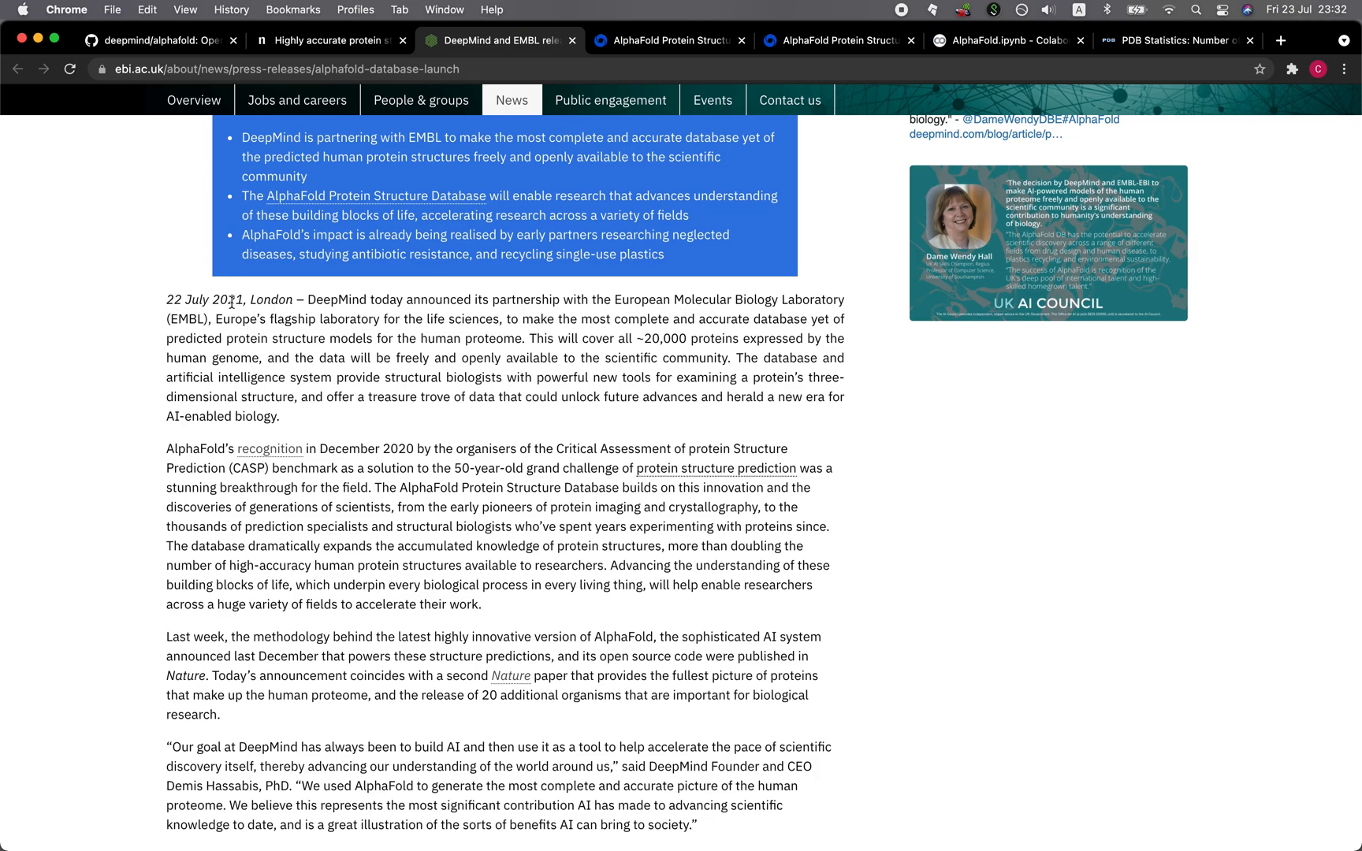
mouse_move(1145, 5)
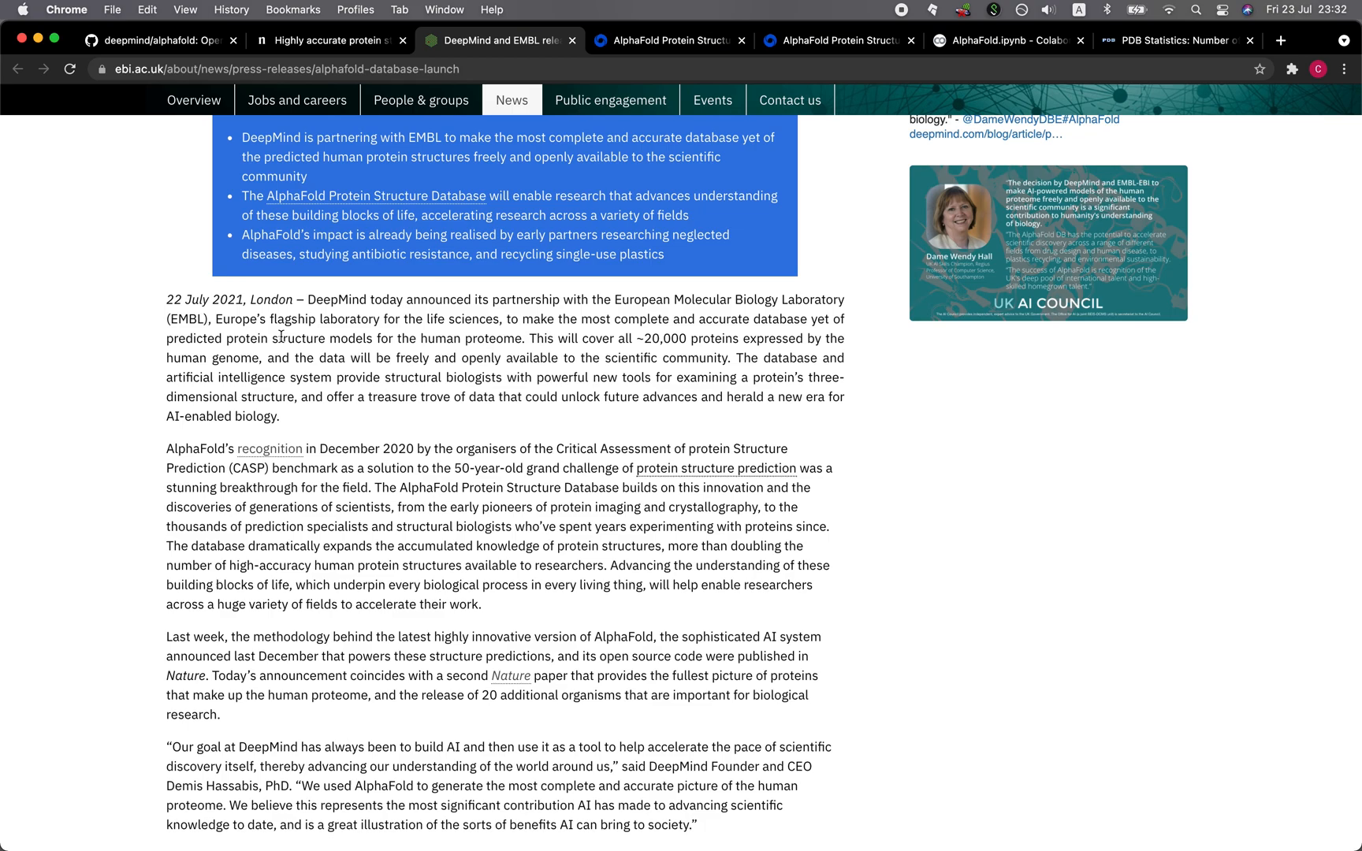
scroll(down, 3)
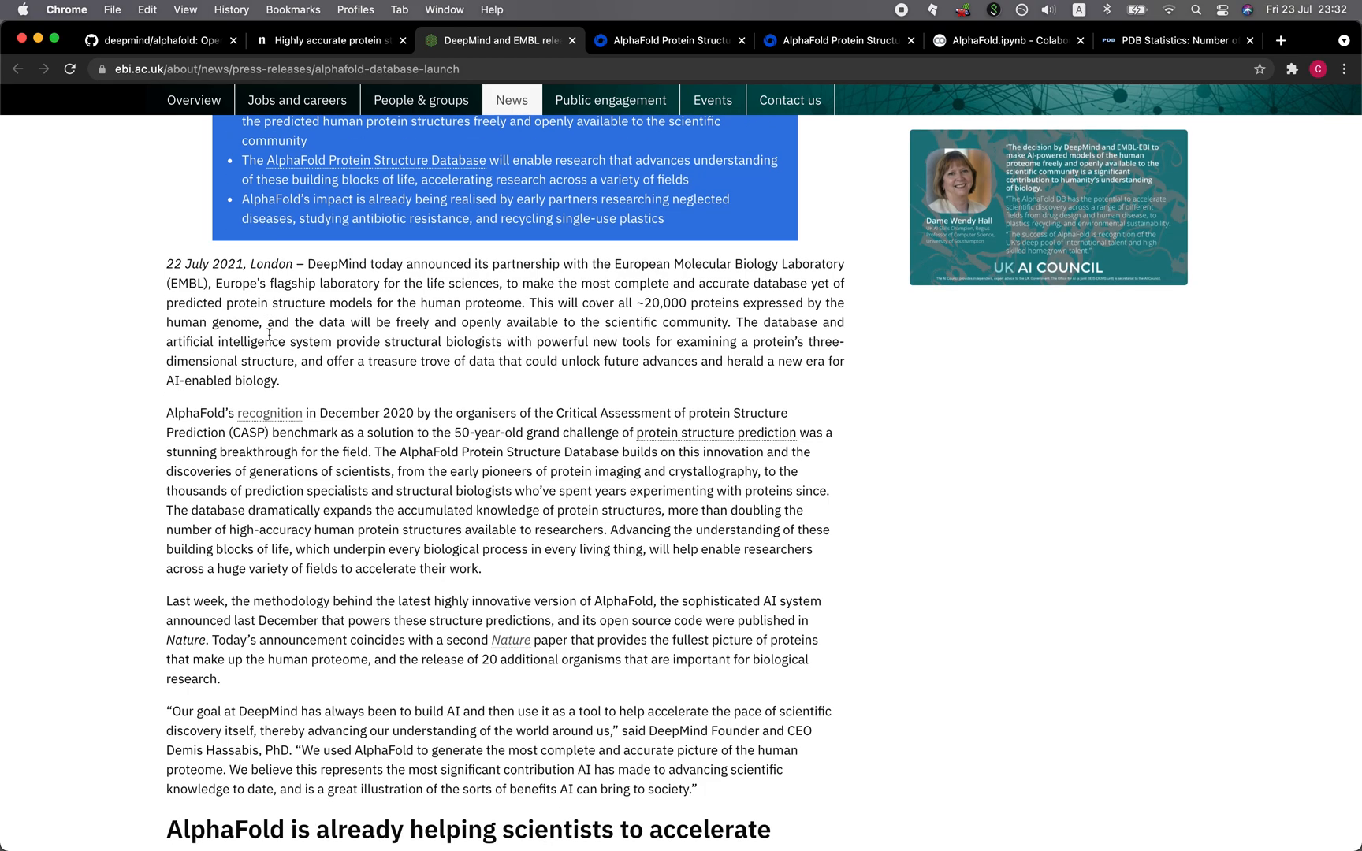
mouse_move(570, 375)
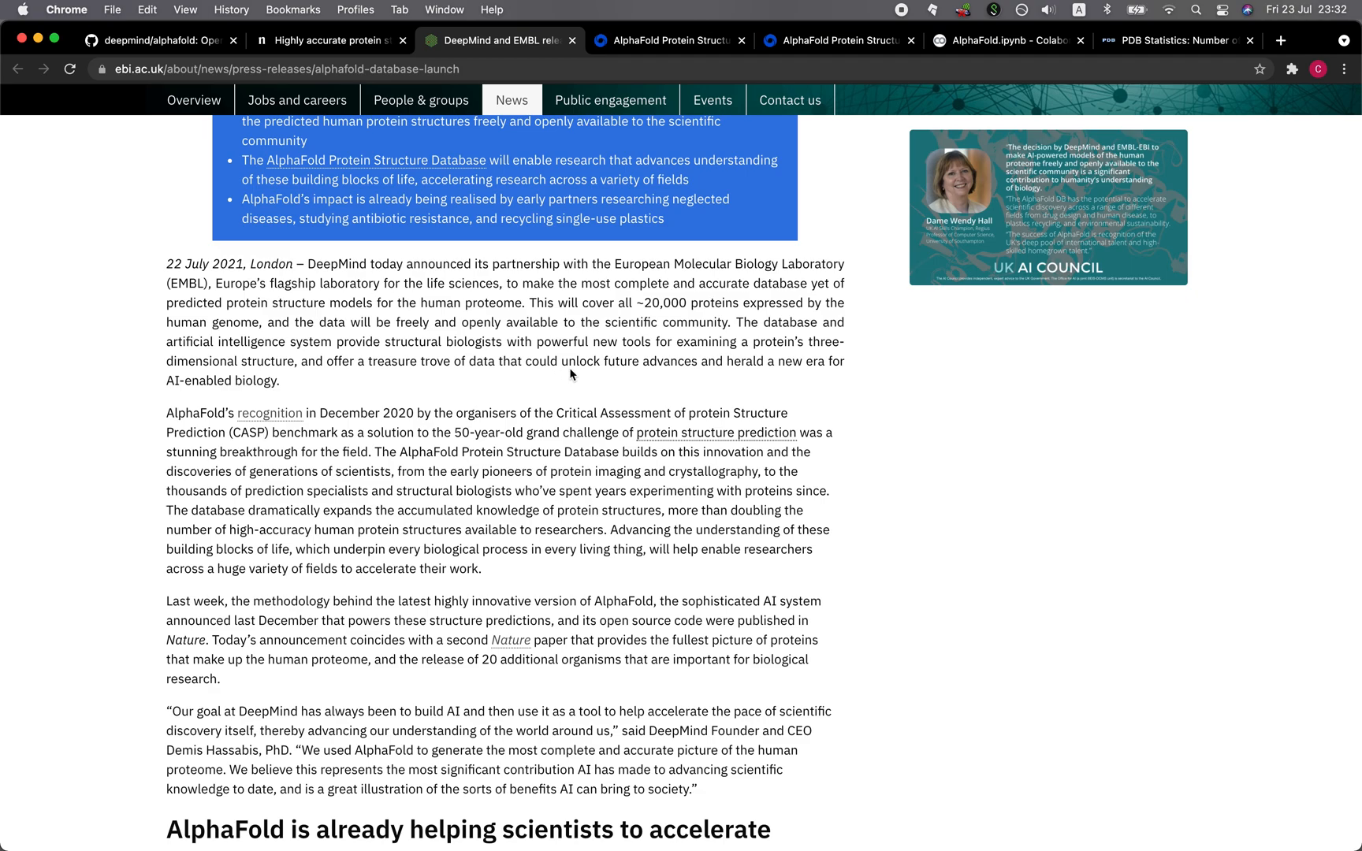
mouse_move(611, 166)
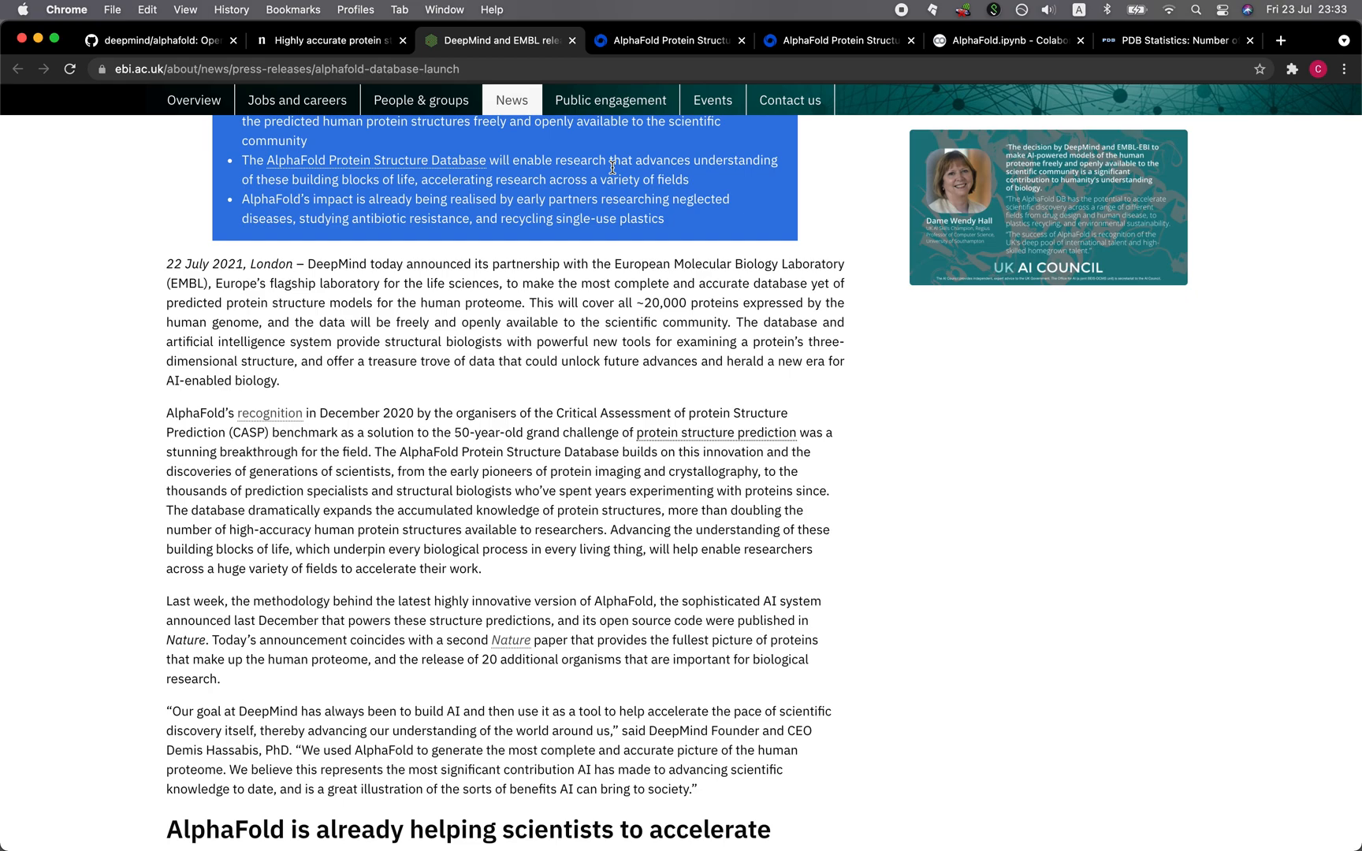
mouse_move(669, 40)
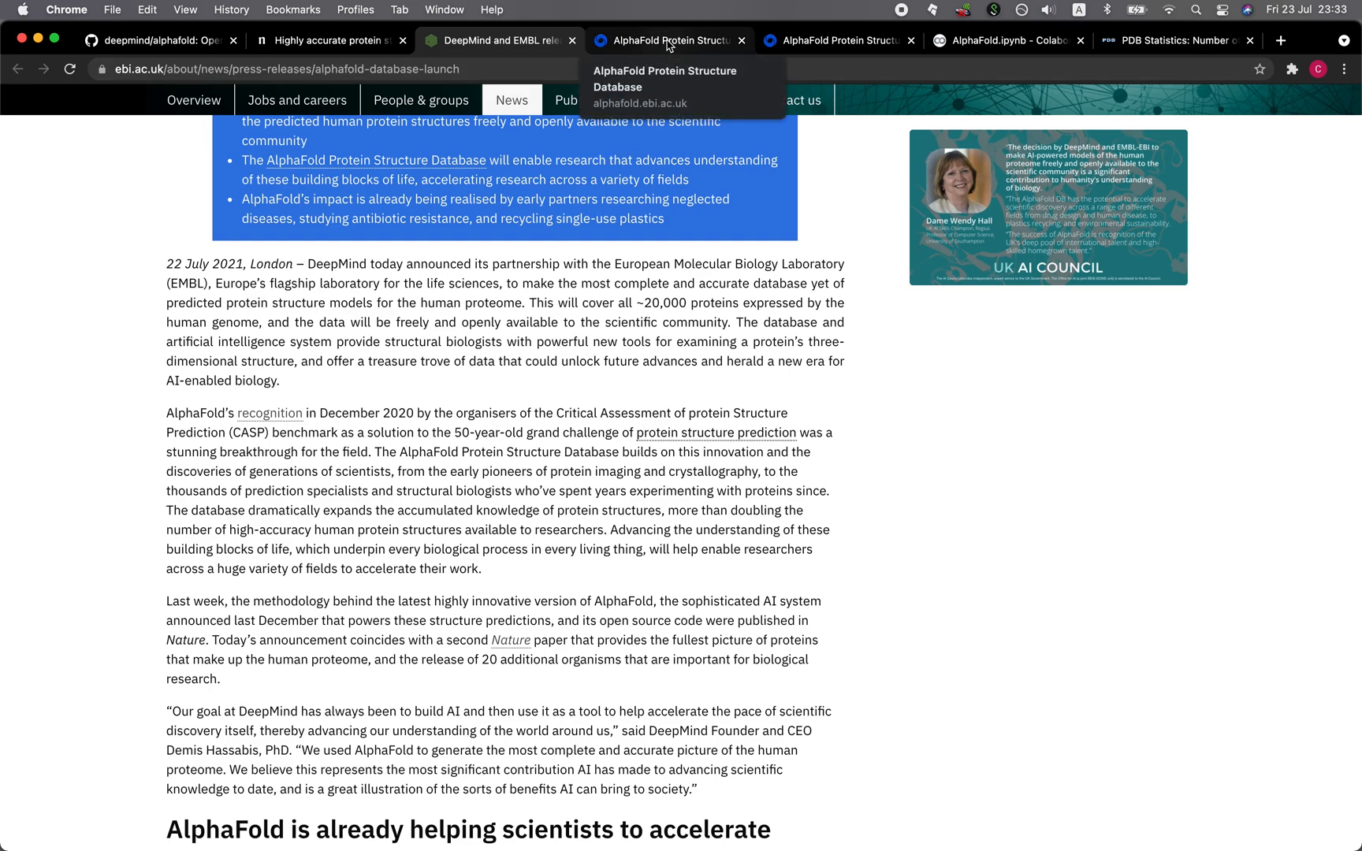
mouse_move(295, 485)
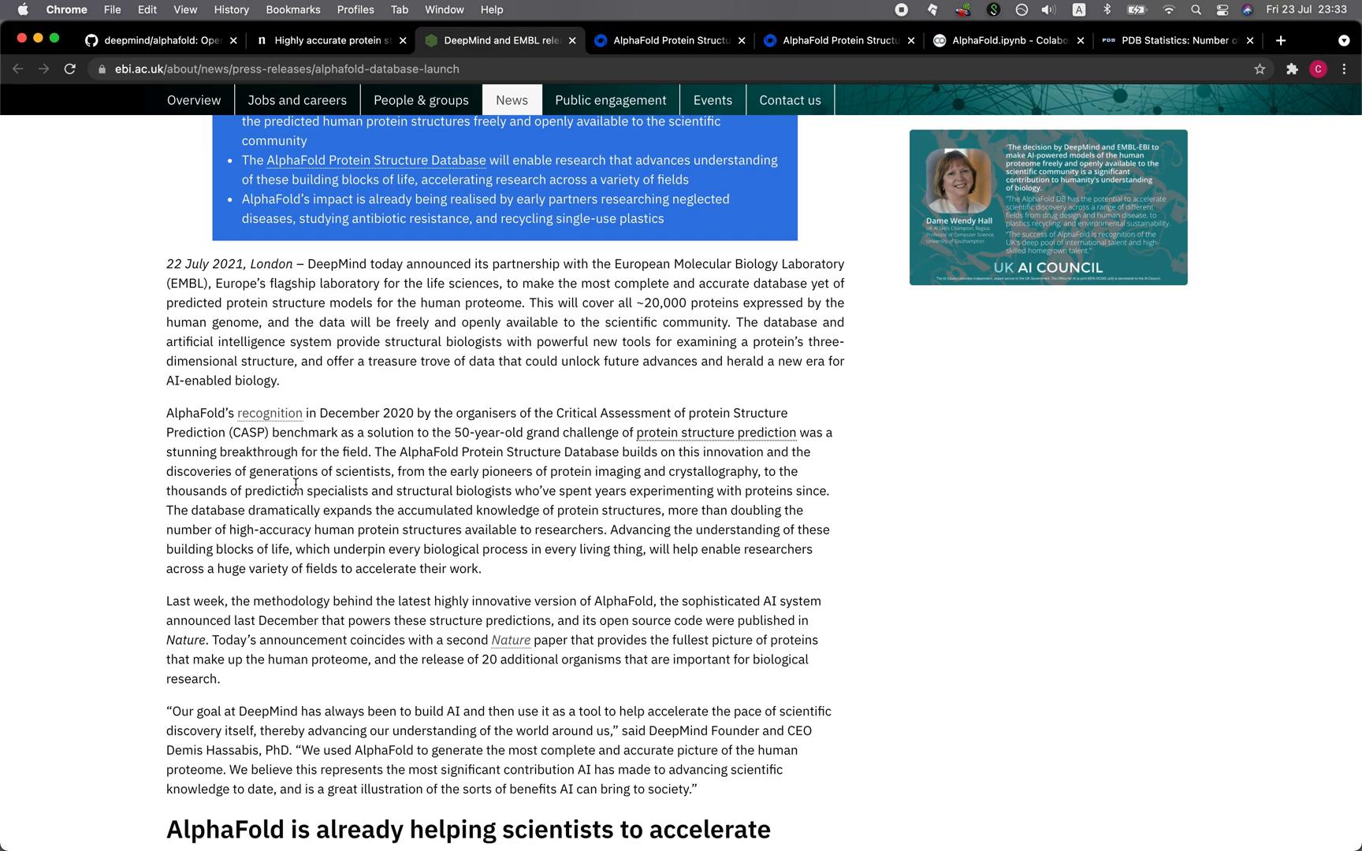
scroll(down, 3)
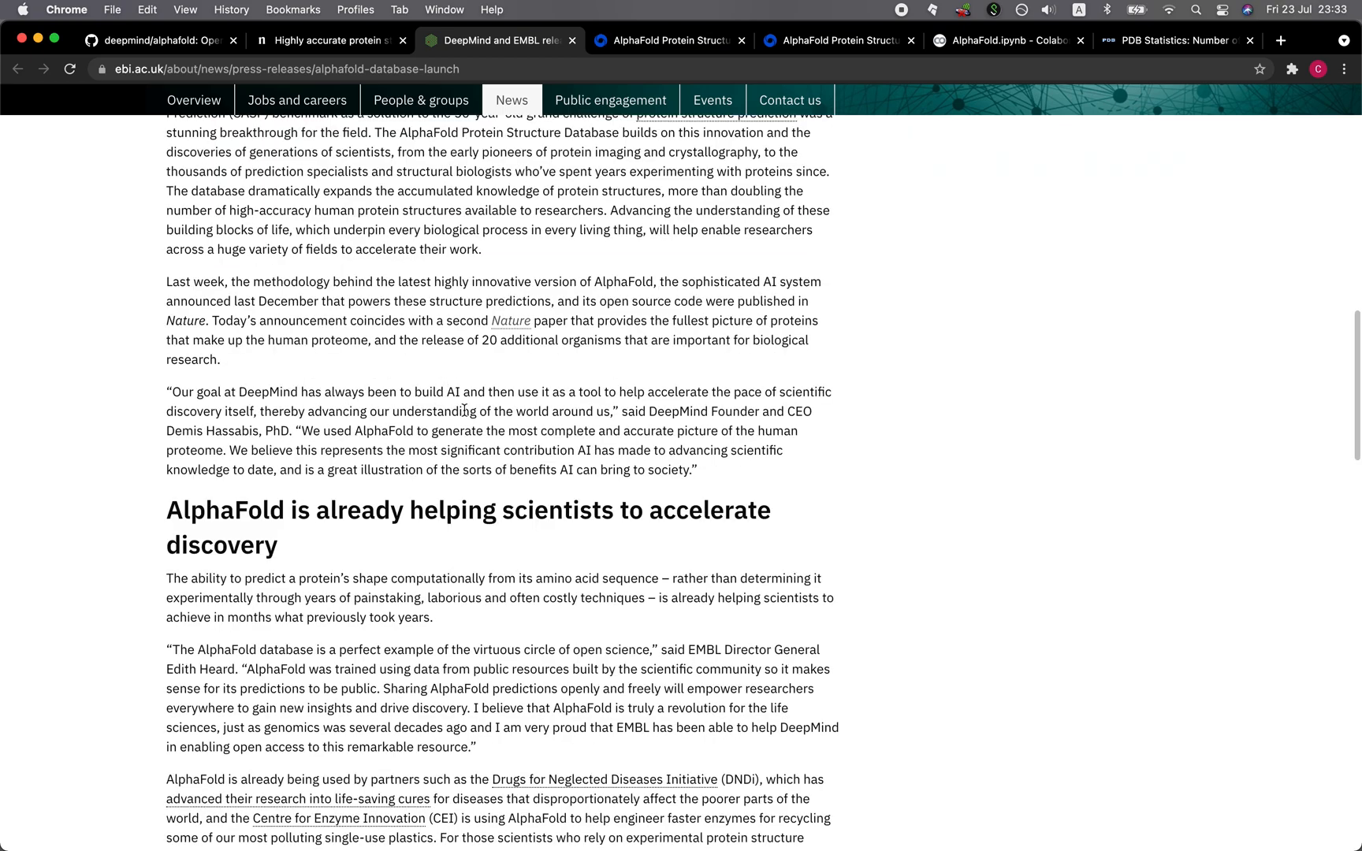
scroll(down, 3)
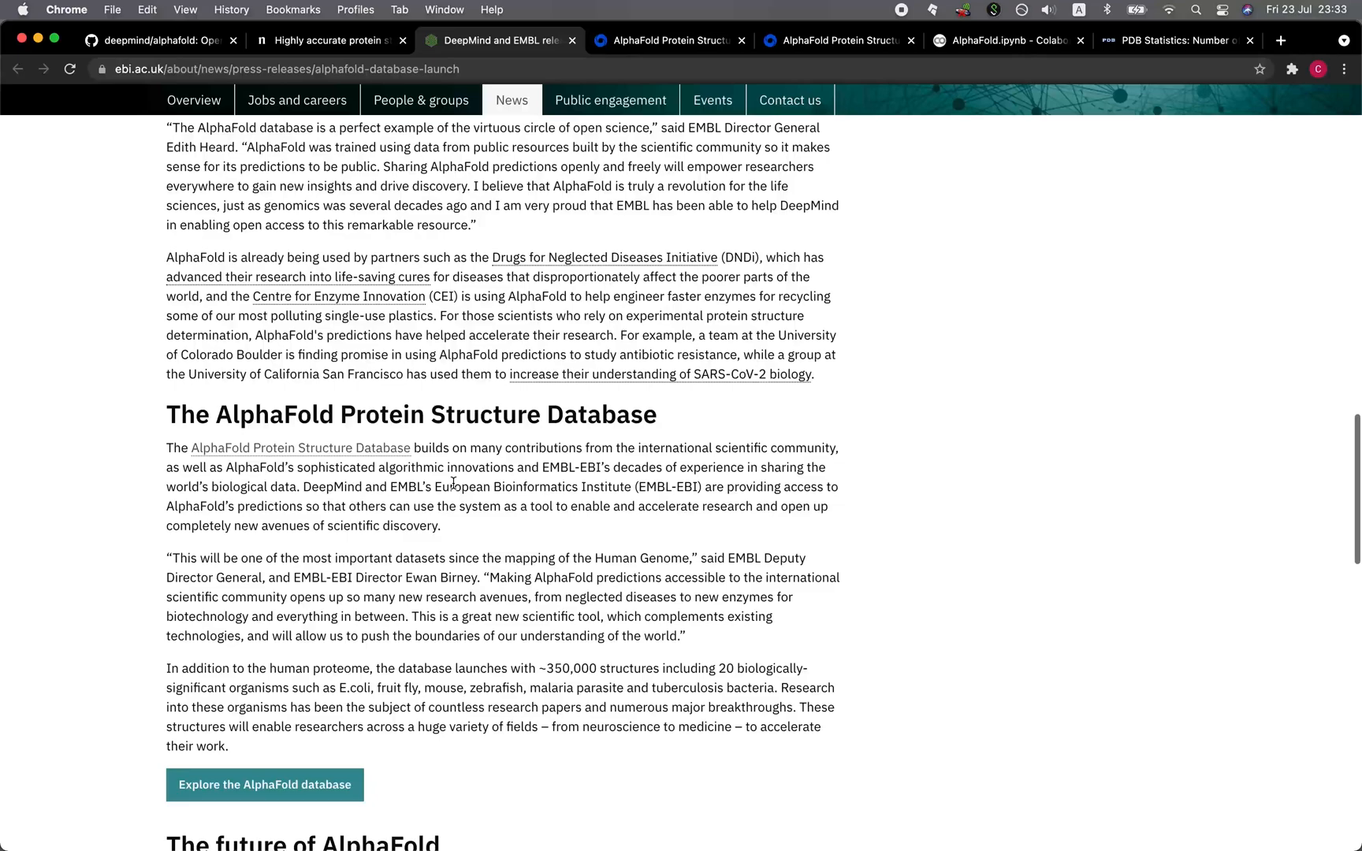
scroll(down, 3)
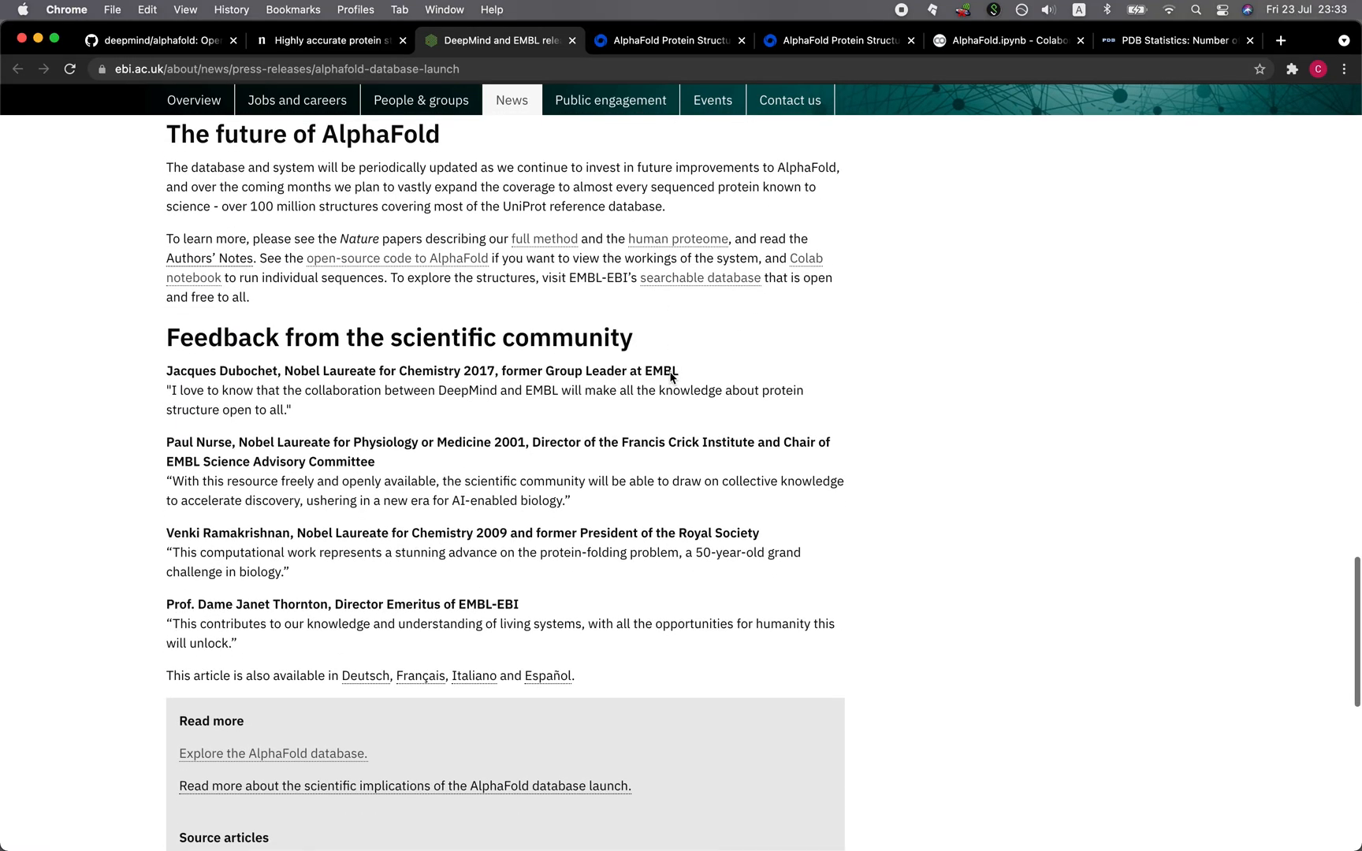
scroll(down, 3)
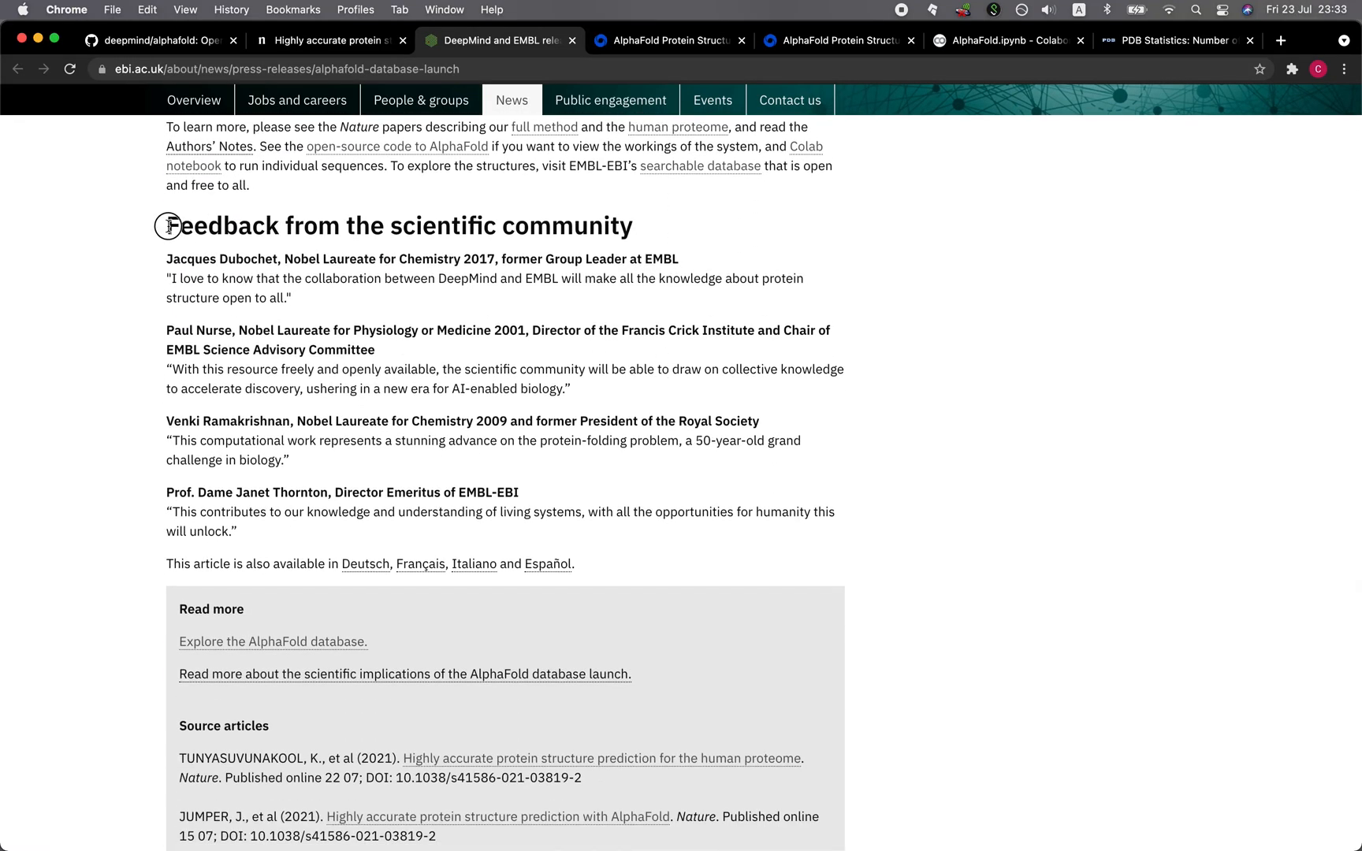
mouse_move(293, 349)
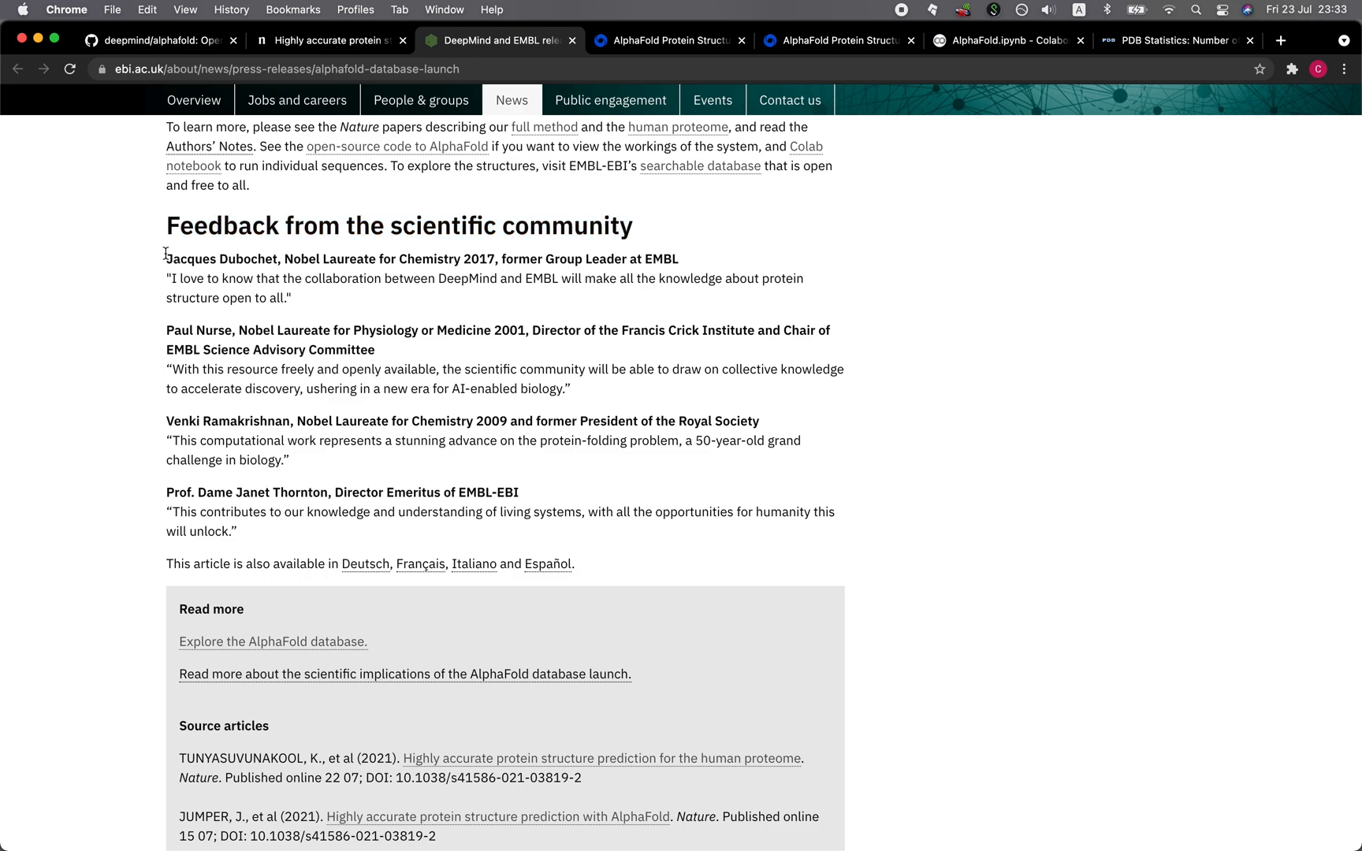
drag(165, 258, 290, 460)
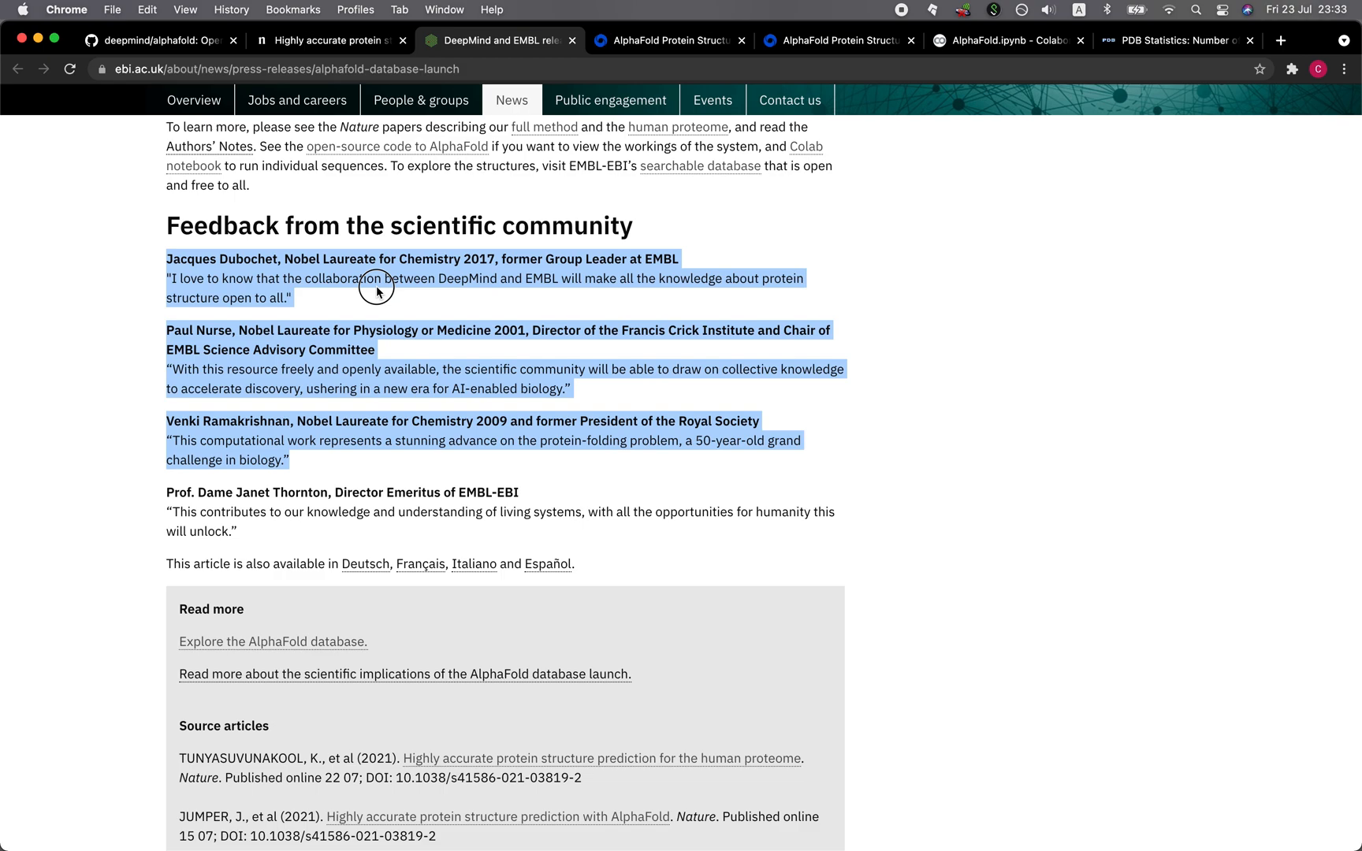
click(490, 254)
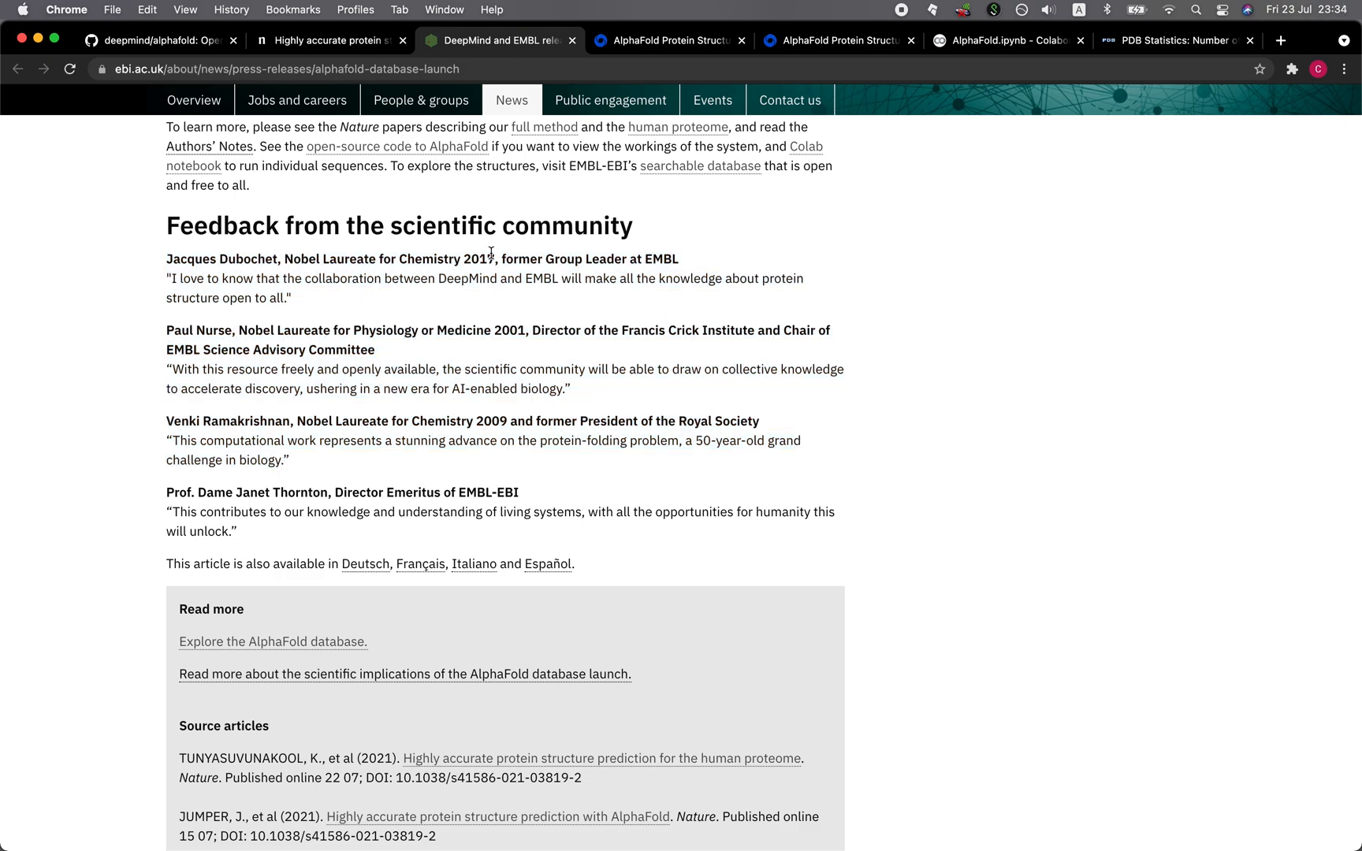
mouse_move(474, 355)
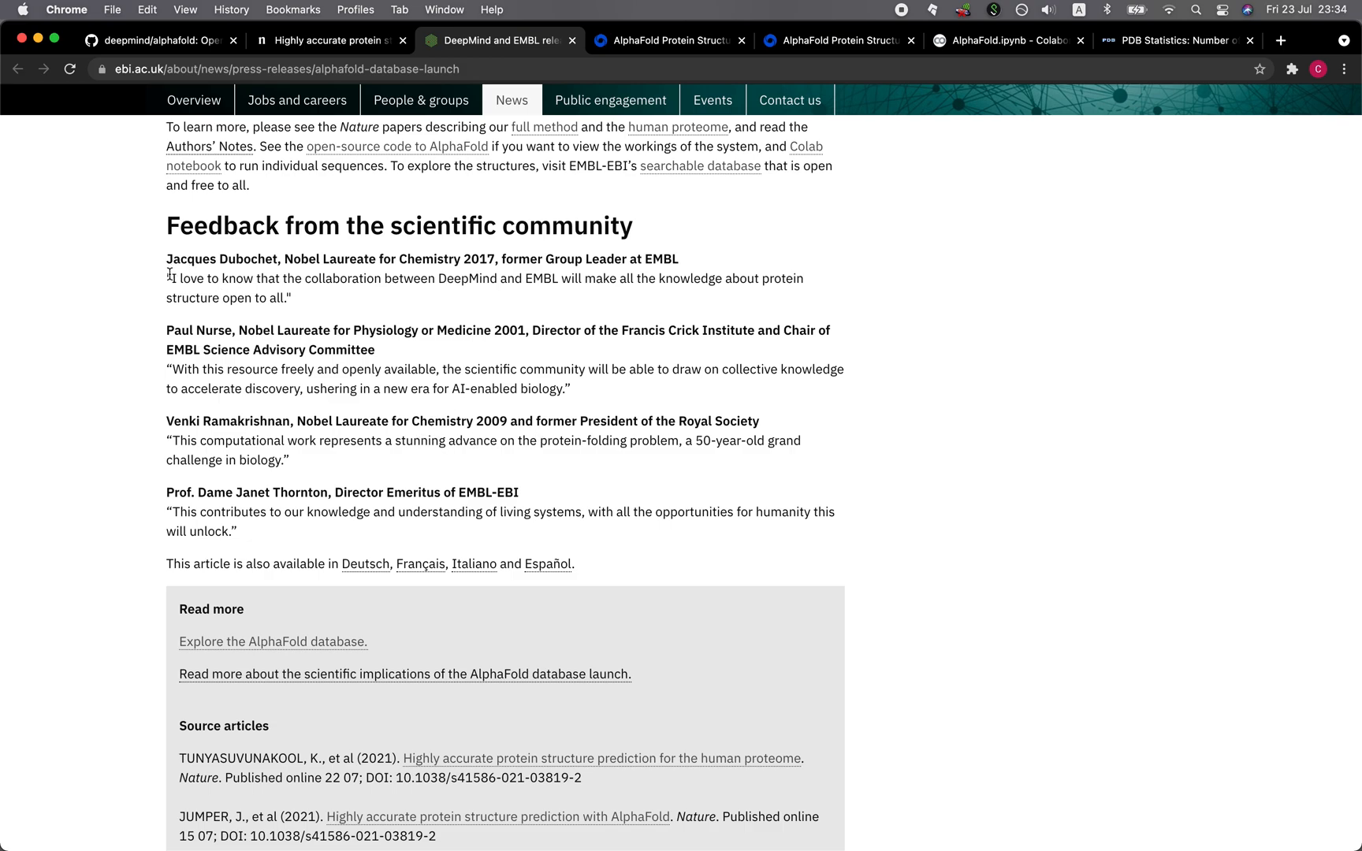
mouse_move(409, 485)
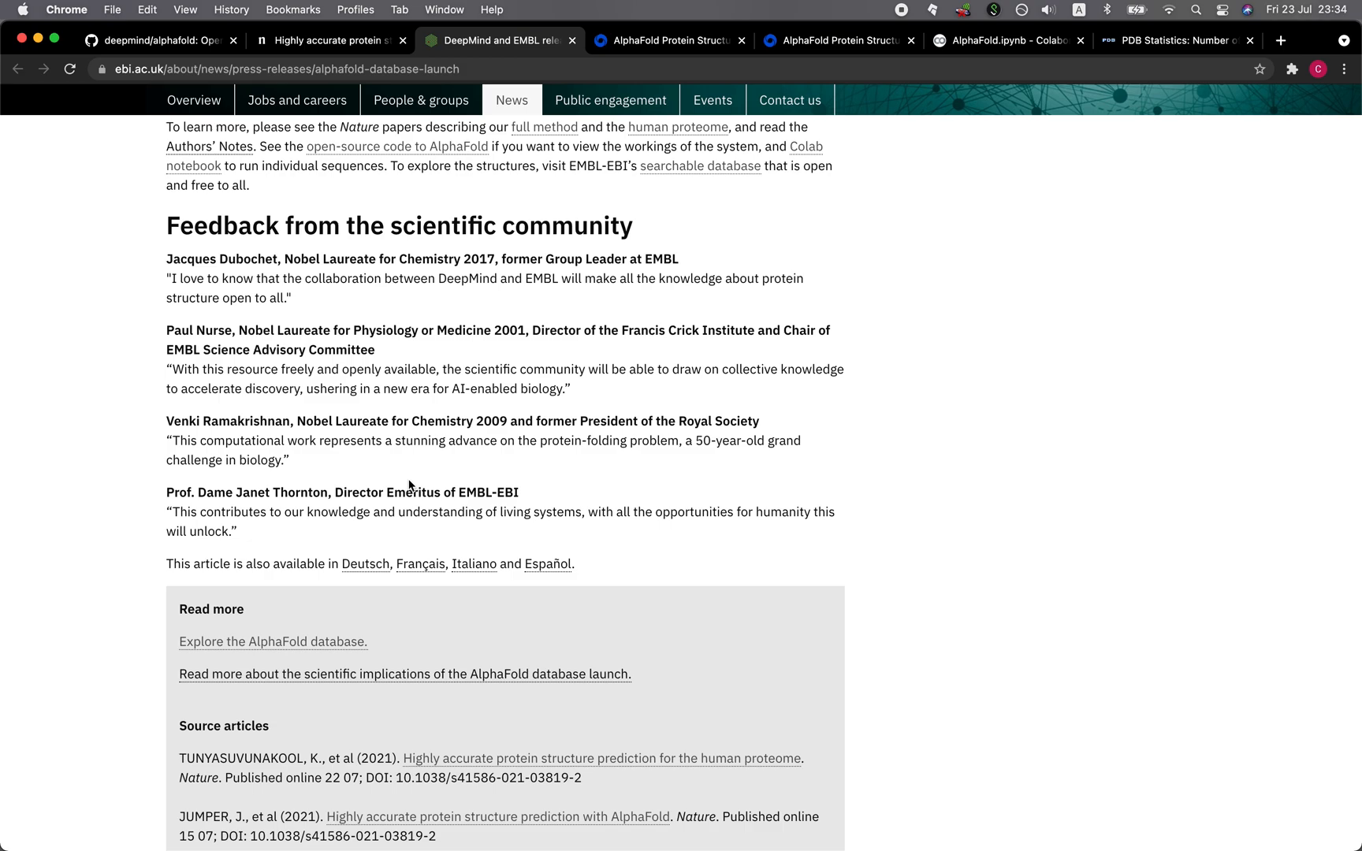
mouse_move(386, 364)
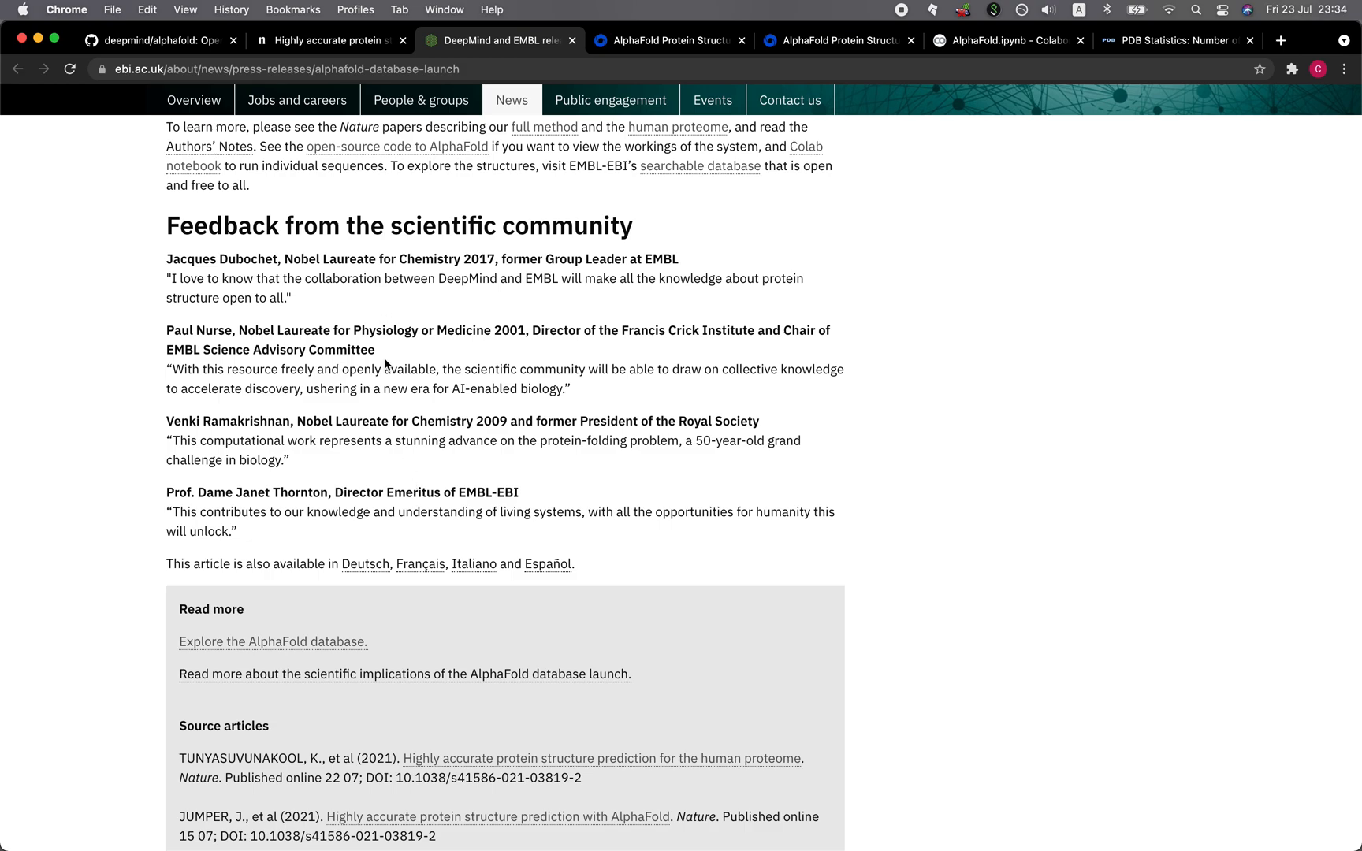
mouse_move(409, 301)
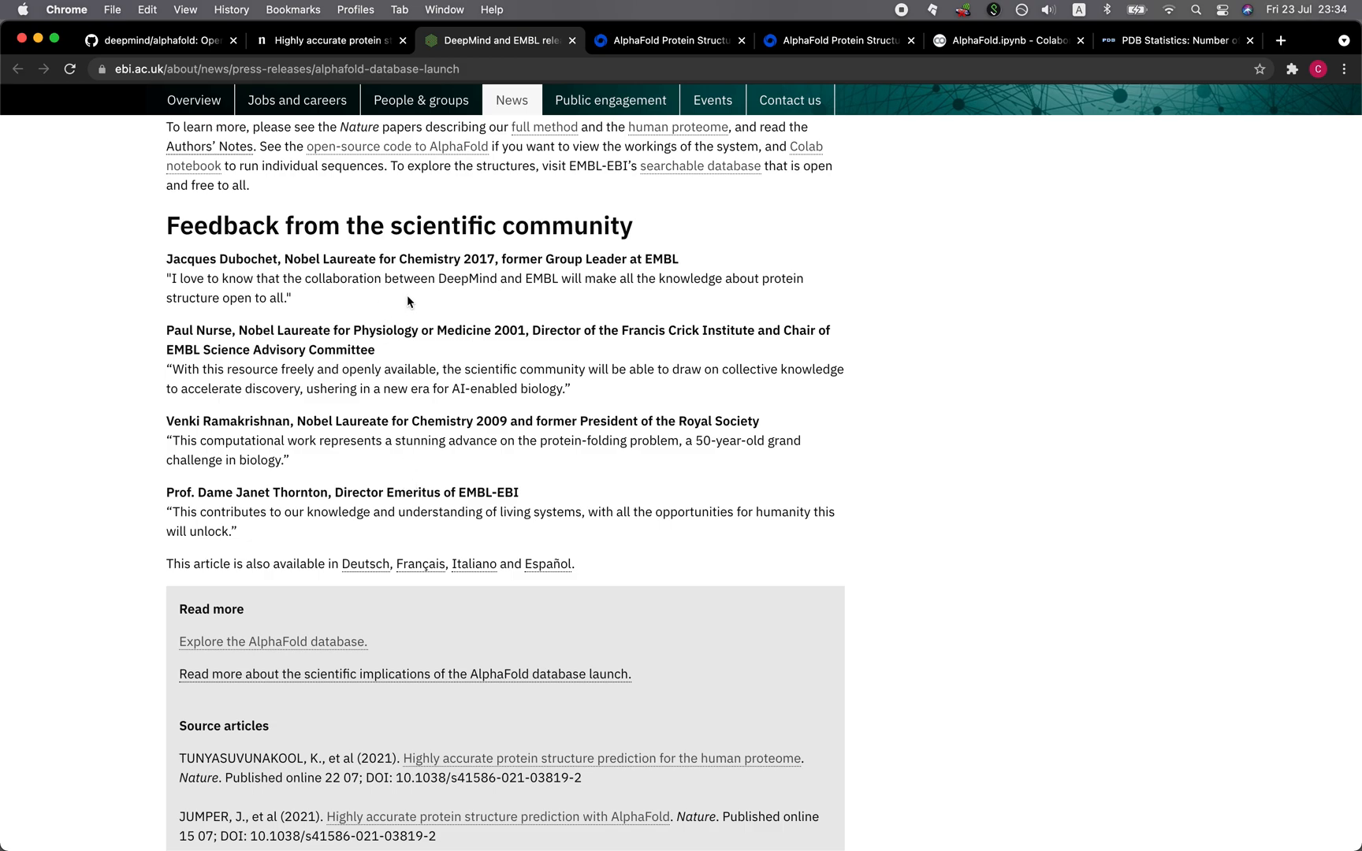
mouse_move(484, 276)
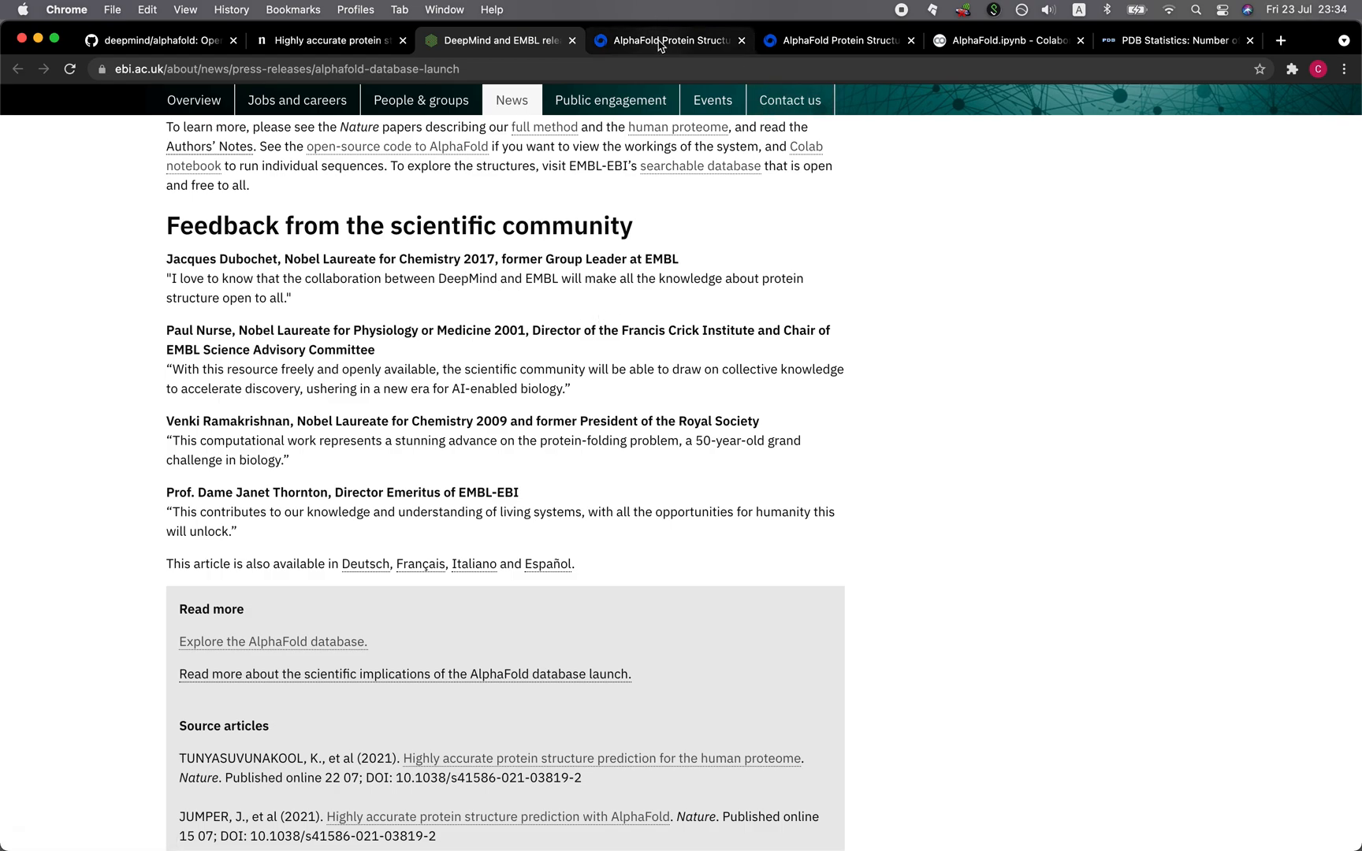
Search AlphaFold DB for 'cytochrome' and open the first Cytochrome P450 result, Q9FHC8
click(667, 40)
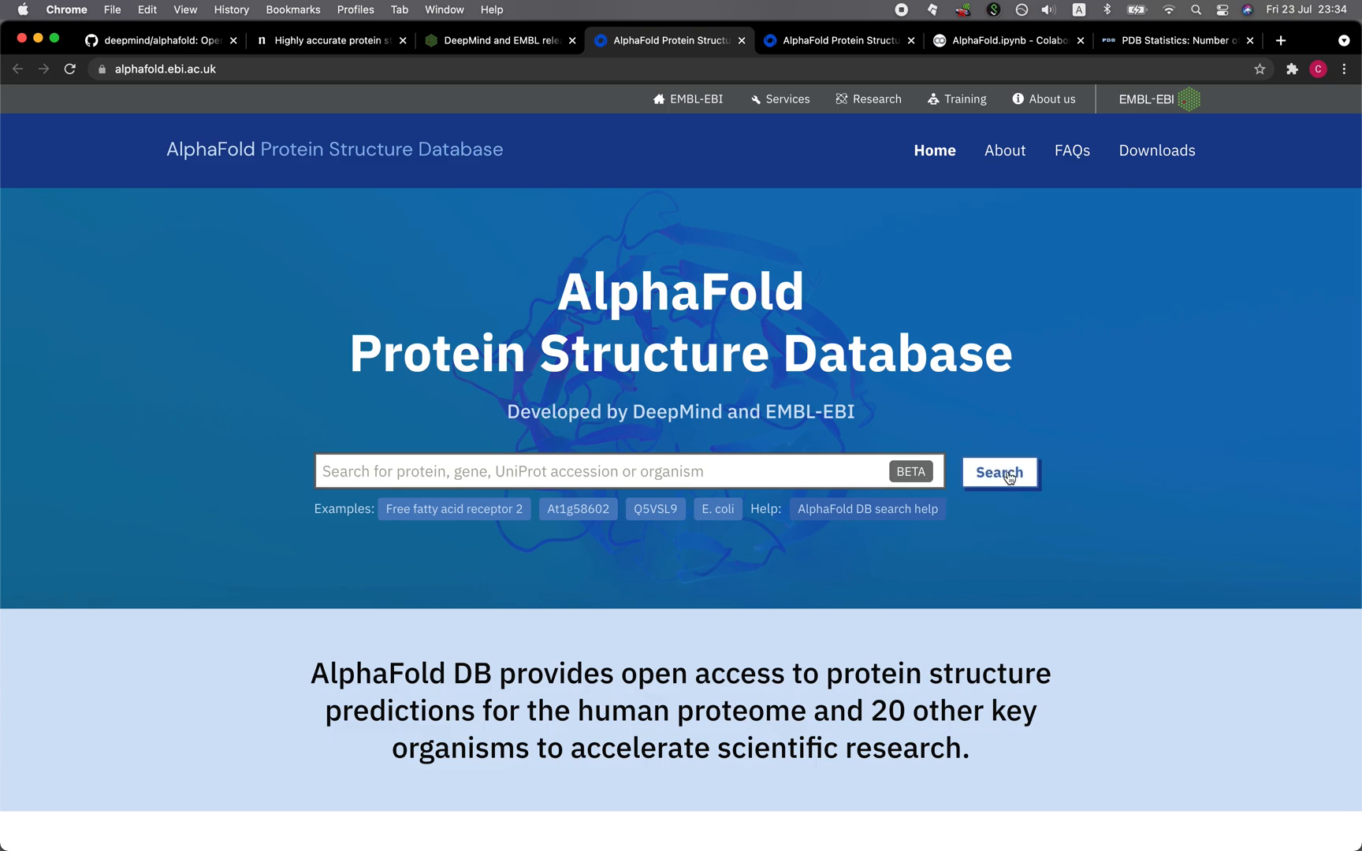
scroll(down, 3)
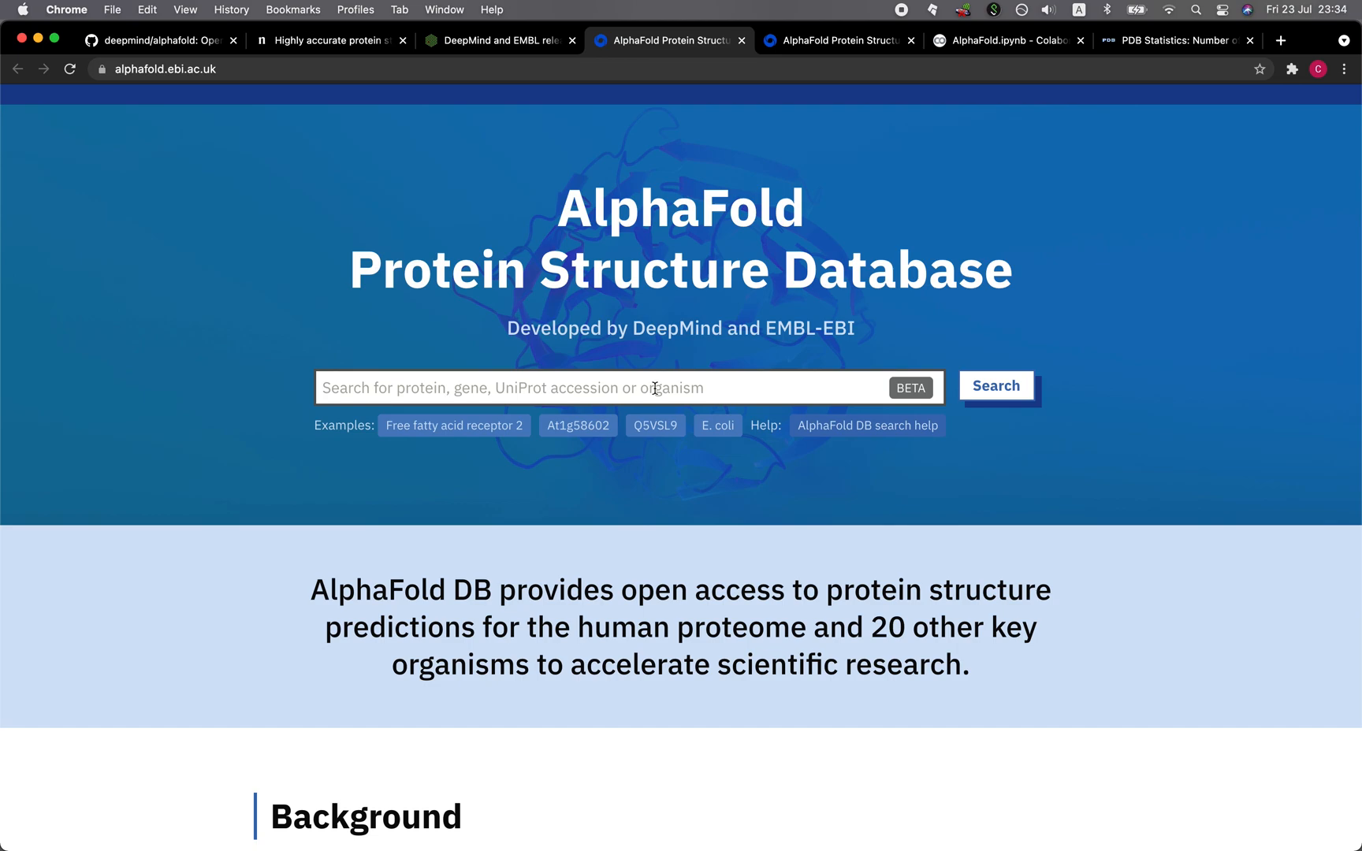
text(cytoch)
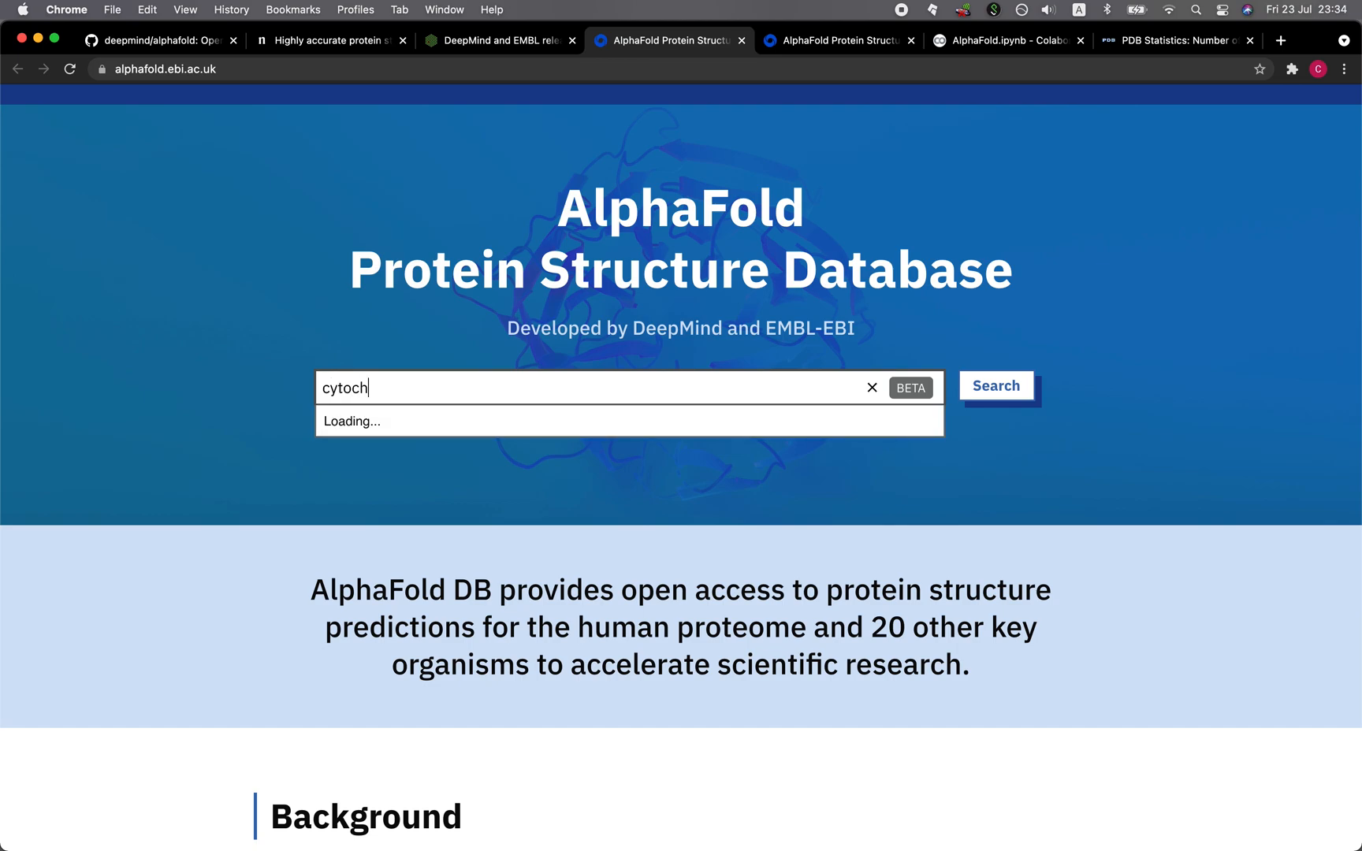
text(rome)
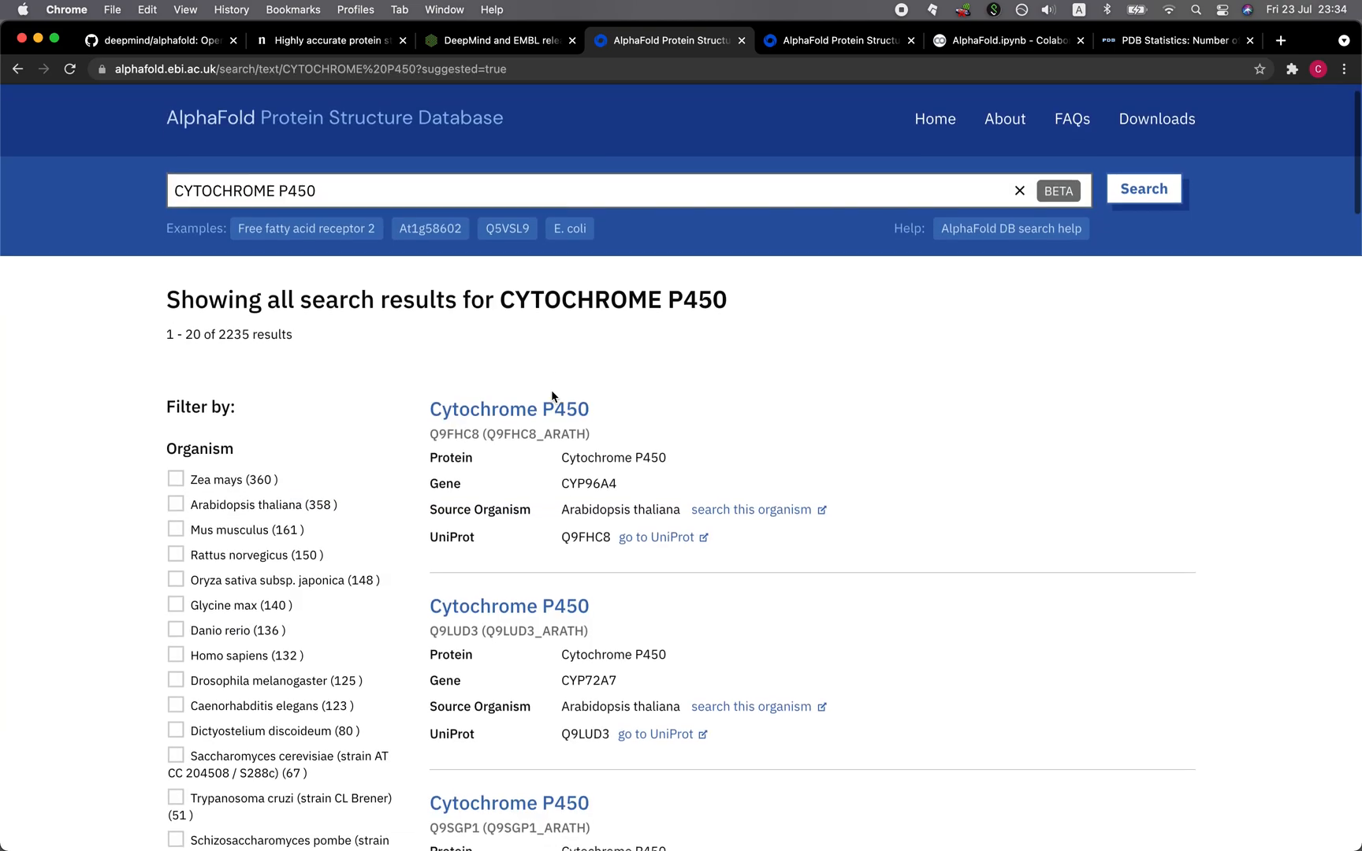
scroll(down, 3)
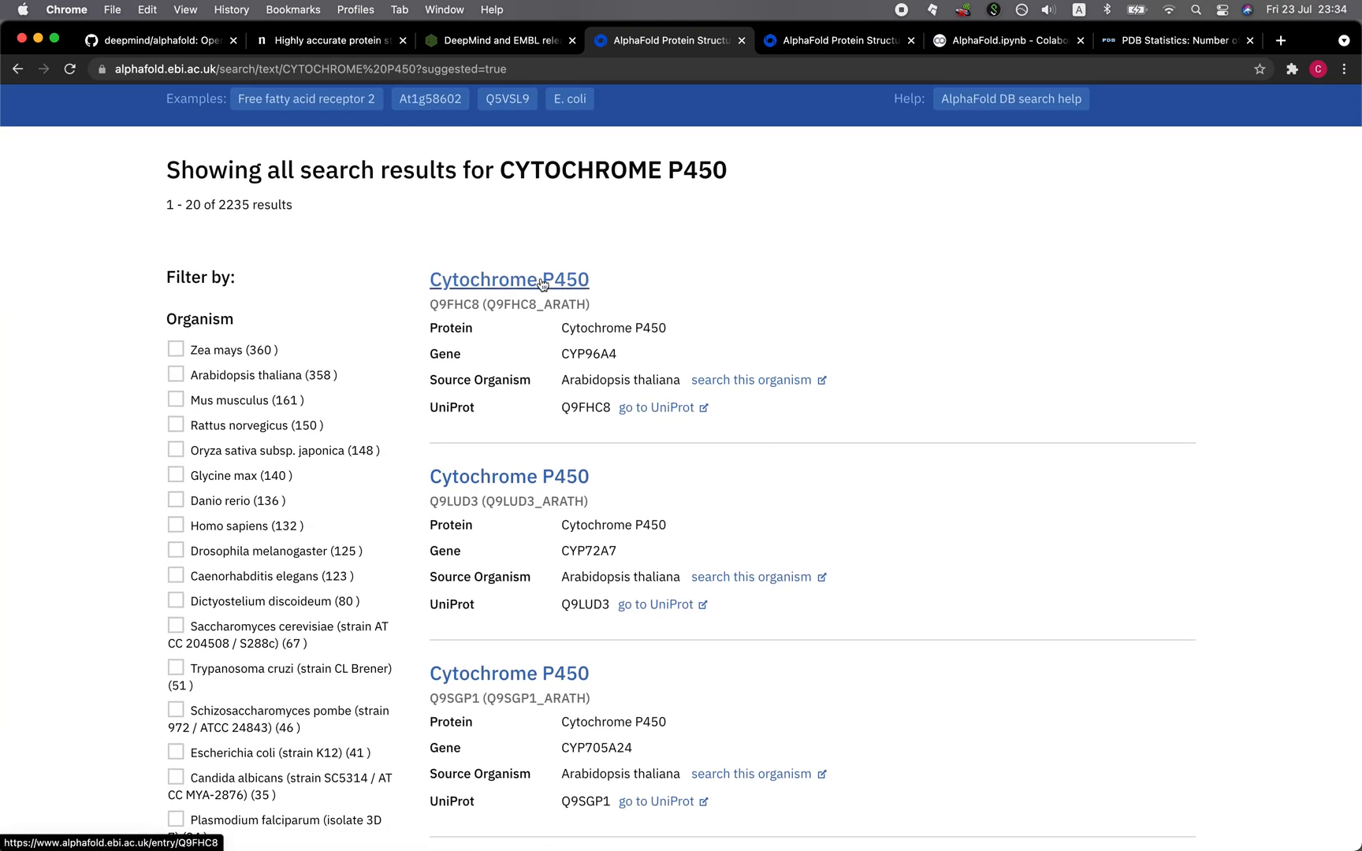
click(508, 279)
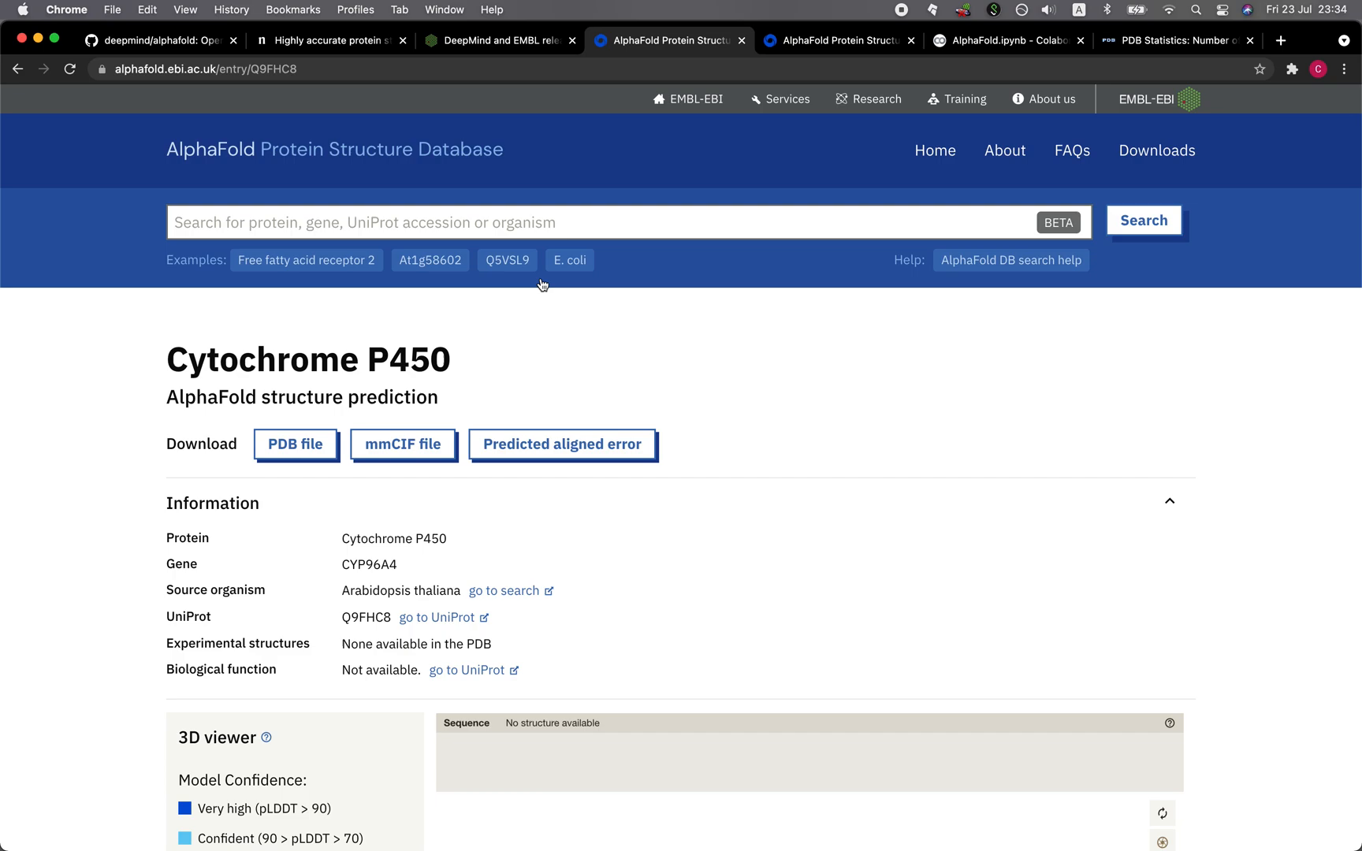
Zoom the Q9FHC8 3D viewer in on the residues at the model's core
scroll(down, 3)
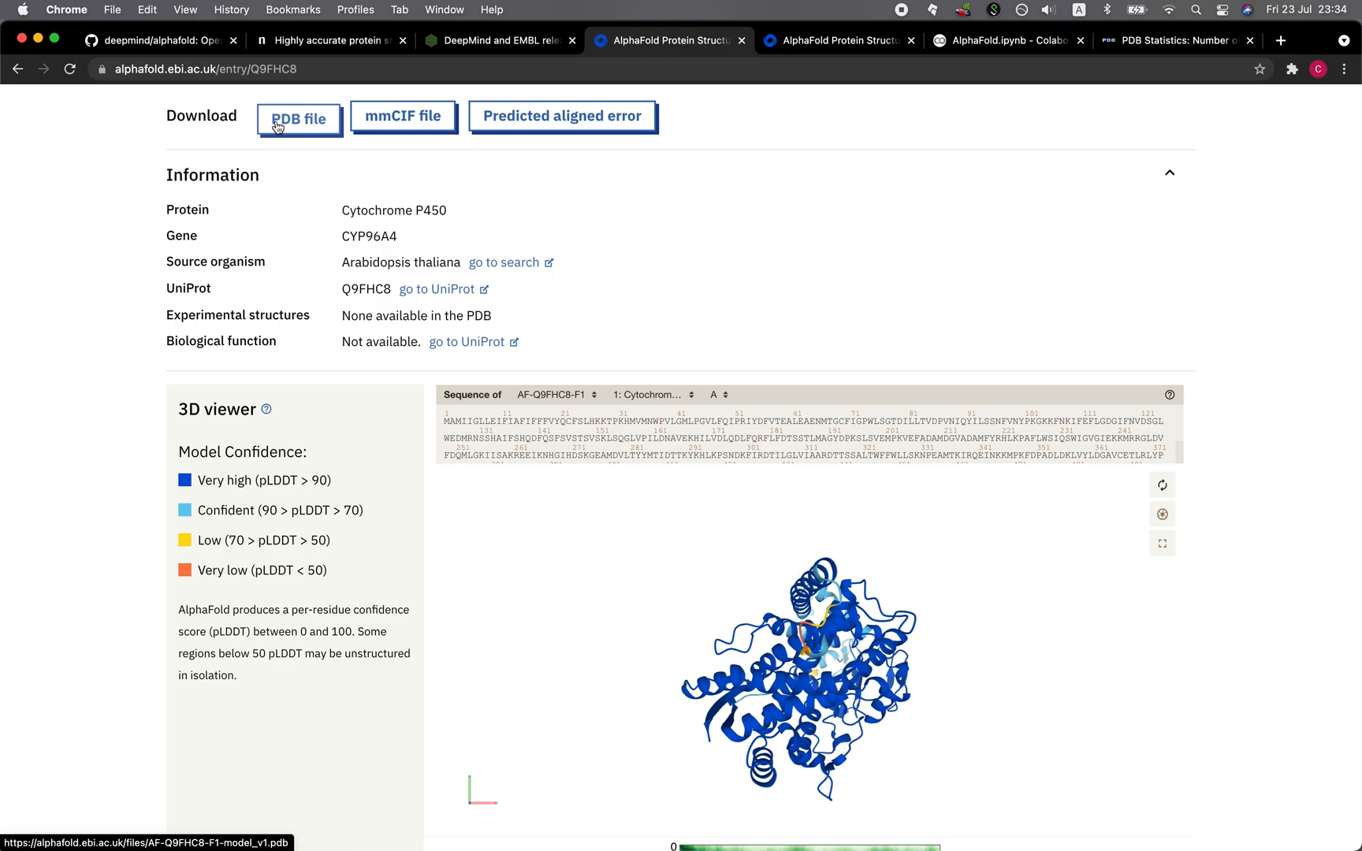
mouse_move(308, 125)
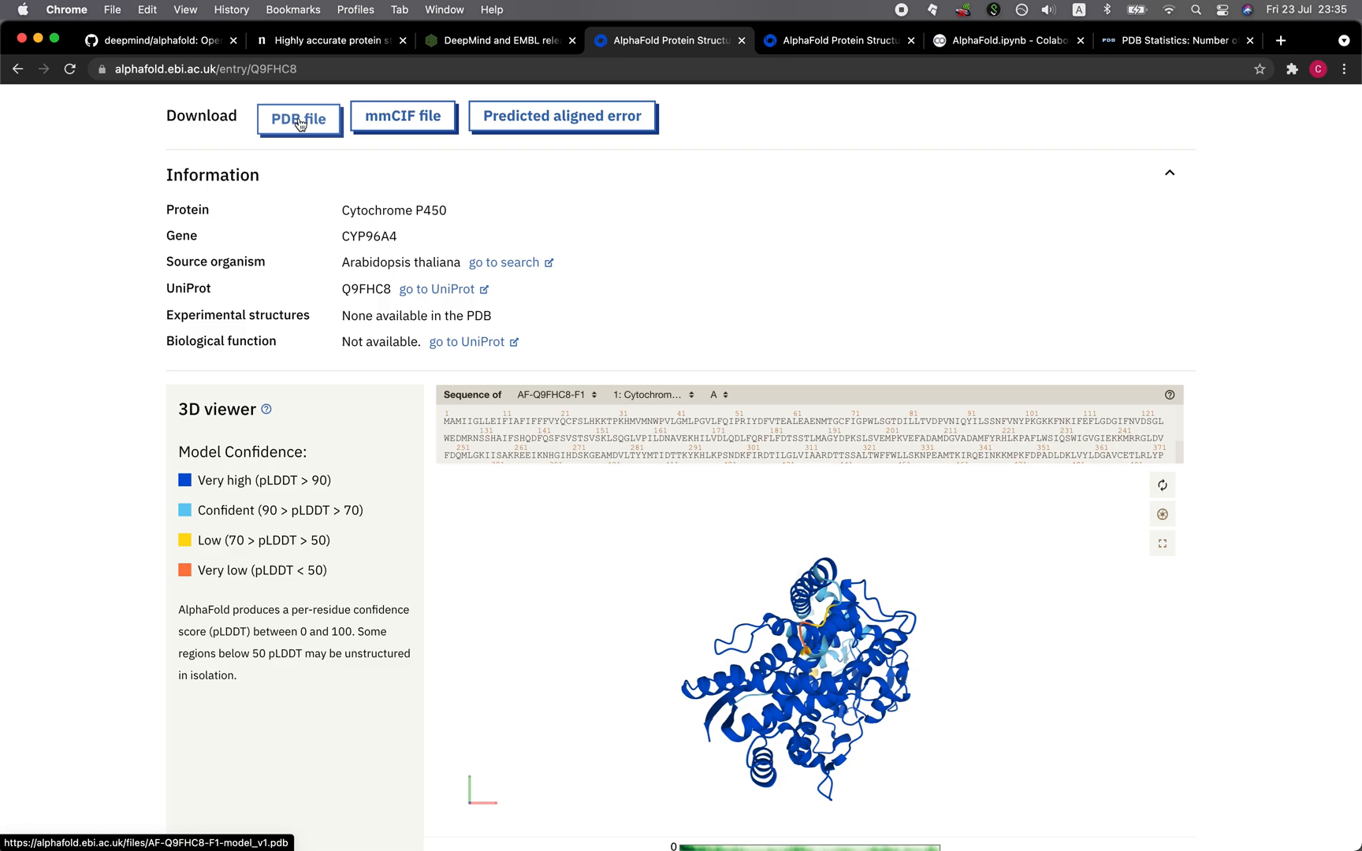
scroll(down, 3)
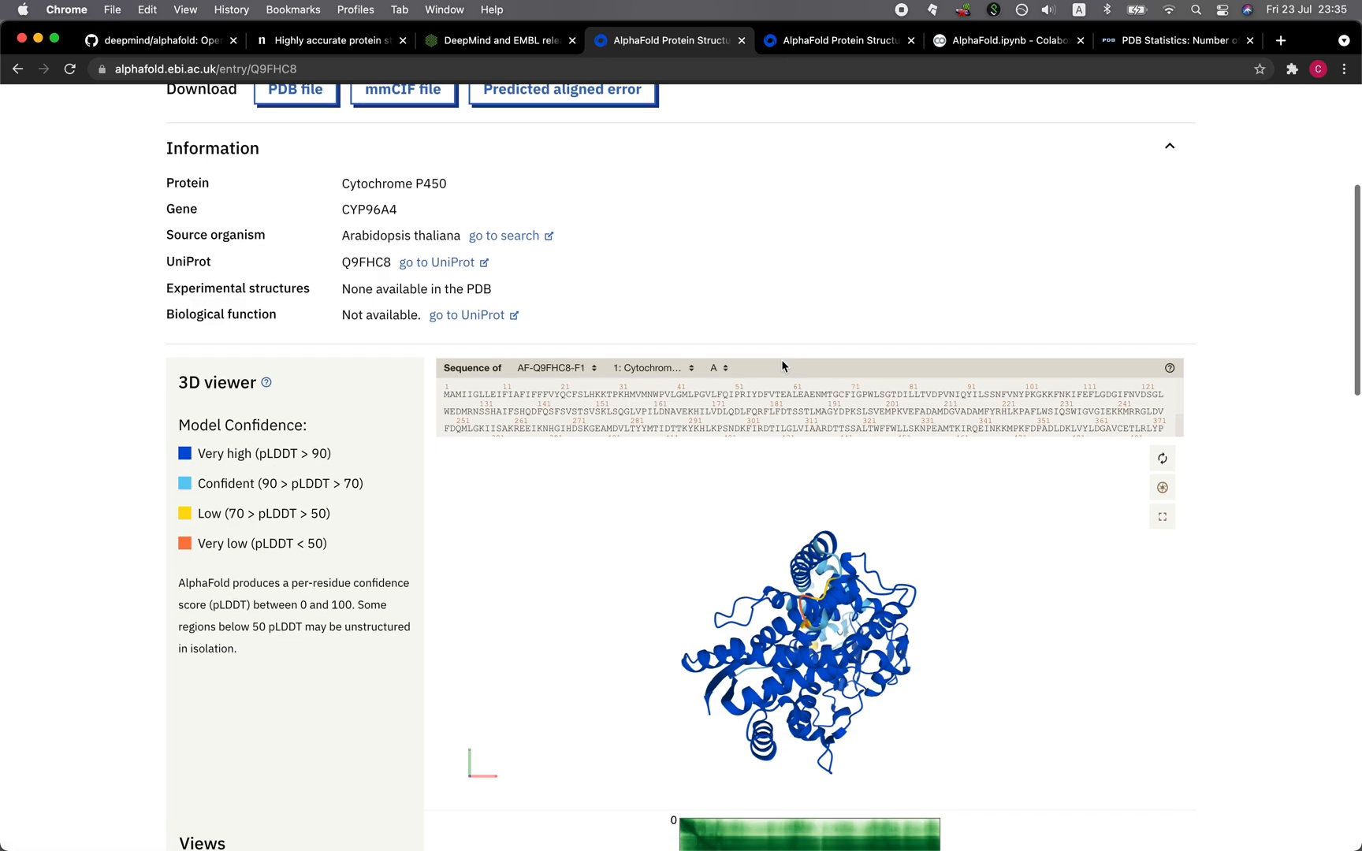
scroll(down, 3)
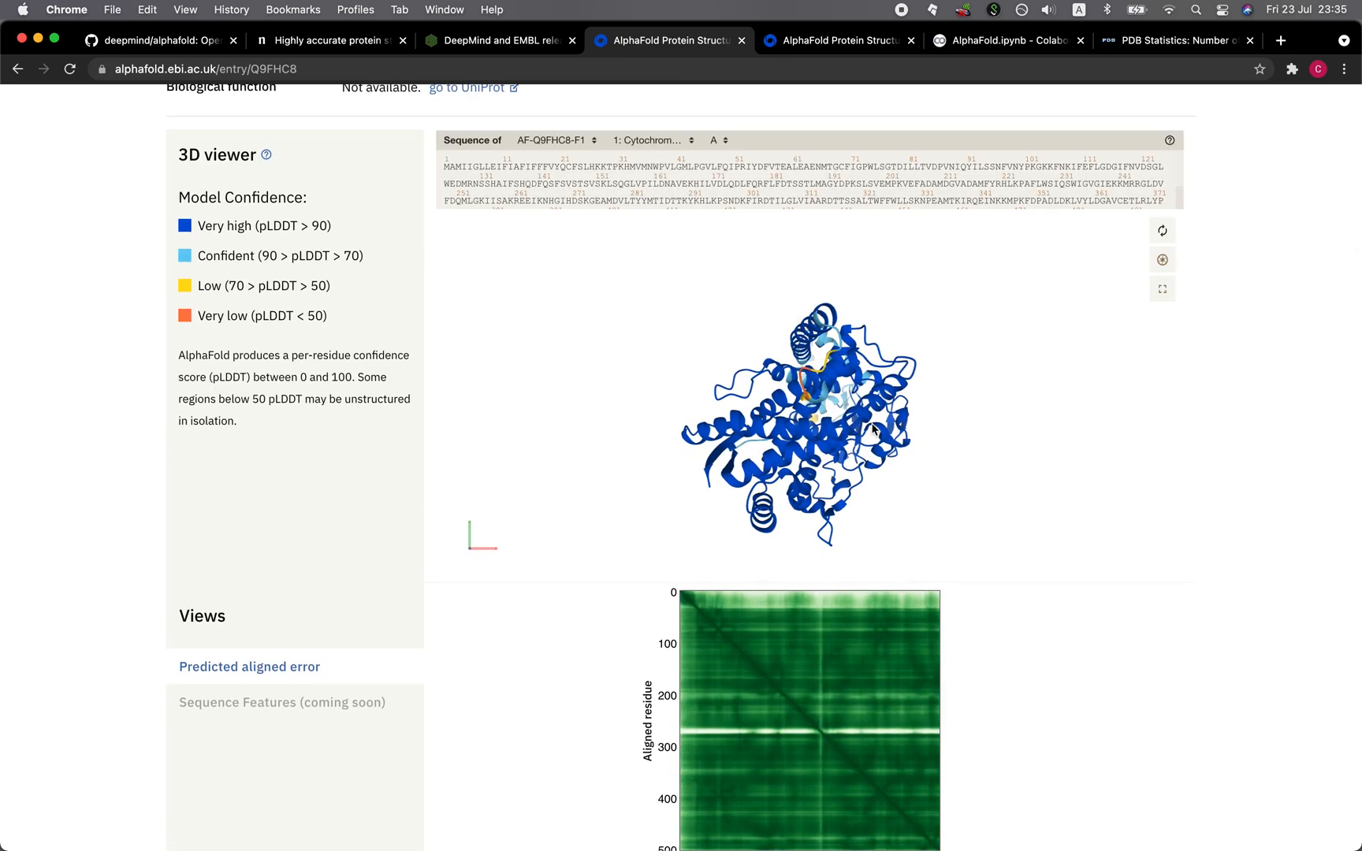
drag(874, 430, 765, 409)
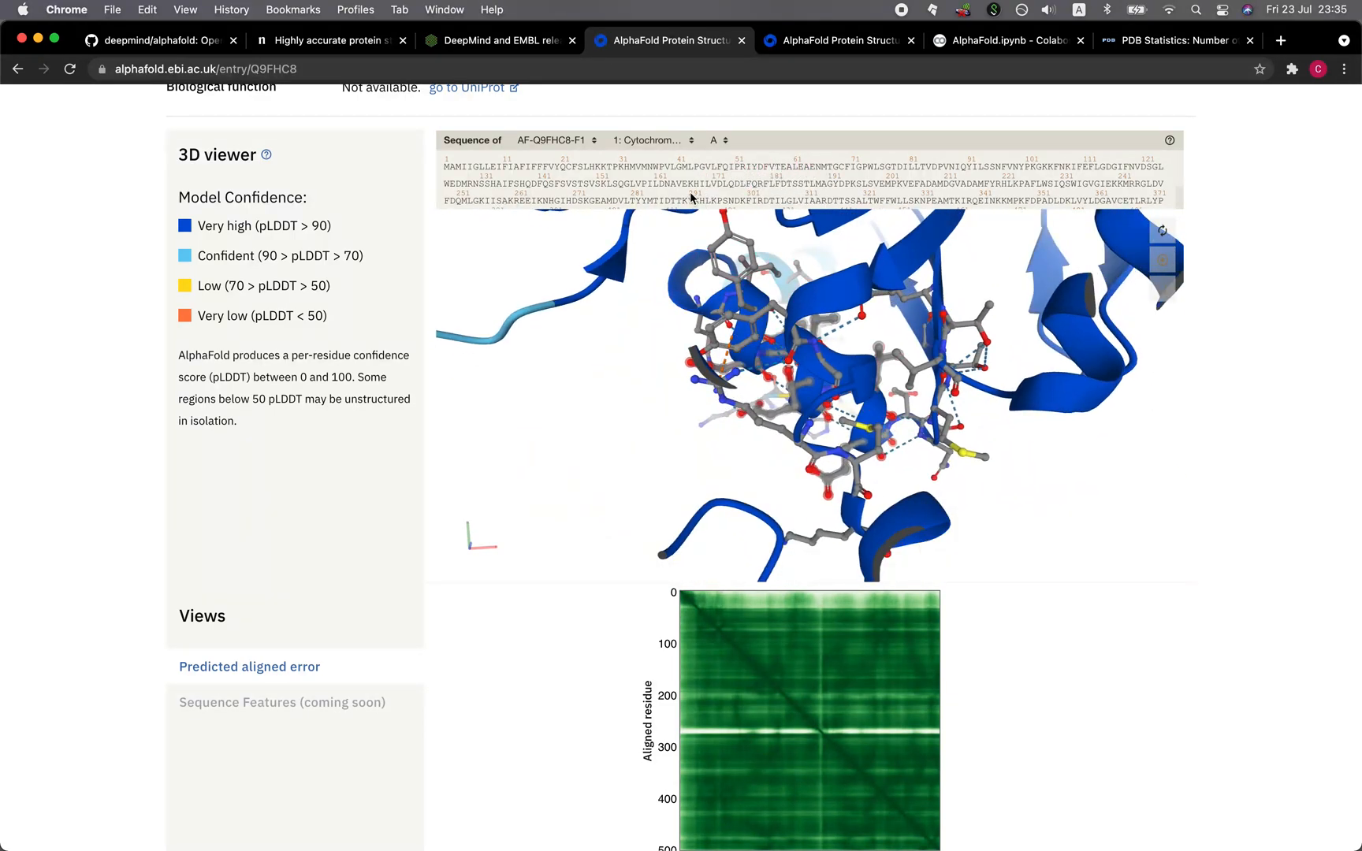
Rotate the close-up, zoom back out, and scroll to the Predicted aligned error plot
drag(816, 347, 812, 500)
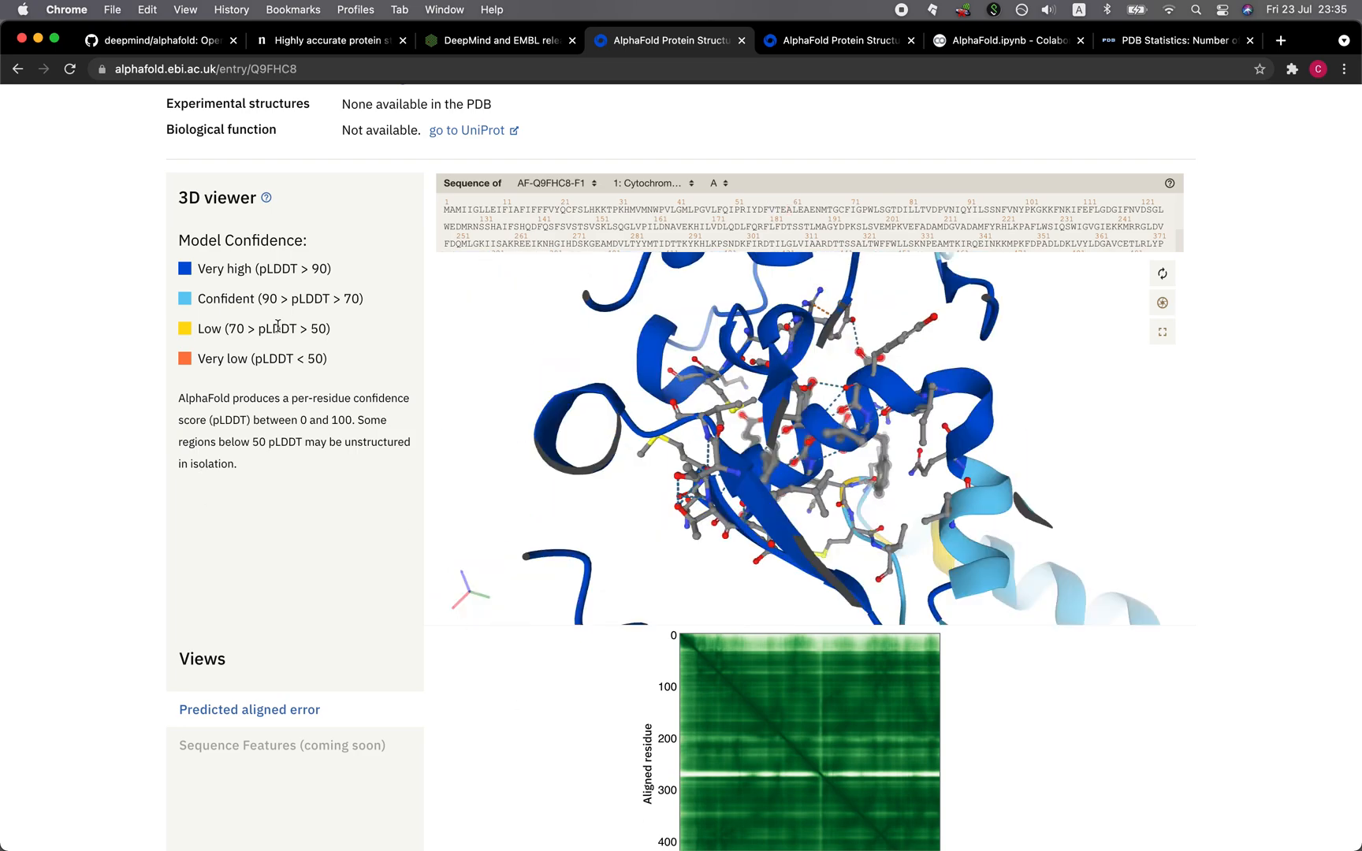
mouse_move(184, 241)
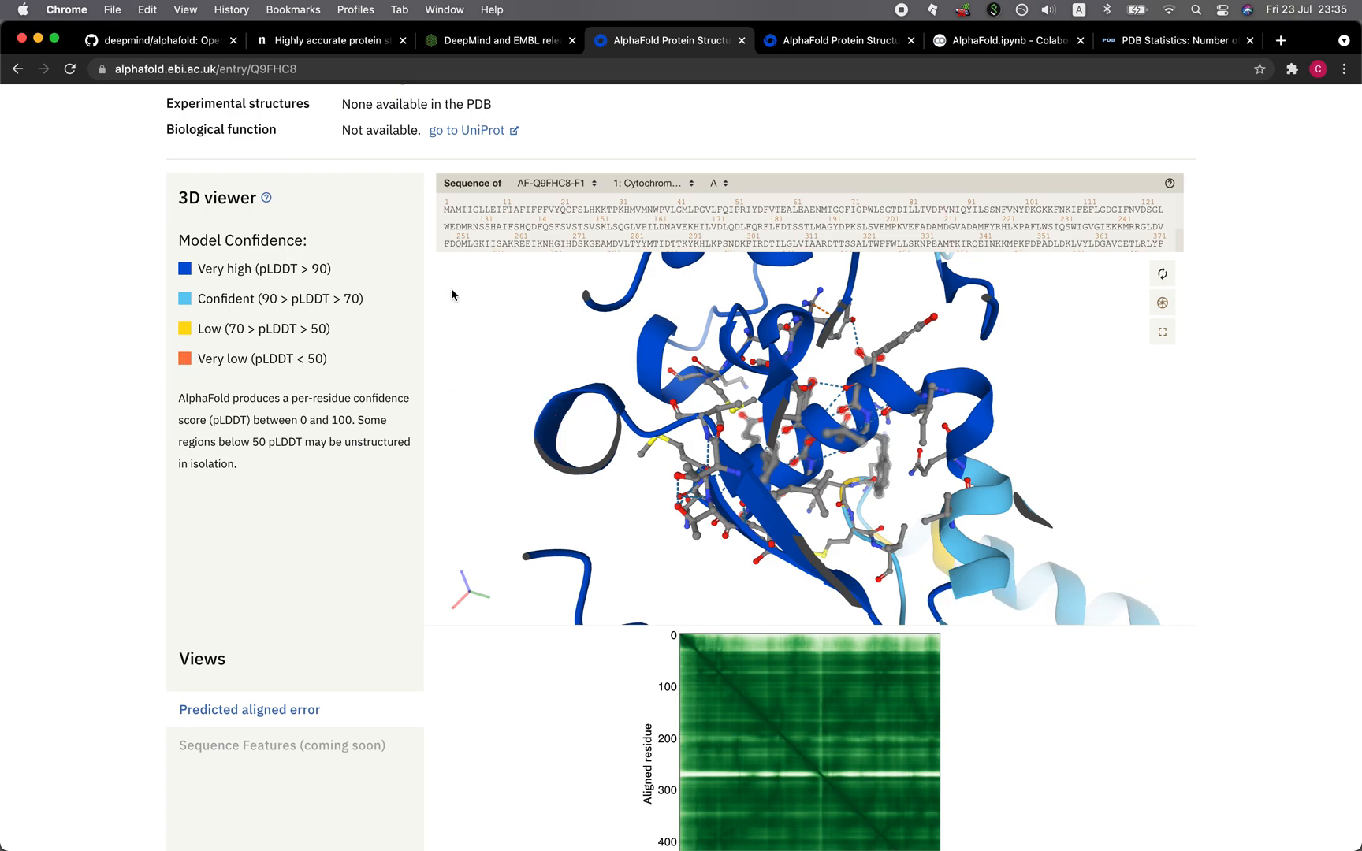
drag(834, 400, 834, 395)
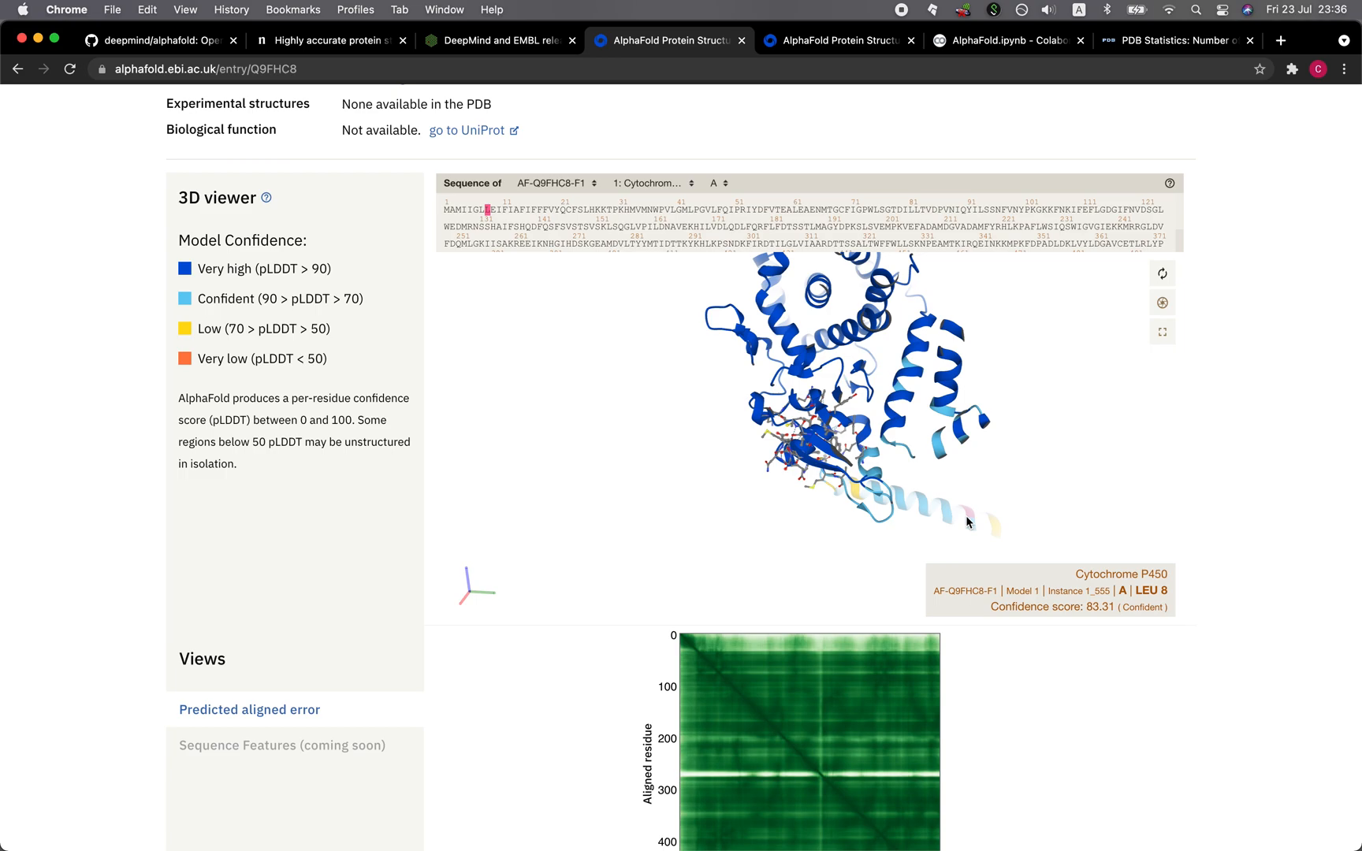
mouse_move(751, 374)
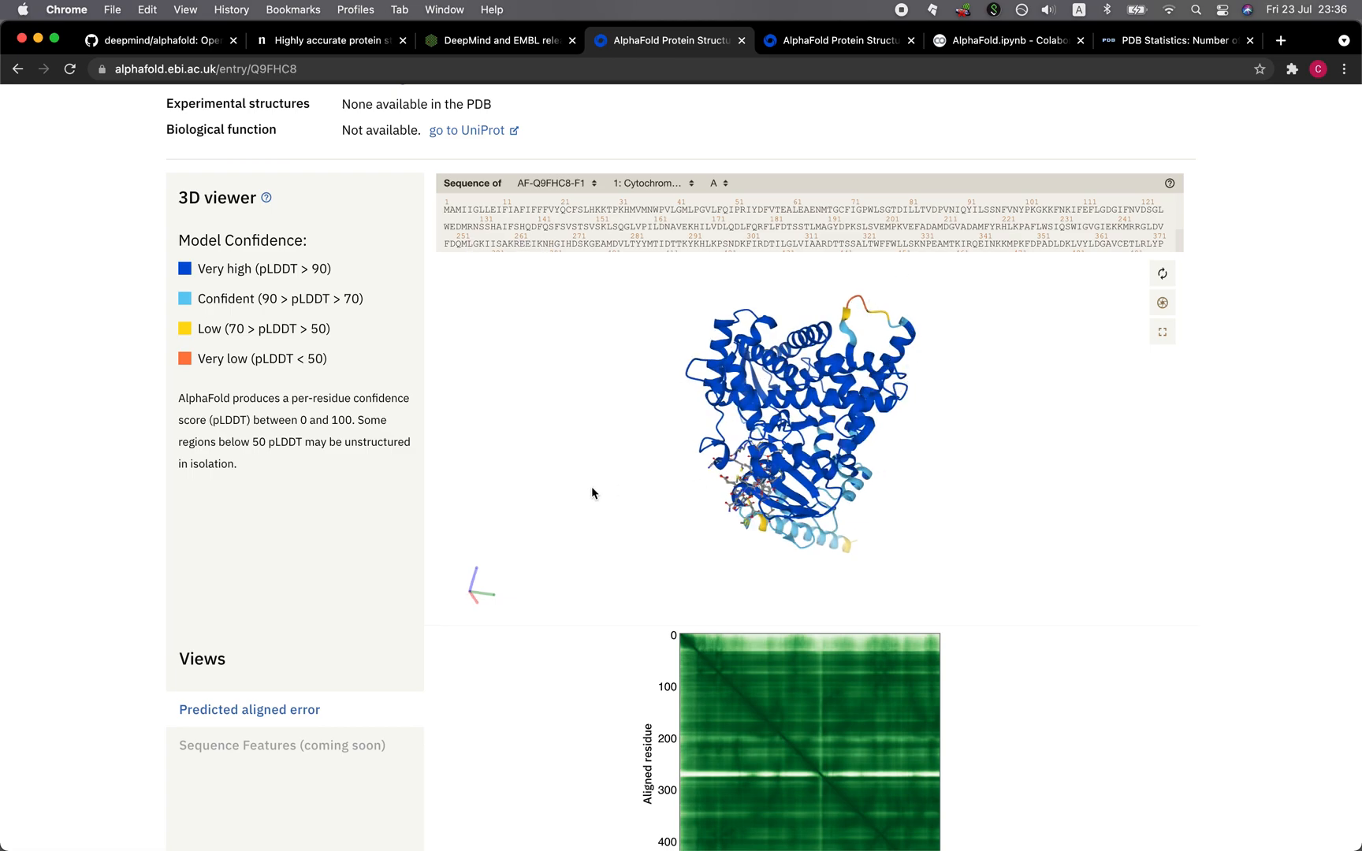
scroll(down, 3)
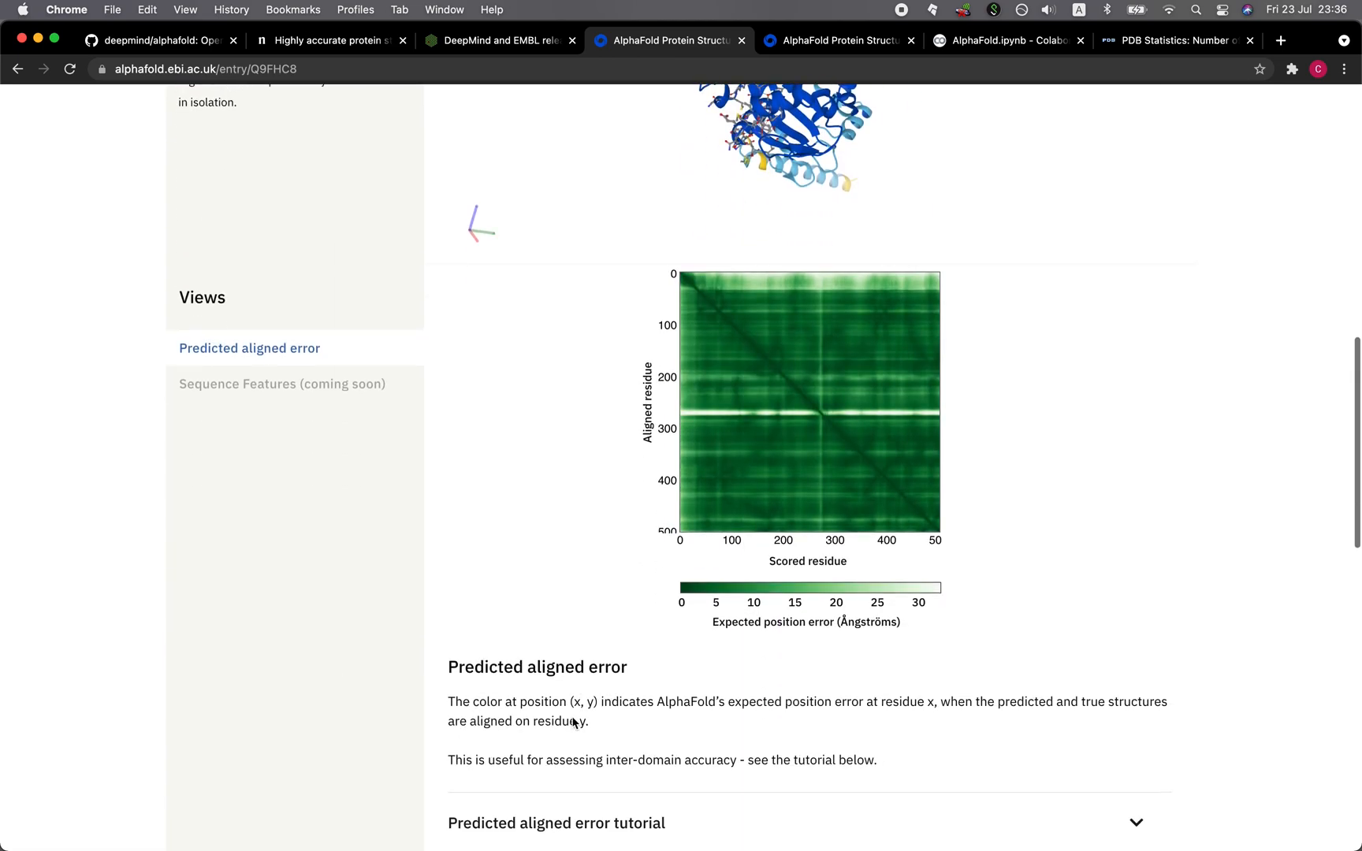
Scroll through the Q9FHC8 predicted aligned error section
scroll(down, 3)
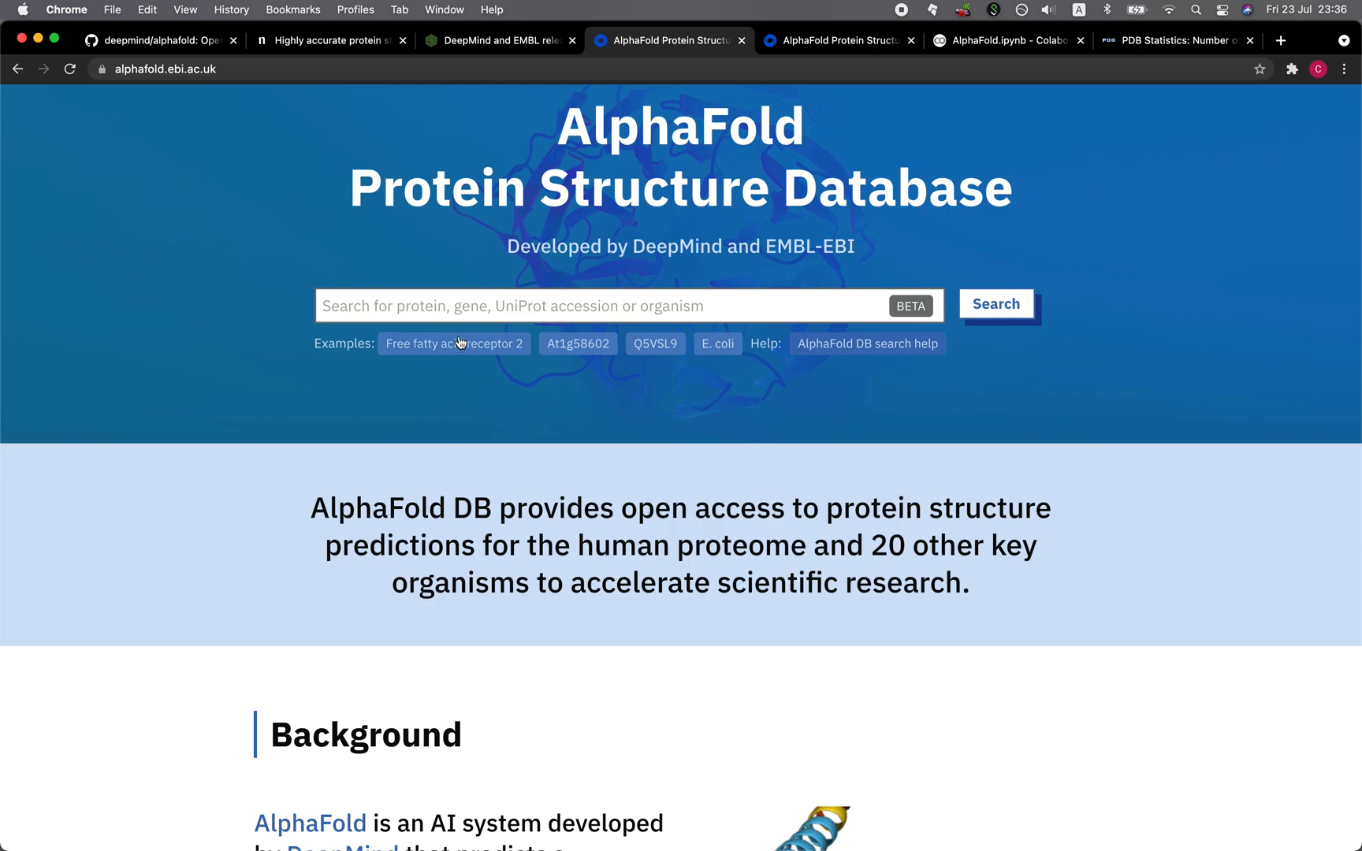
mouse_move(717, 343)
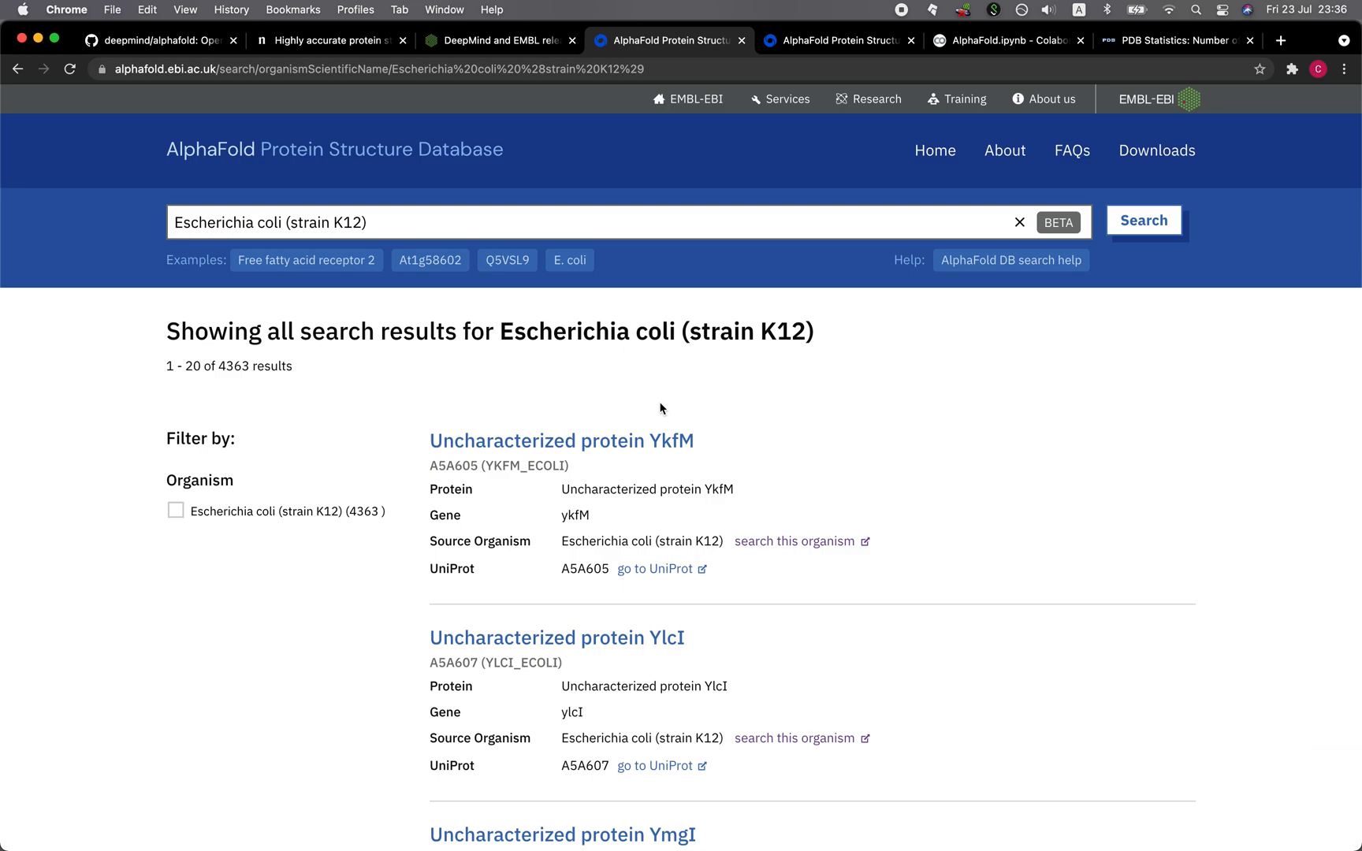
Browse the E. coli K12 results, view the YncL entry A5A615, then return home
scroll(down, 3)
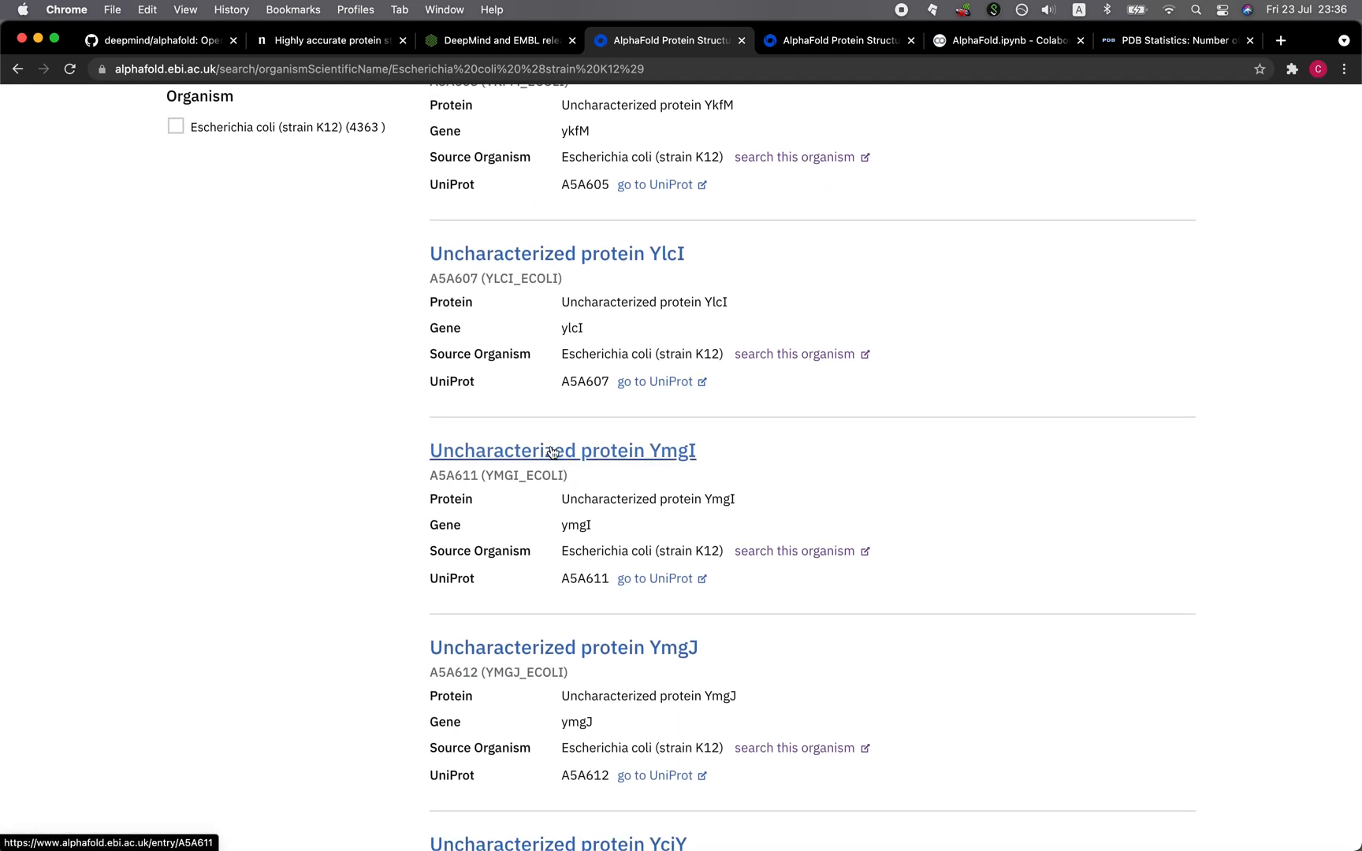
scroll(down, 3)
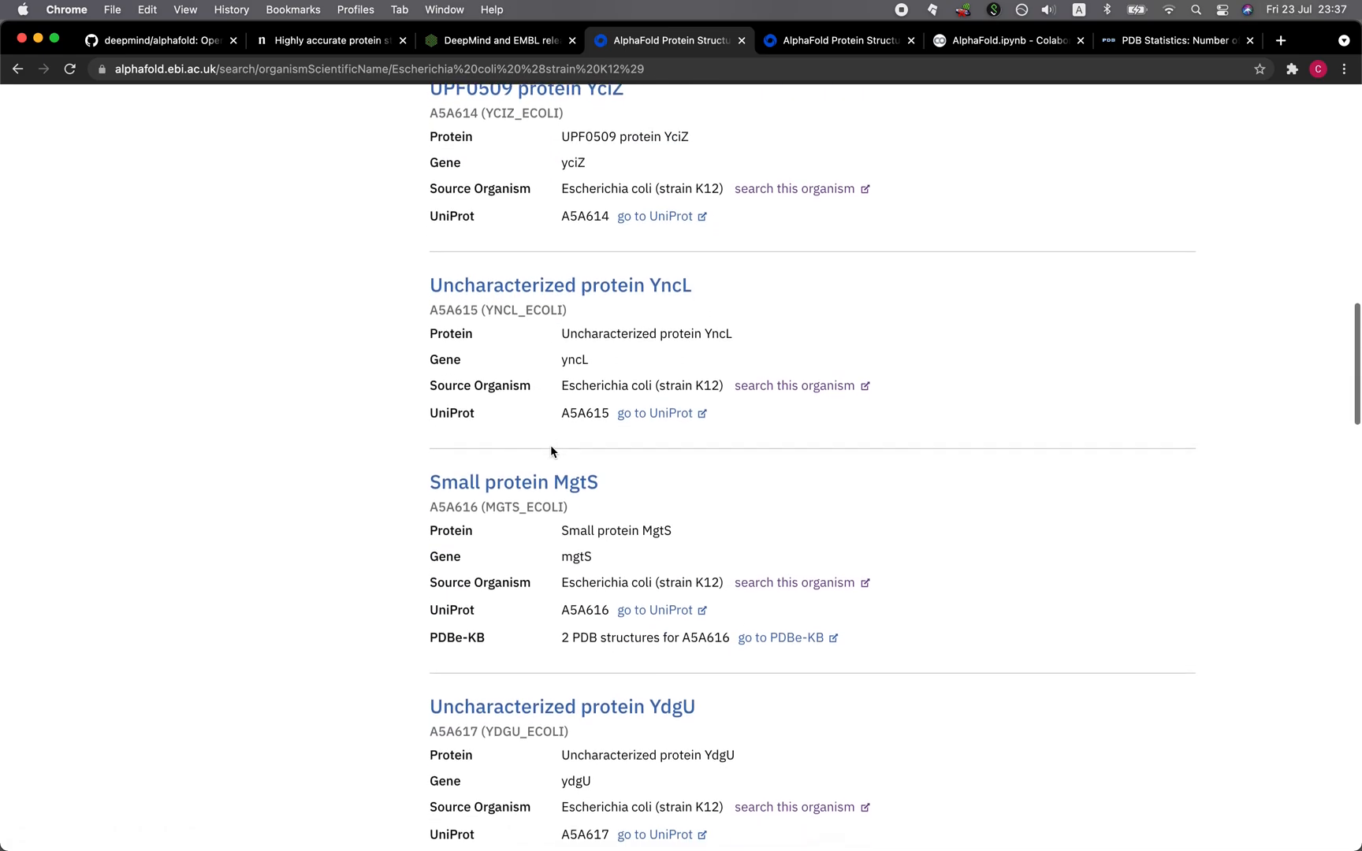
scroll(down, 3)
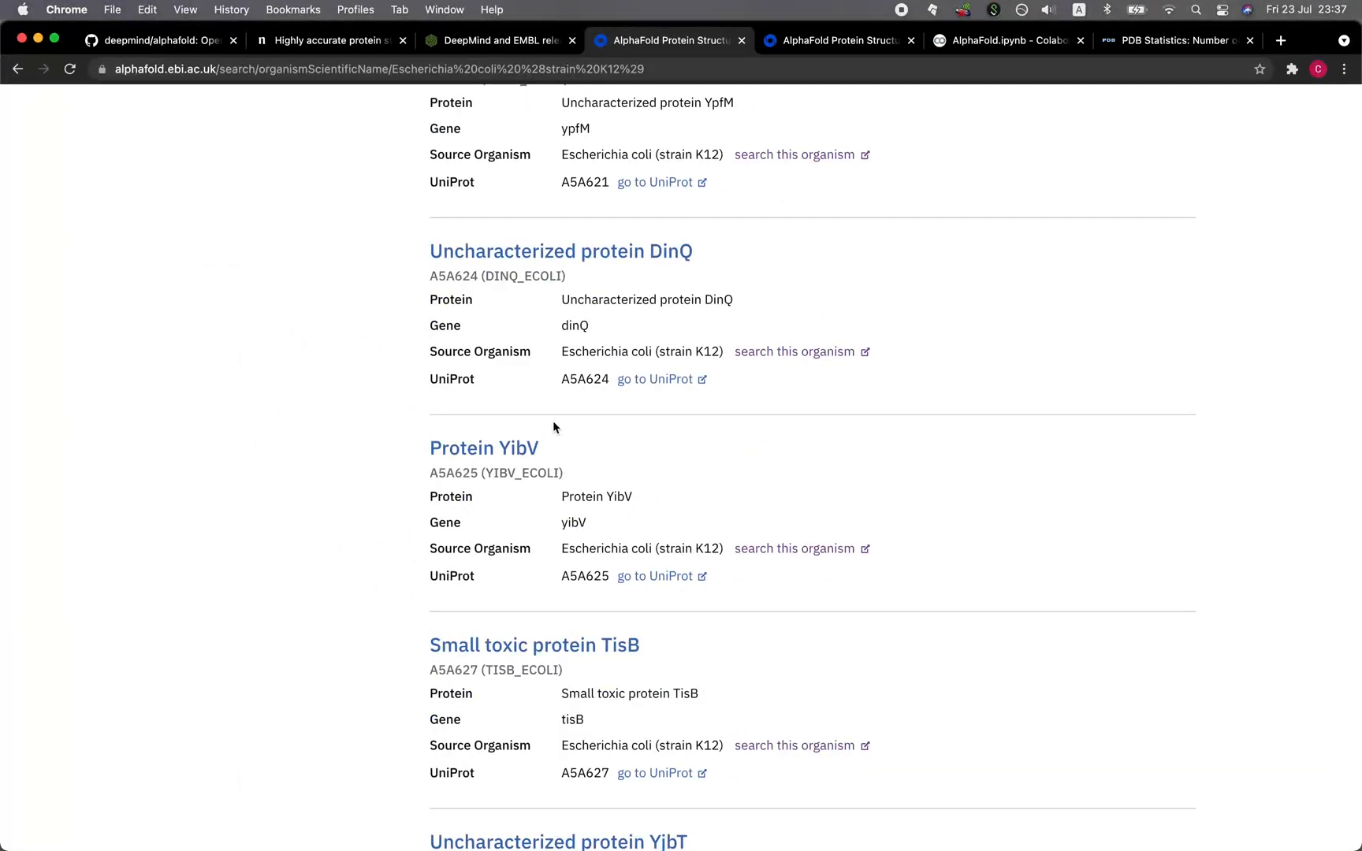
mouse_move(560, 251)
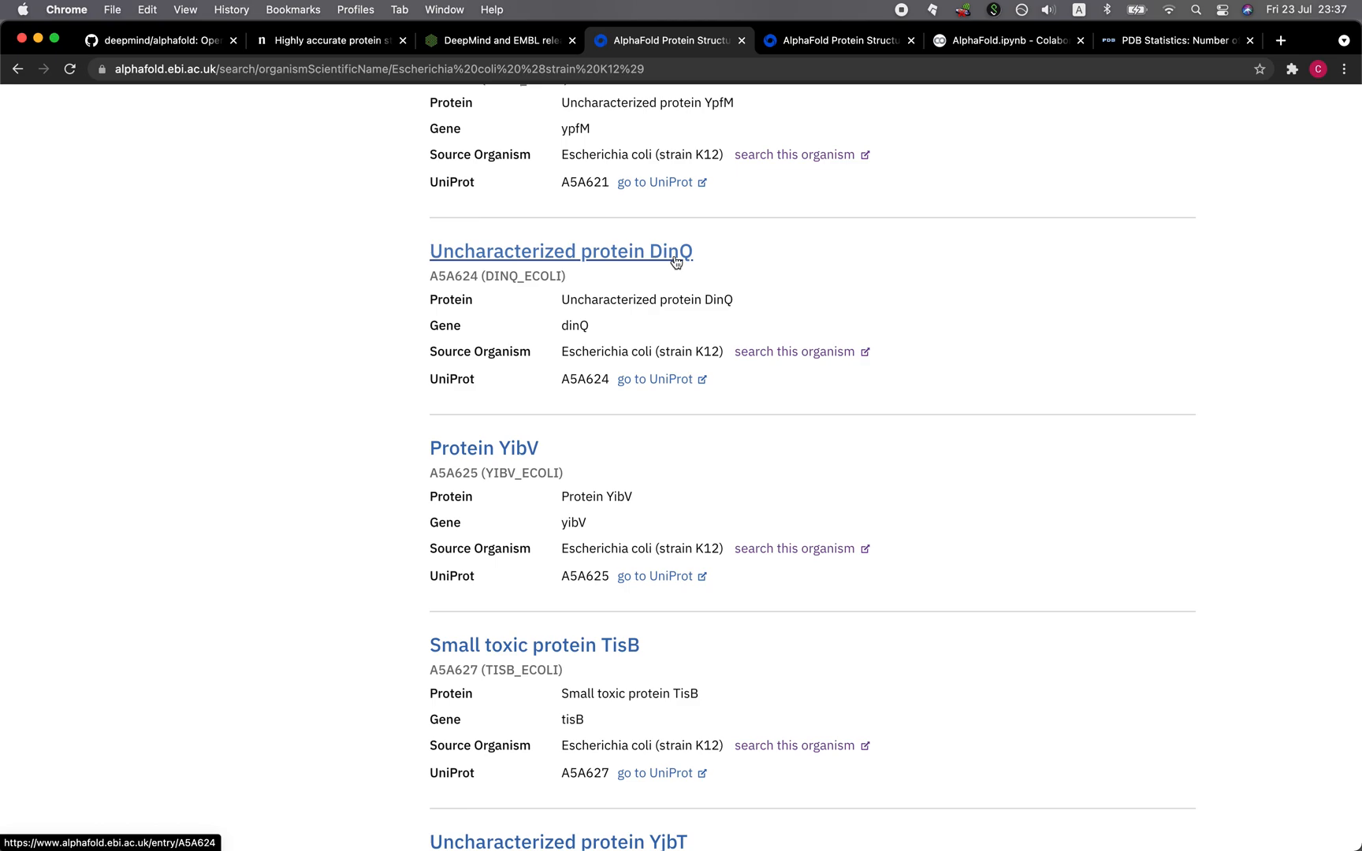
scroll(down, 3)
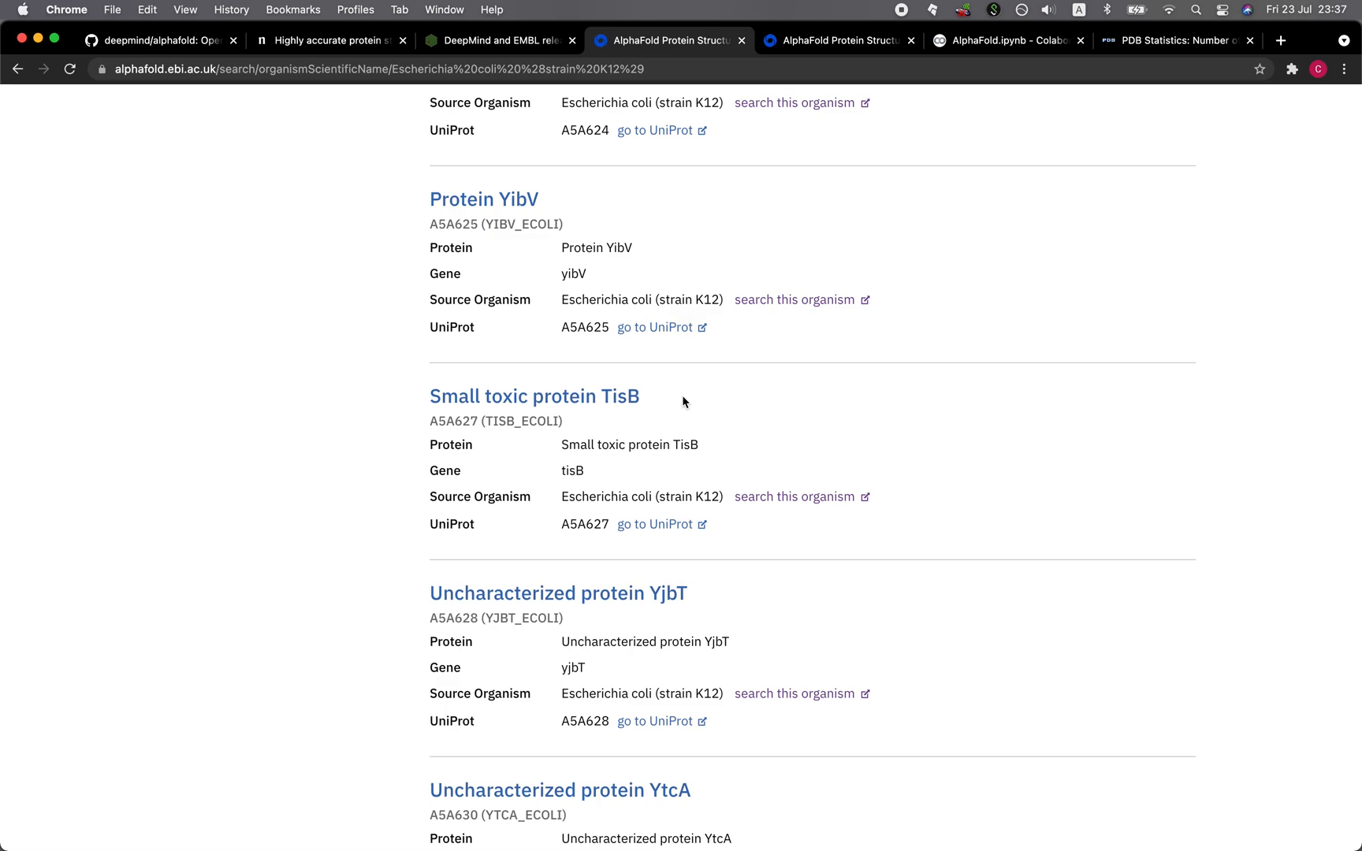
mouse_move(646, 396)
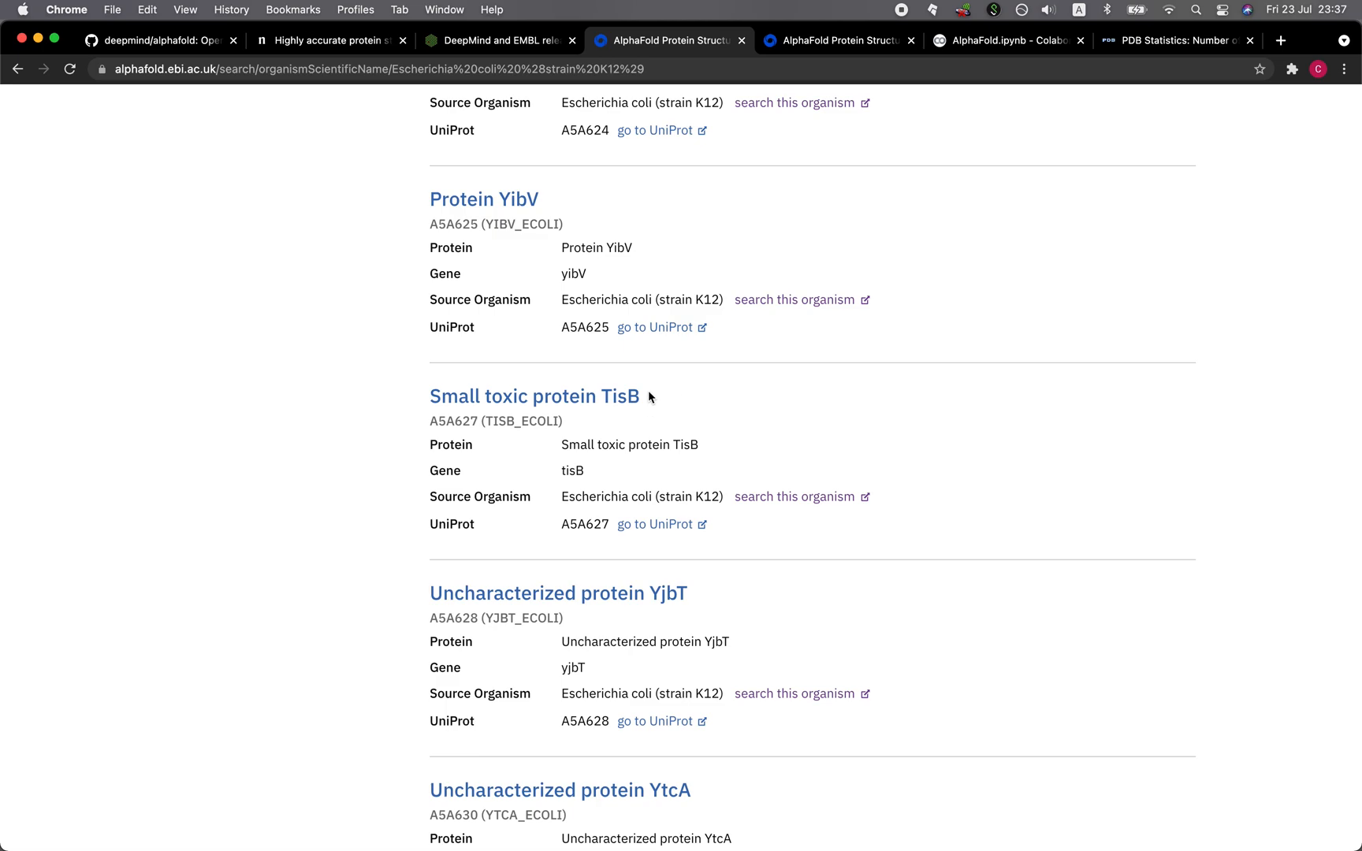
mouse_move(502, 248)
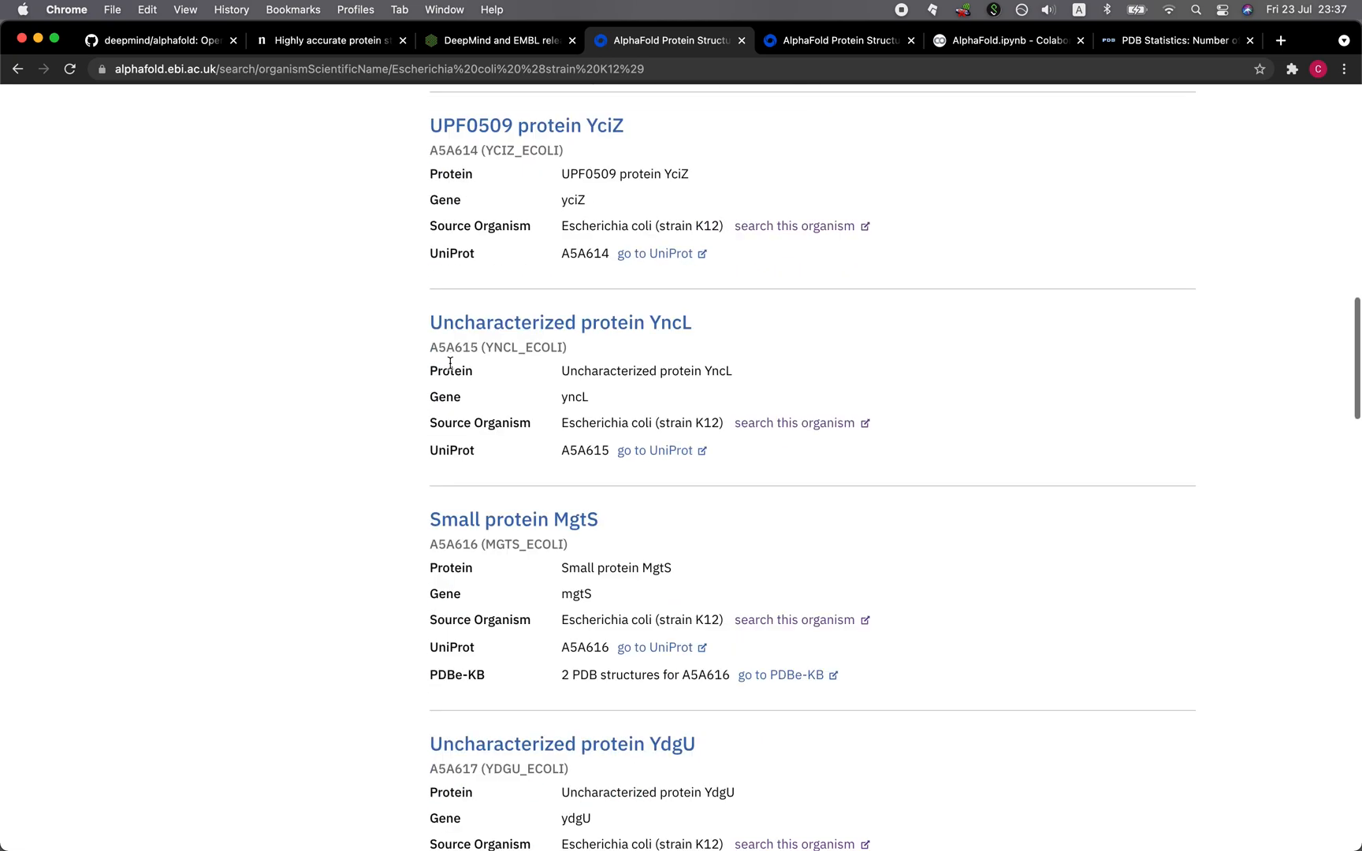
click(561, 322)
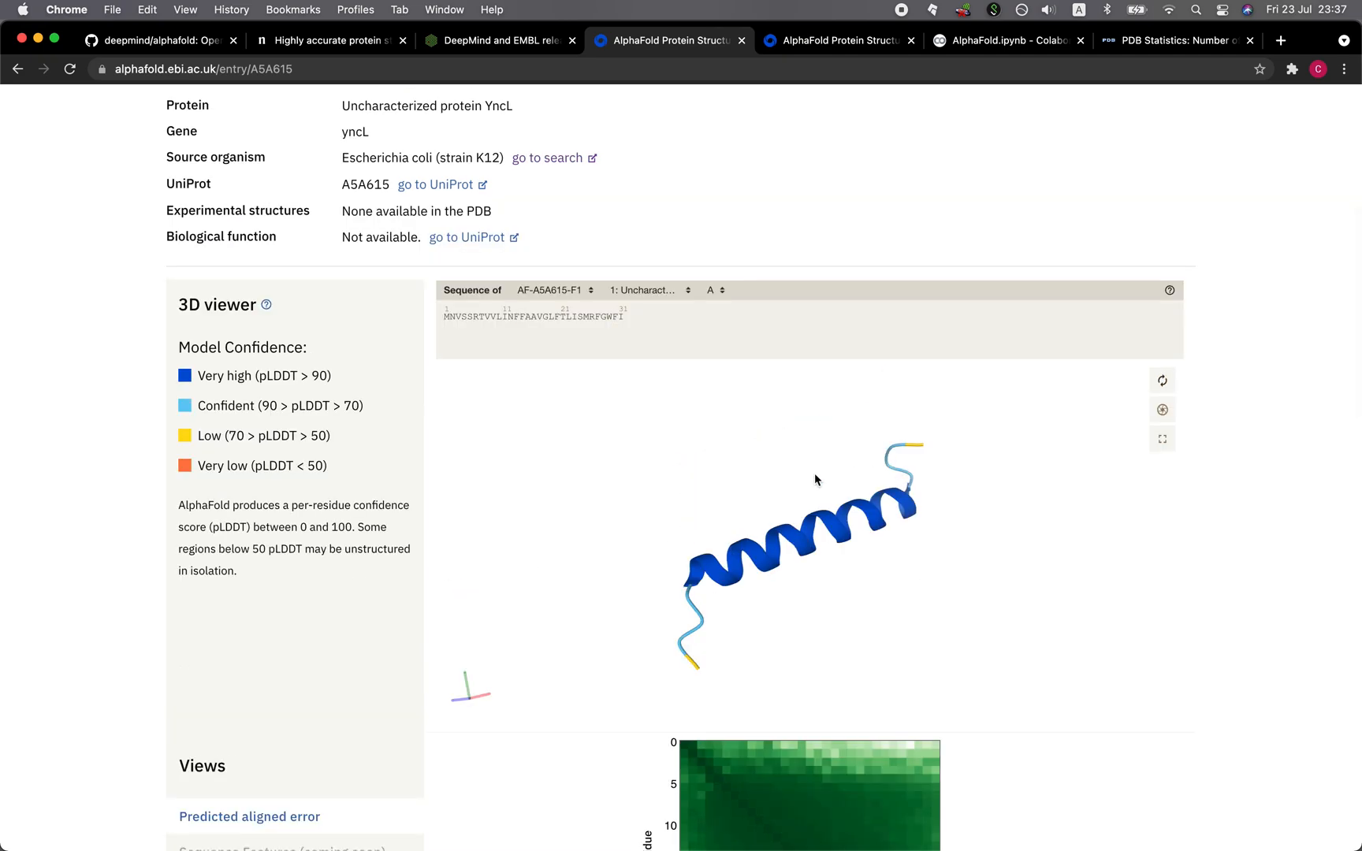
click(18, 69)
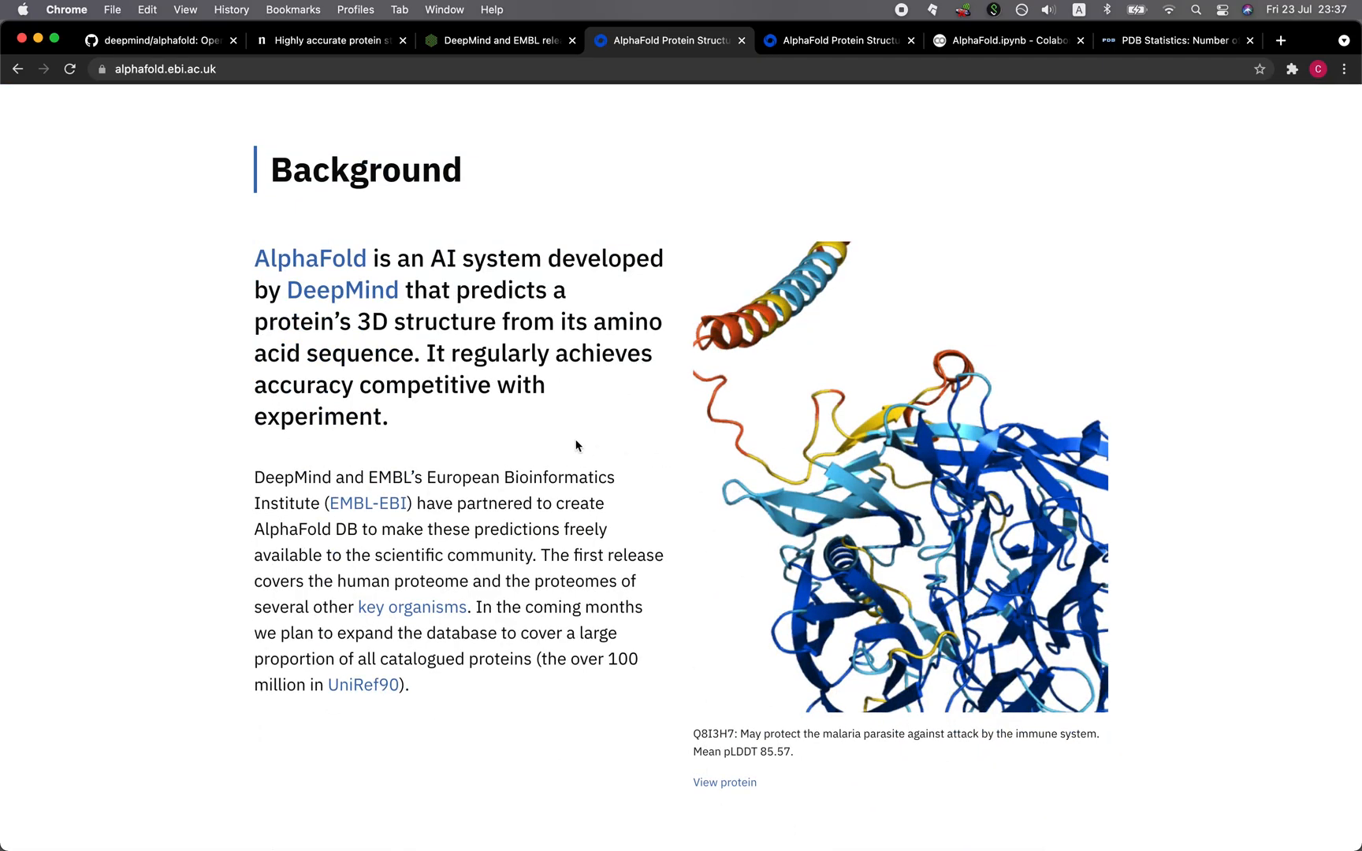
Scroll to the Background section and highlight the phrase 'expand the database to'
scroll(down, 3)
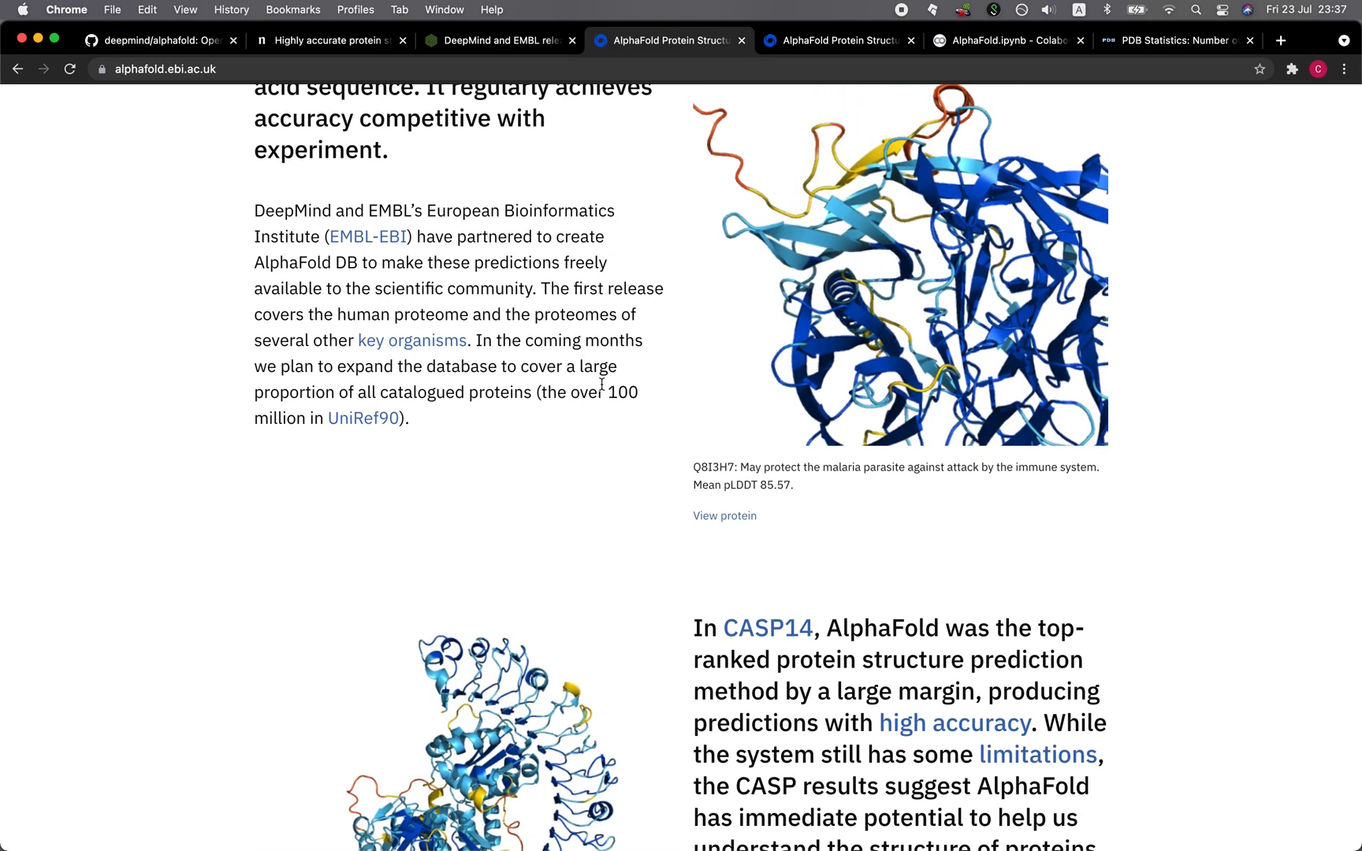
drag(477, 340, 408, 418)
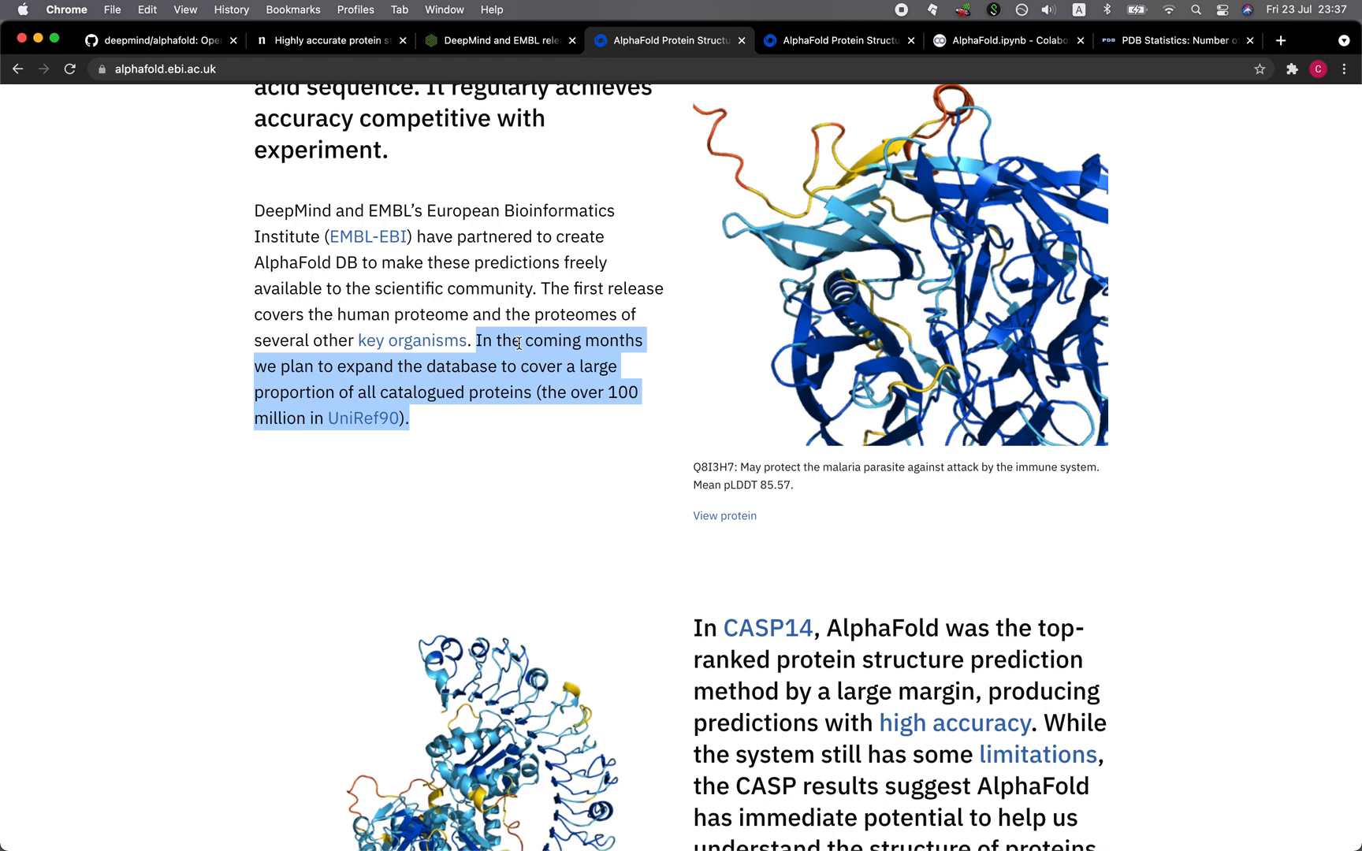
mouse_move(596, 410)
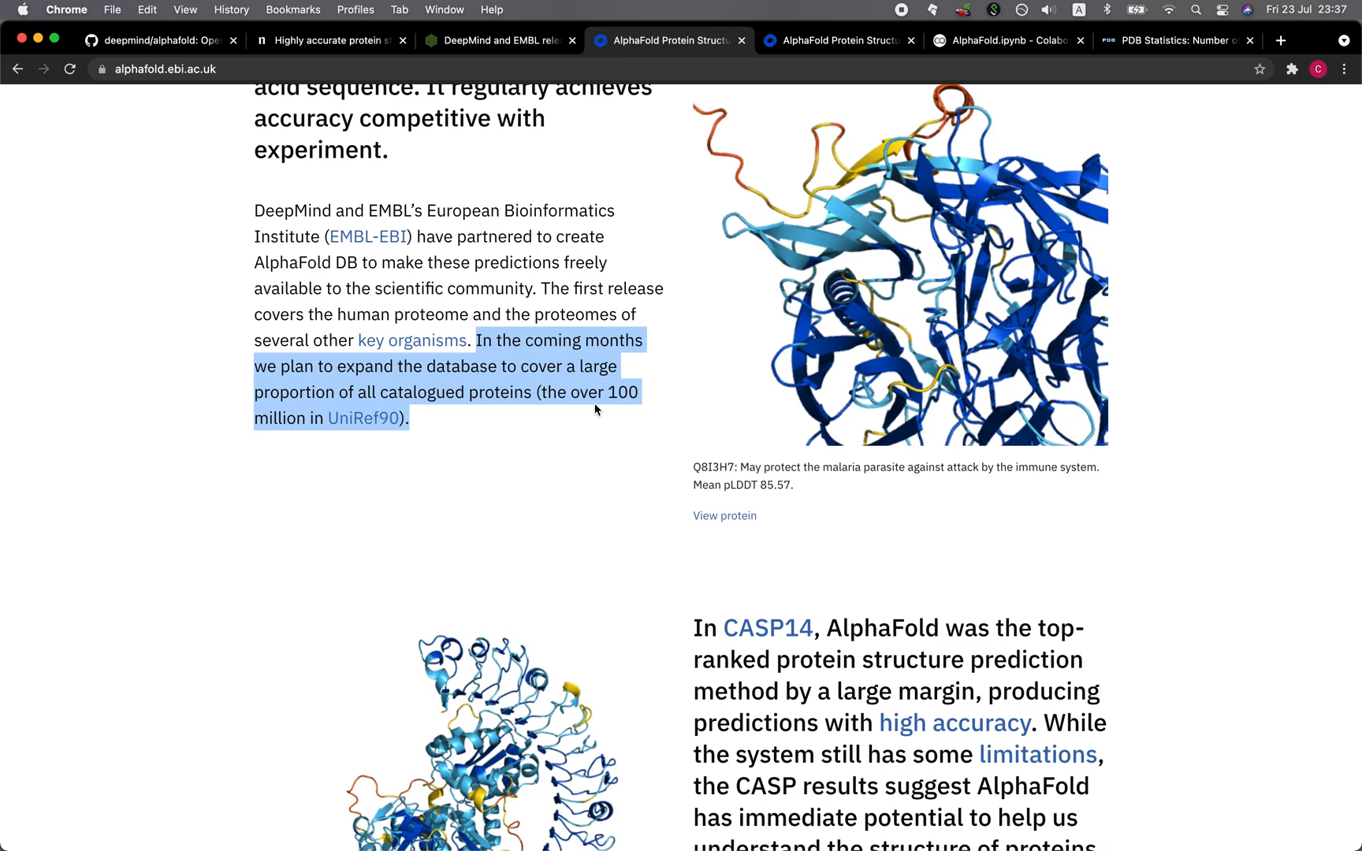
click(334, 366)
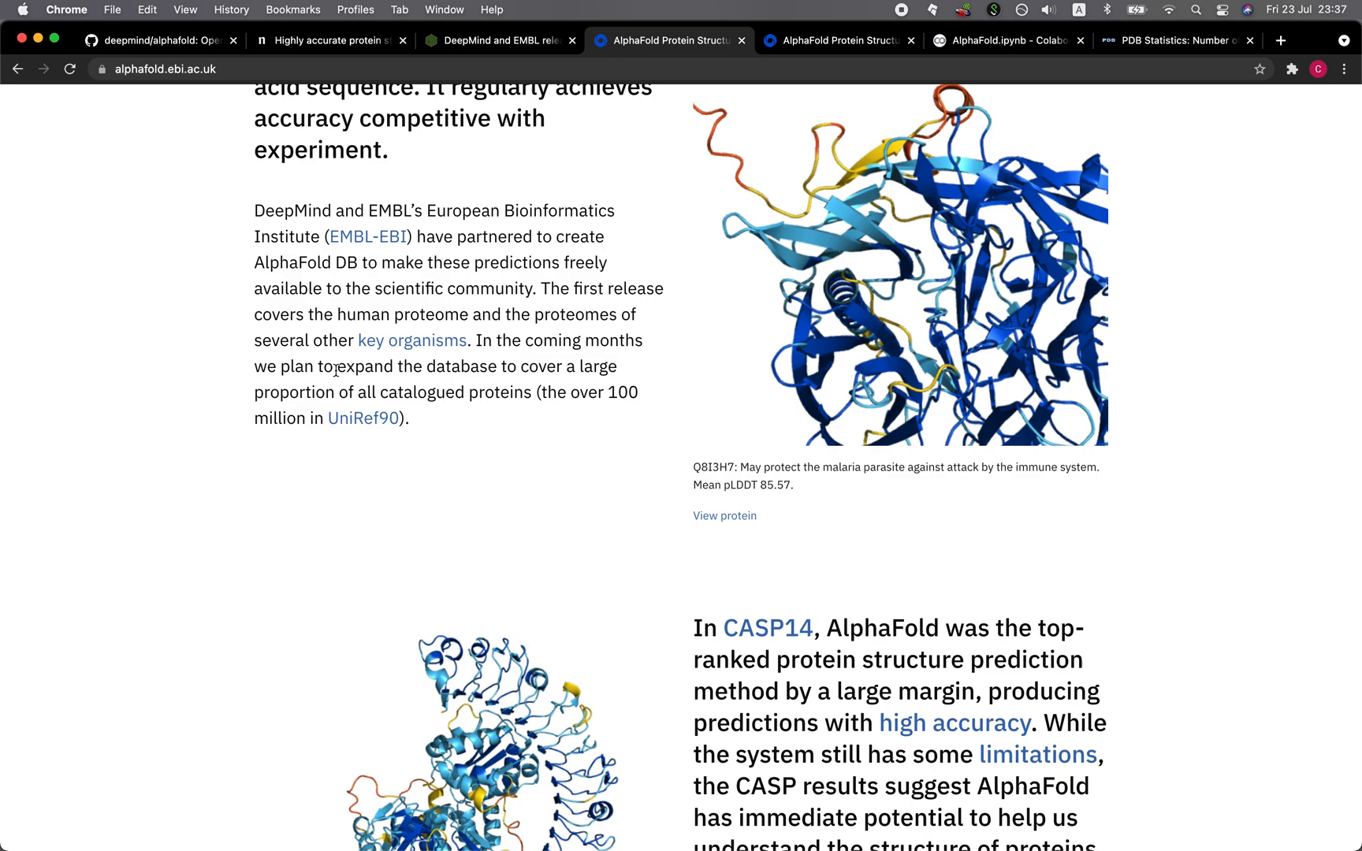
drag(335, 366, 519, 366)
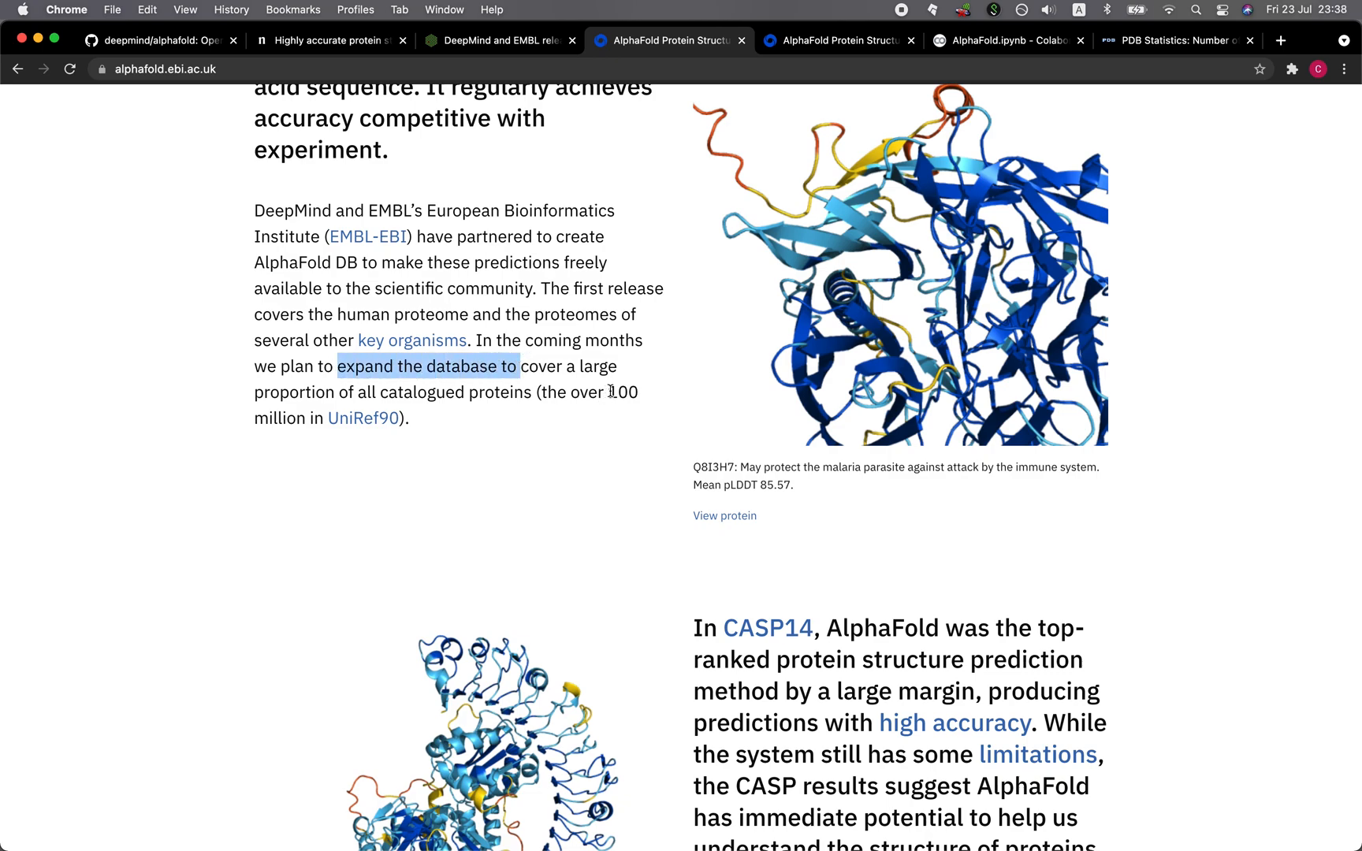
mouse_move(358, 418)
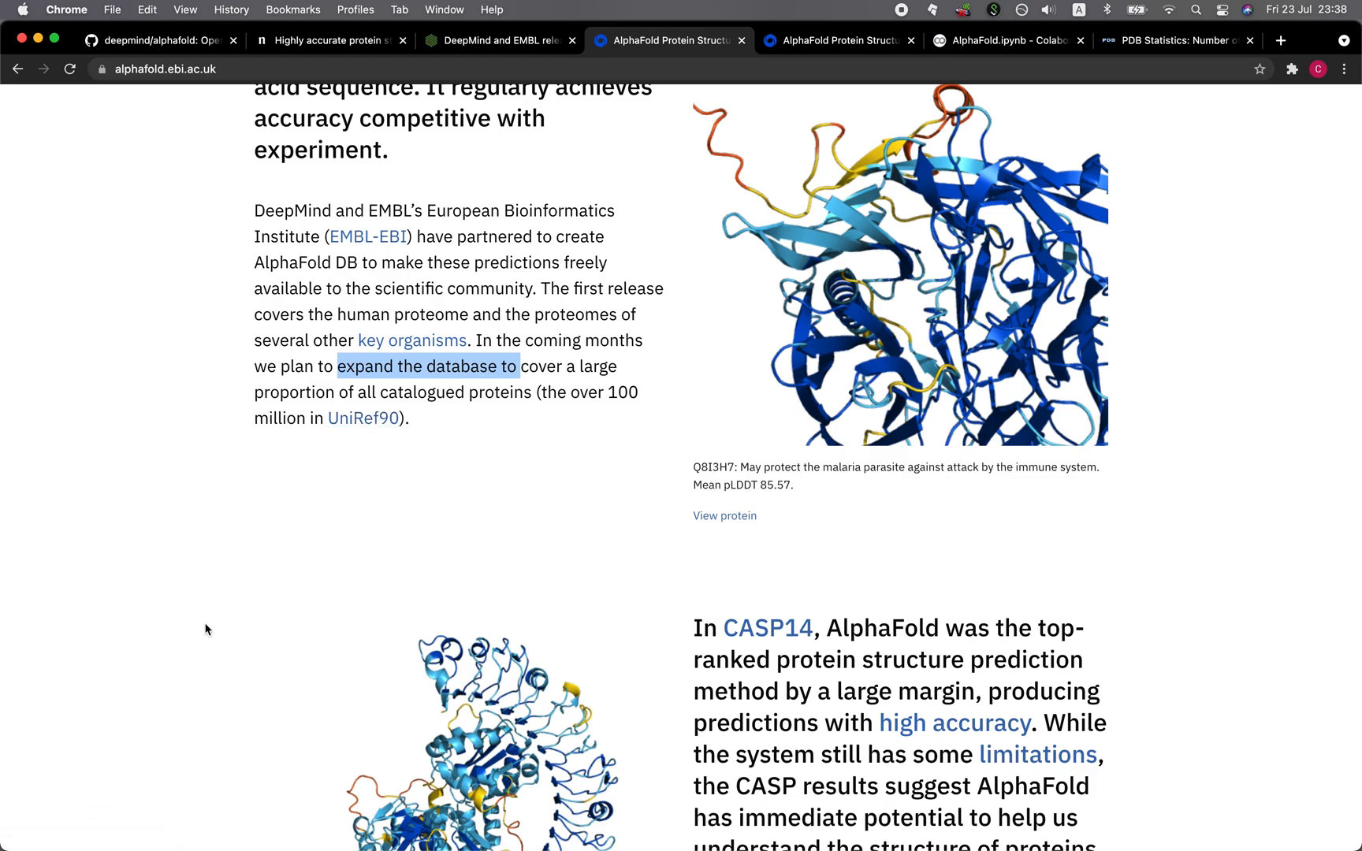
mouse_move(195, 665)
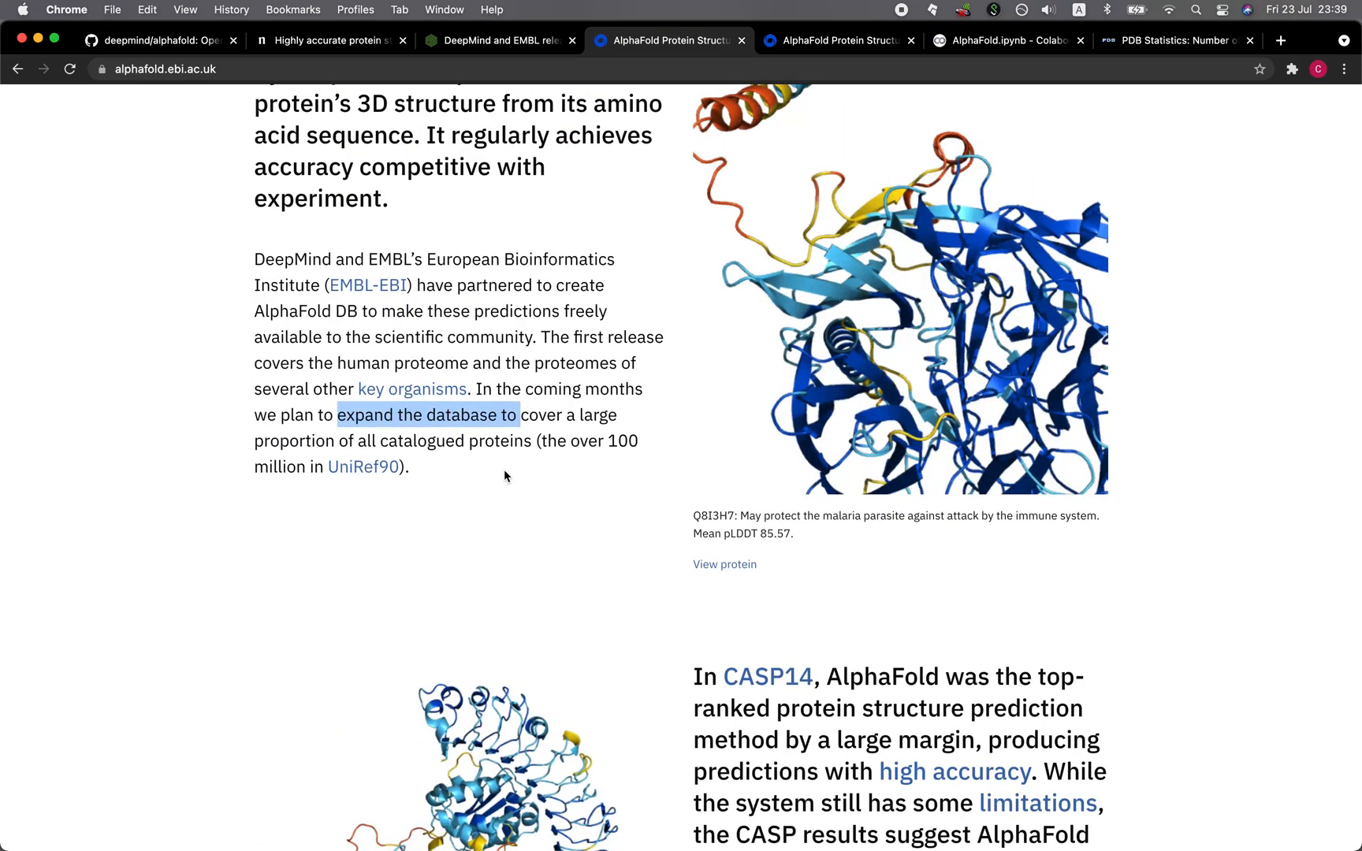
Switch back to the Colab notebook and check the genetic search at 78% (115 of 147)
click(1008, 41)
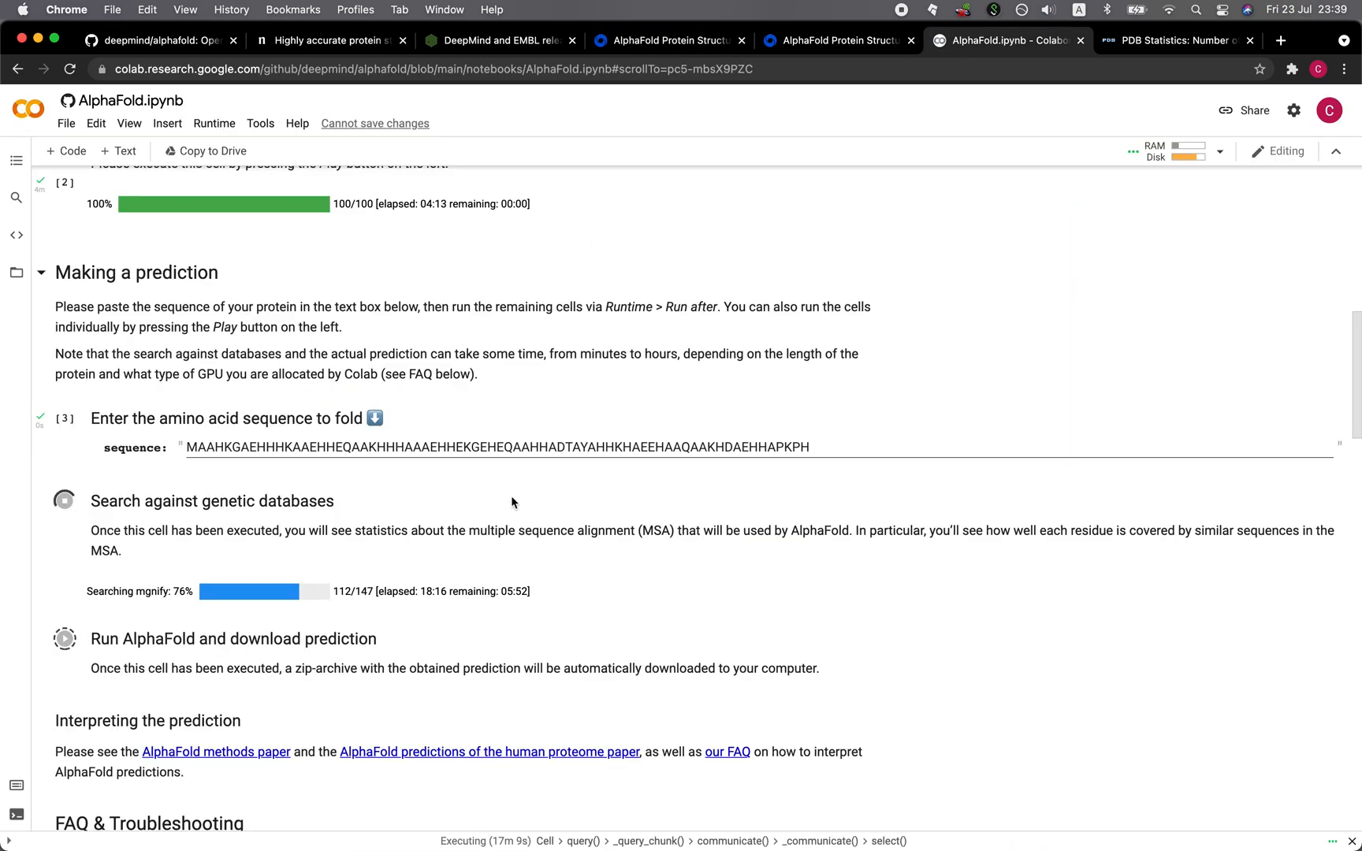
scroll(down, 3)
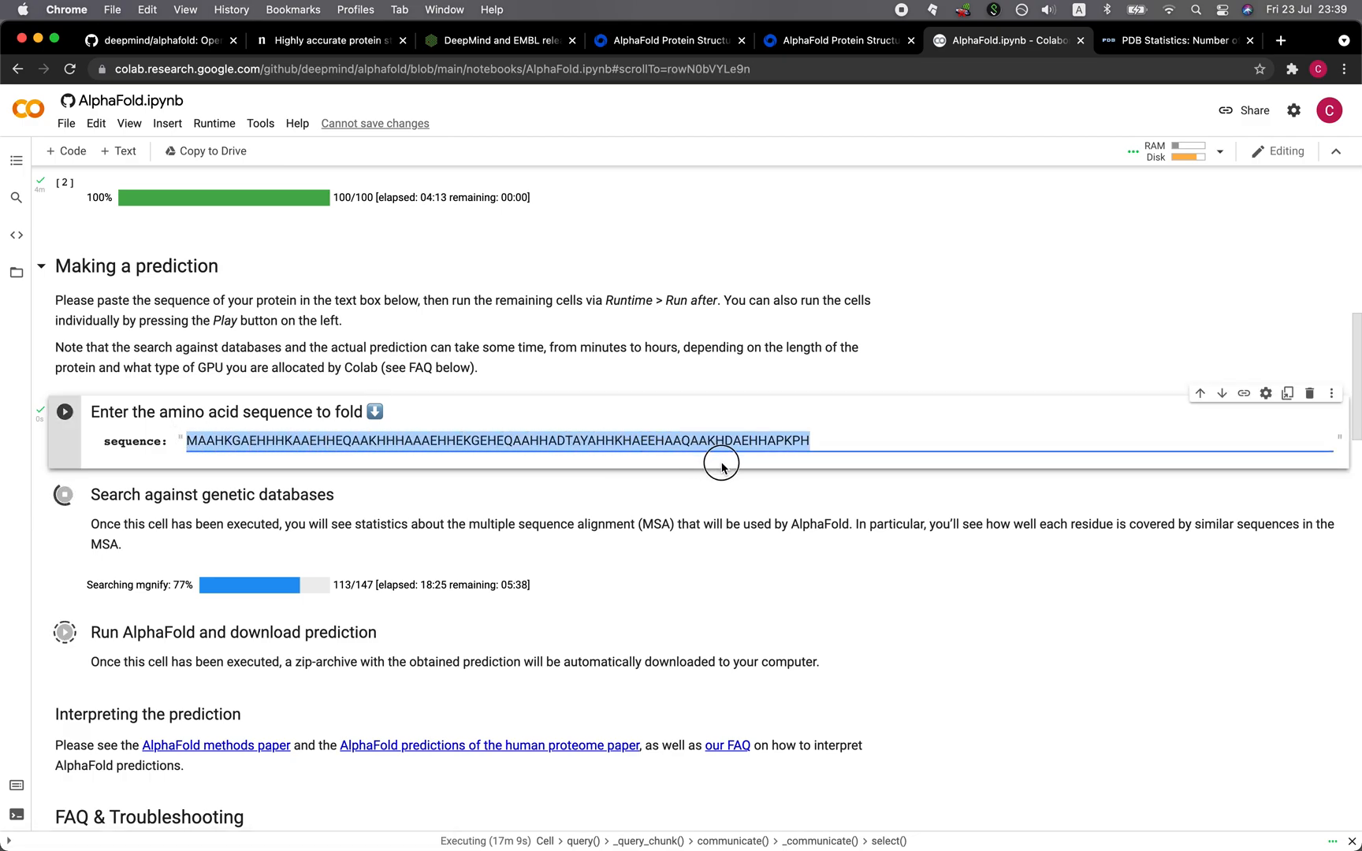
click(810, 440)
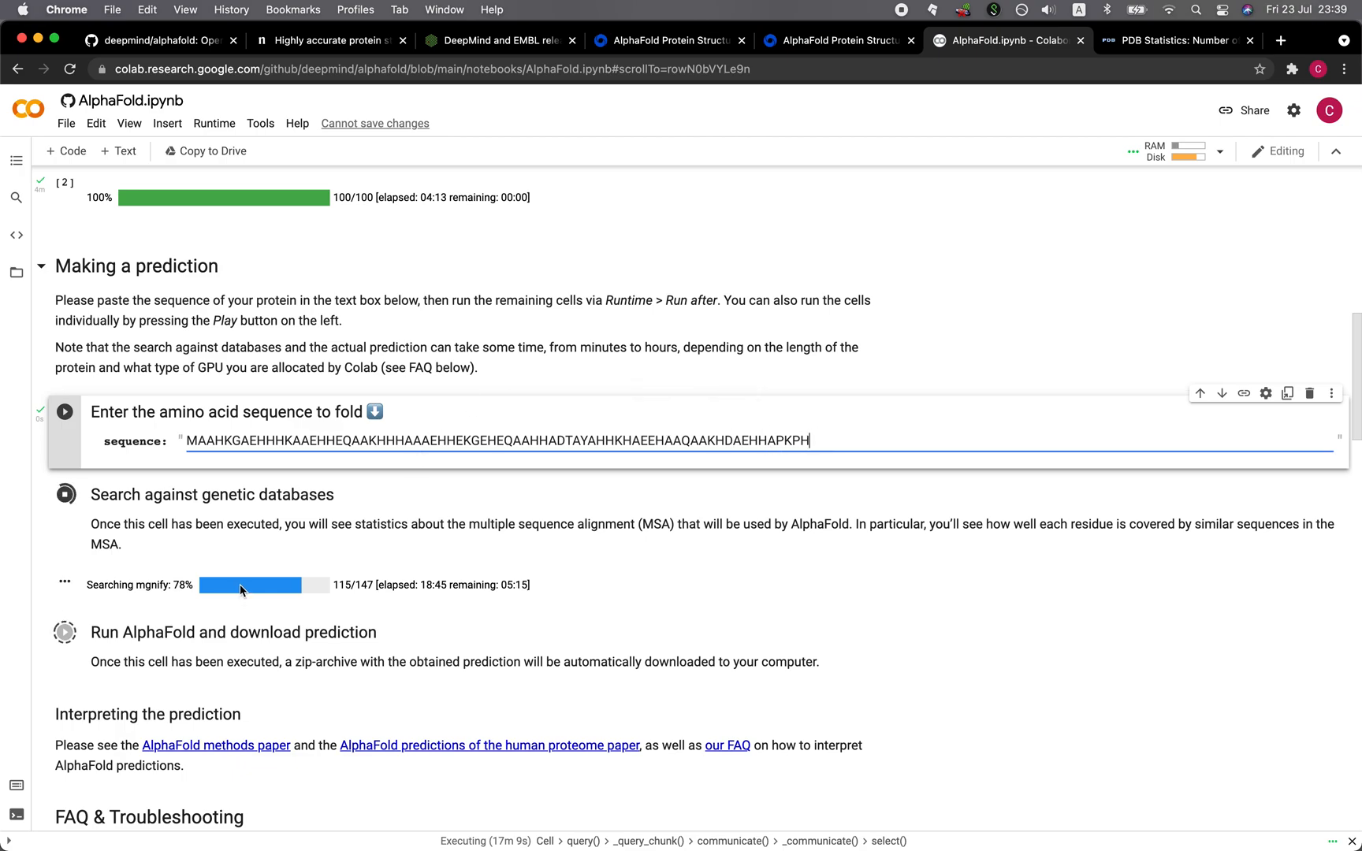
scroll(down, 3)
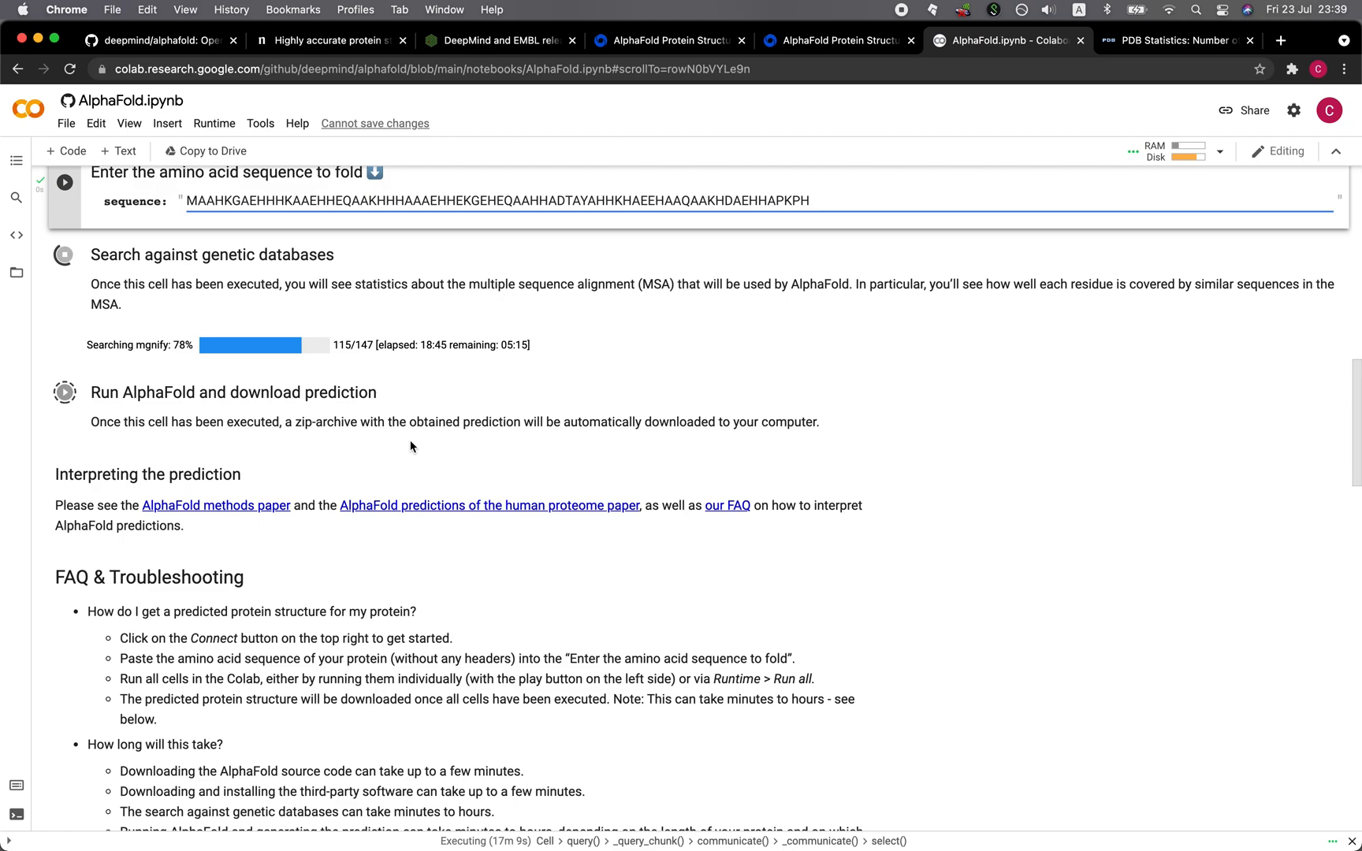
mouse_move(662, 483)
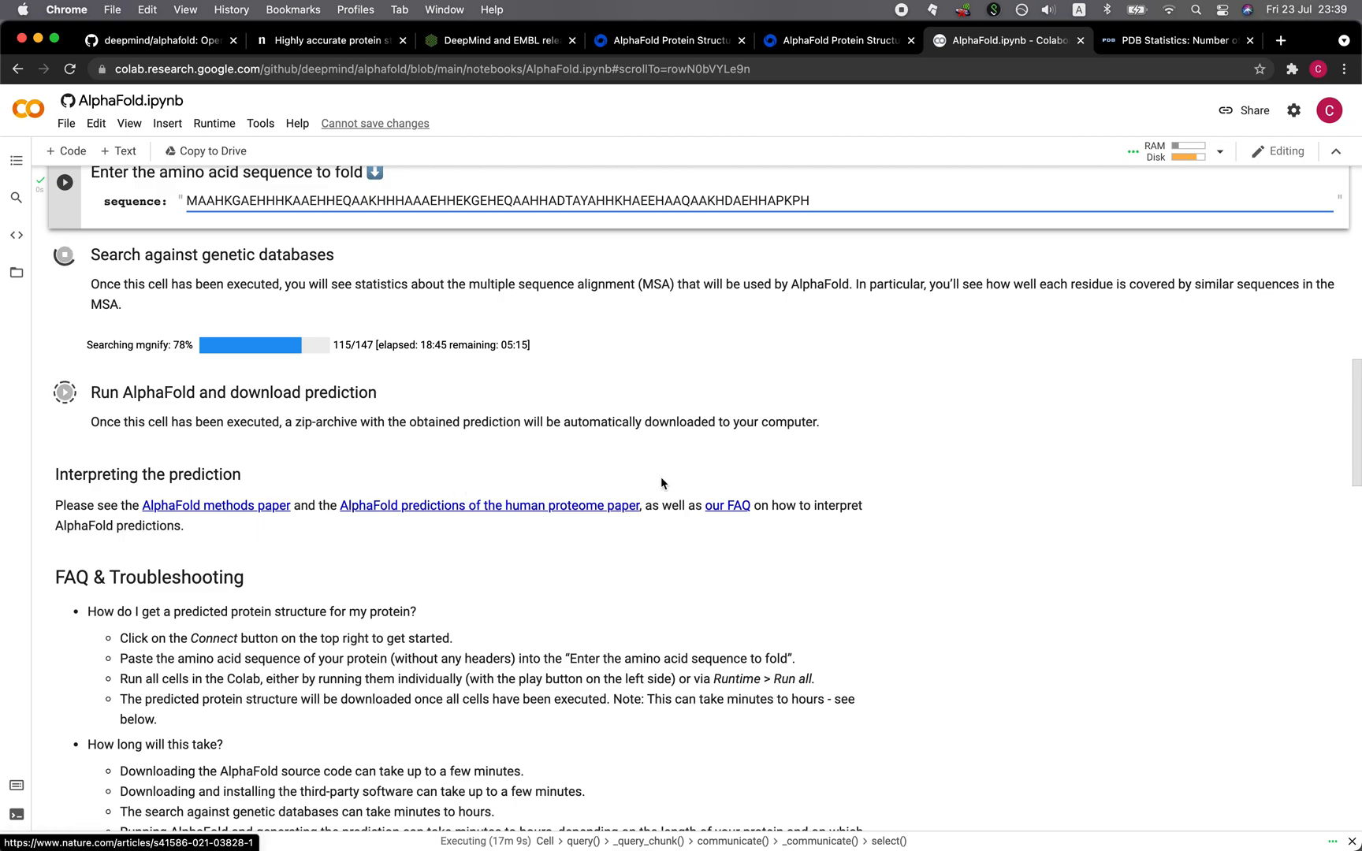